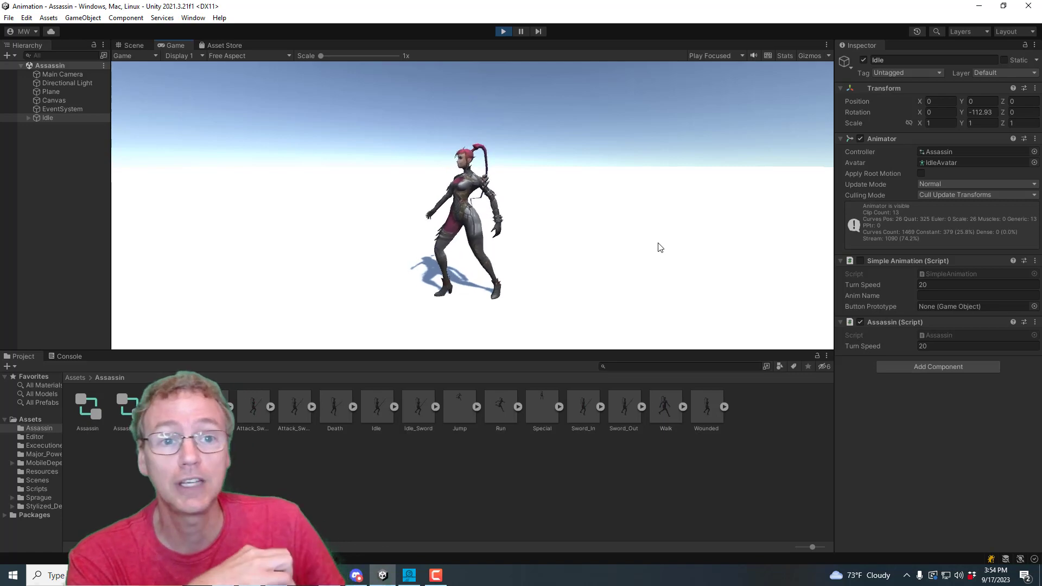
Open the Stylized_Desert_Nature demo scene, preview it in Play mode, then show the Assassin assets folder.
double_click(252, 406)
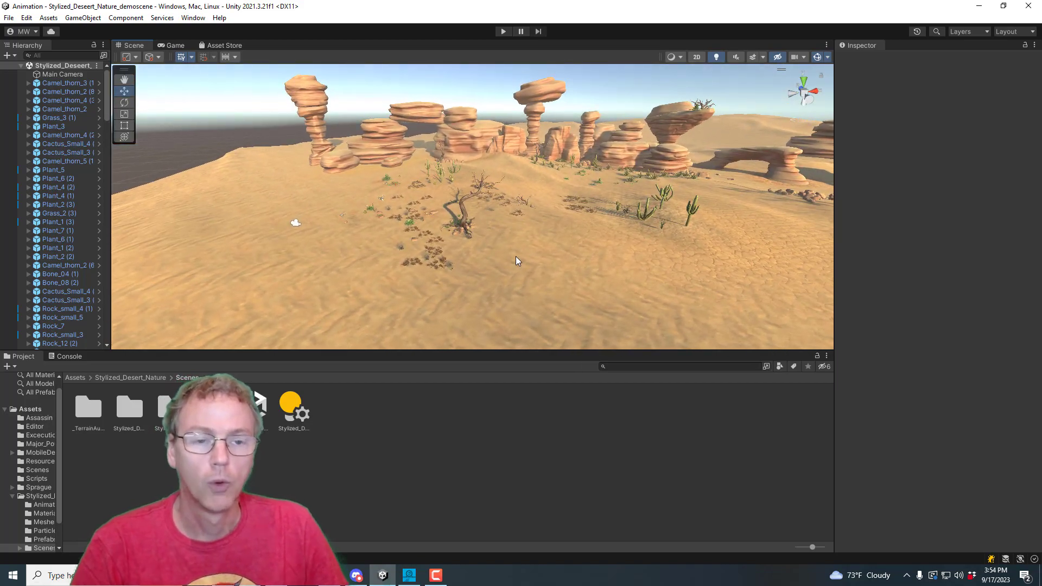
click(503, 32)
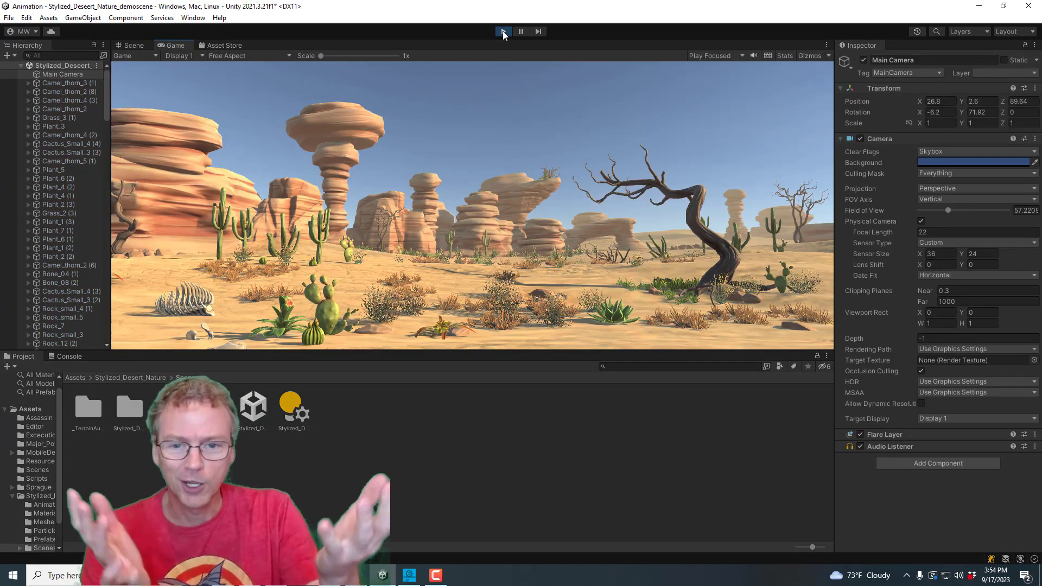
click(131, 45)
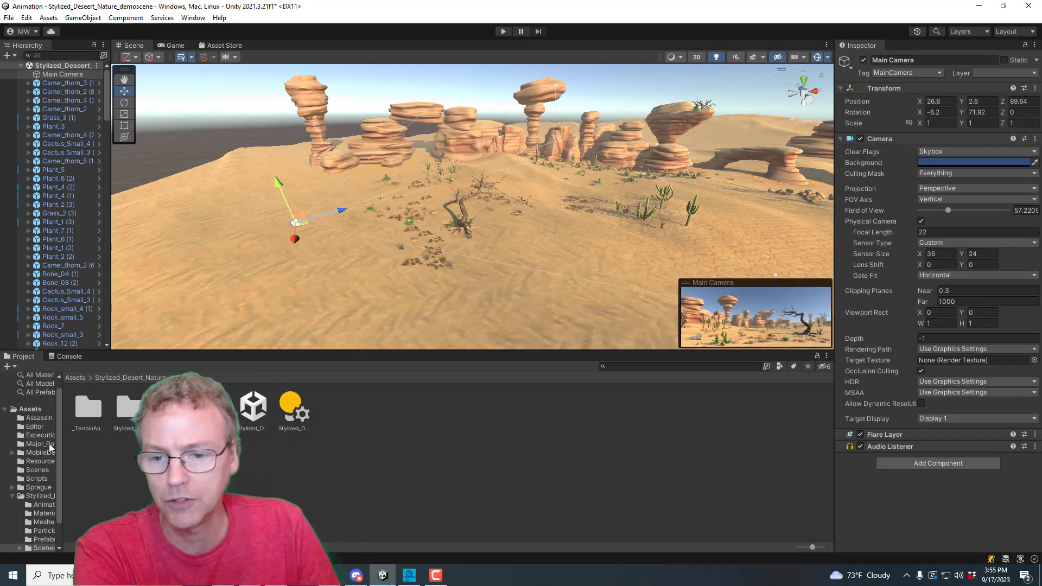
click(39, 417)
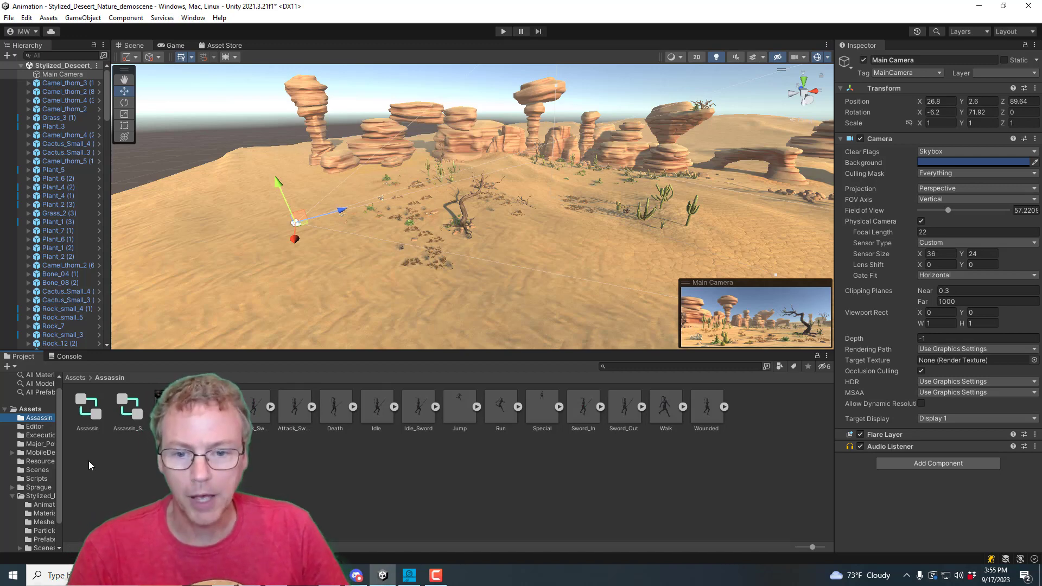
Add the Idle assassin model to the scene hierarchy right after the Main Camera and select it.
click(377, 405)
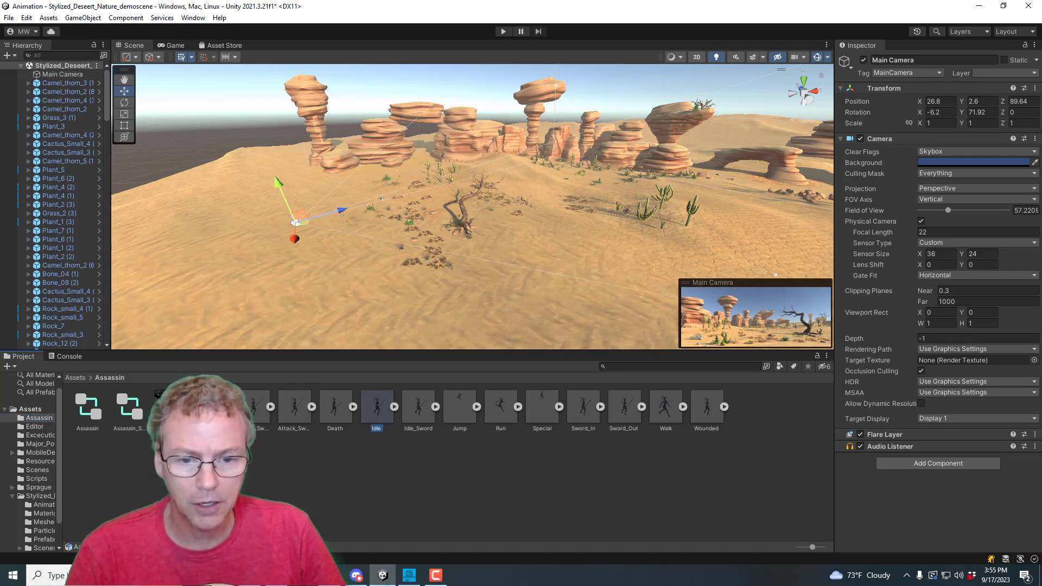
click(376, 406)
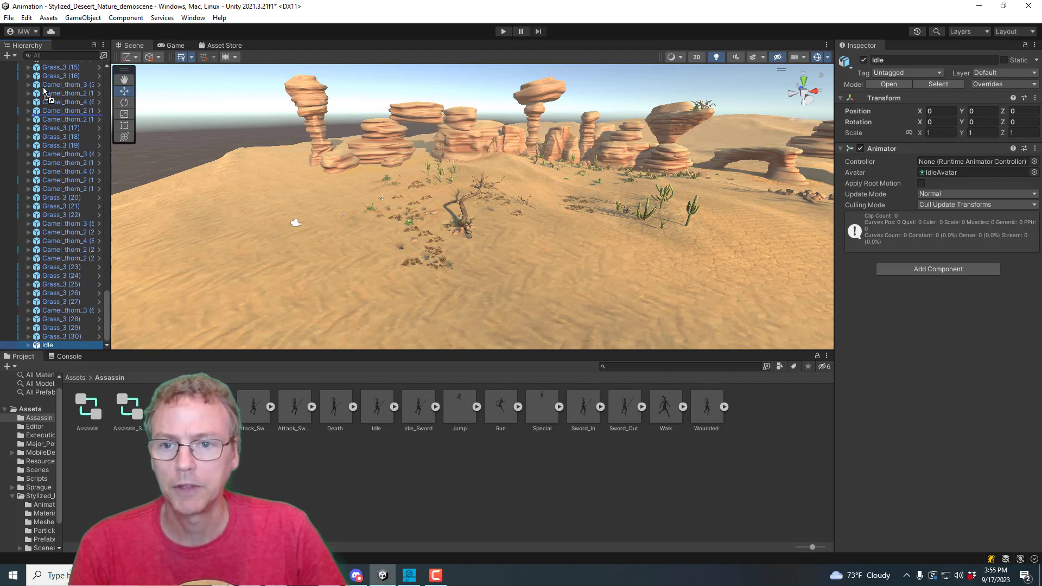
click(63, 74)
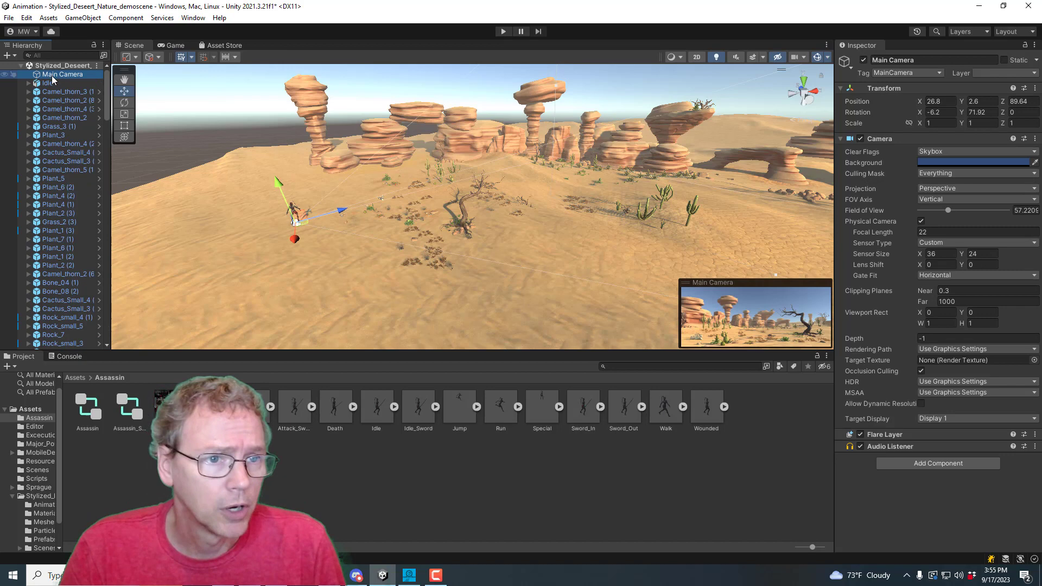
click(46, 83)
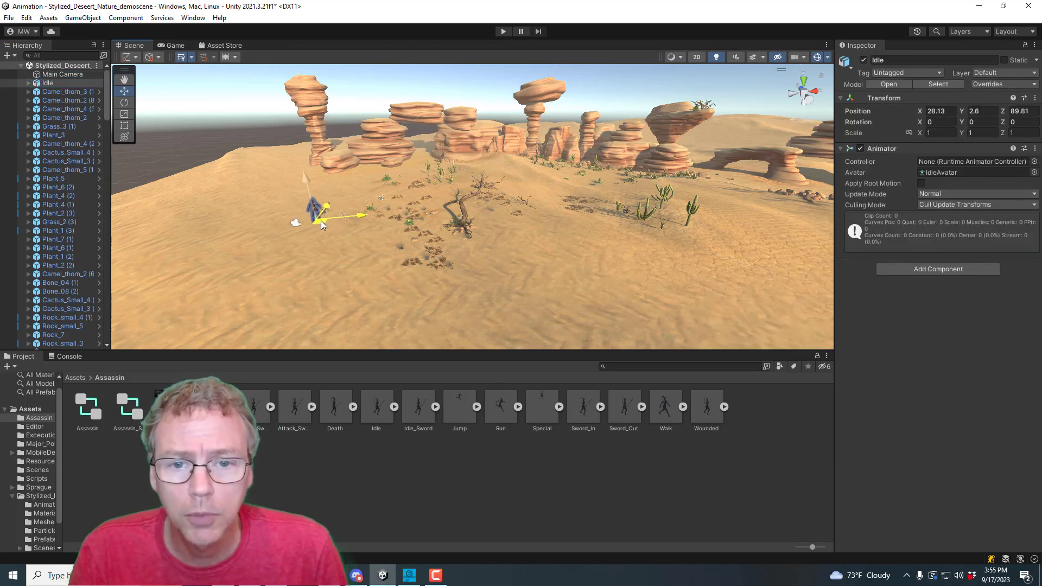
Dock the Game view as its own pane beside the Scene view.
click(174, 45)
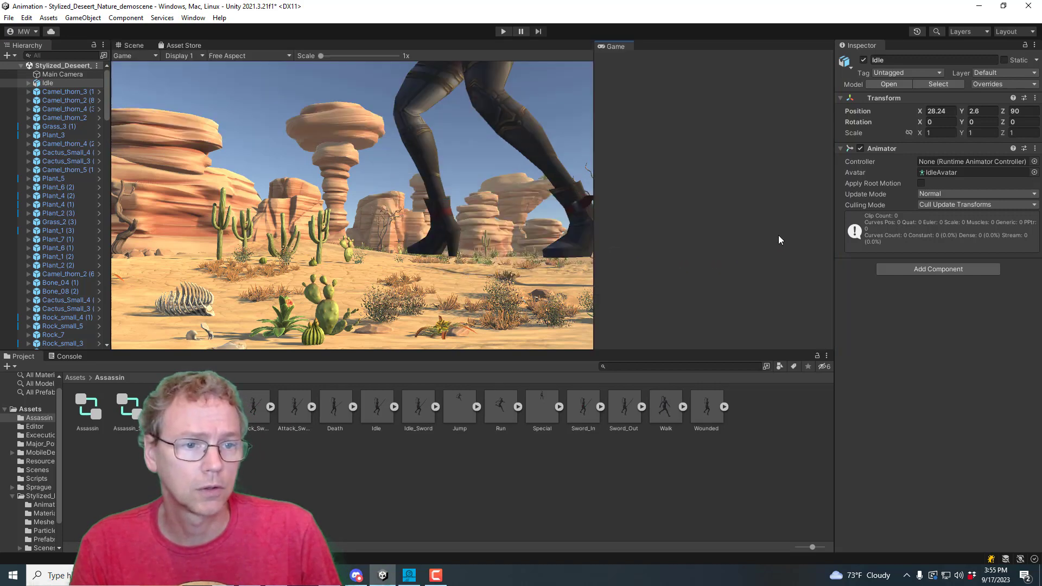
click(131, 46)
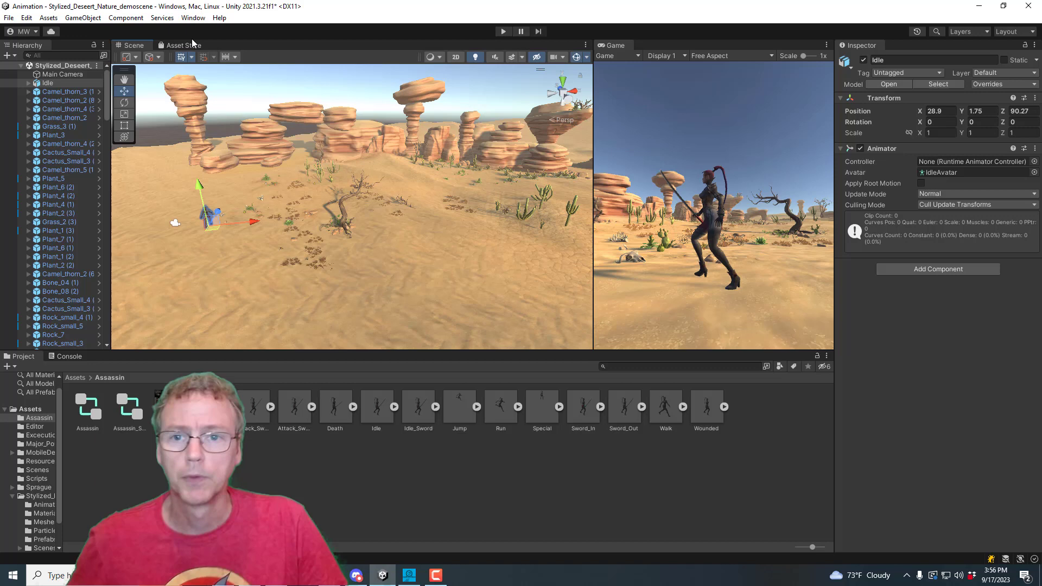
Save the scene as SampleScene in the project's Assets > Scenes folder.
click(9, 17)
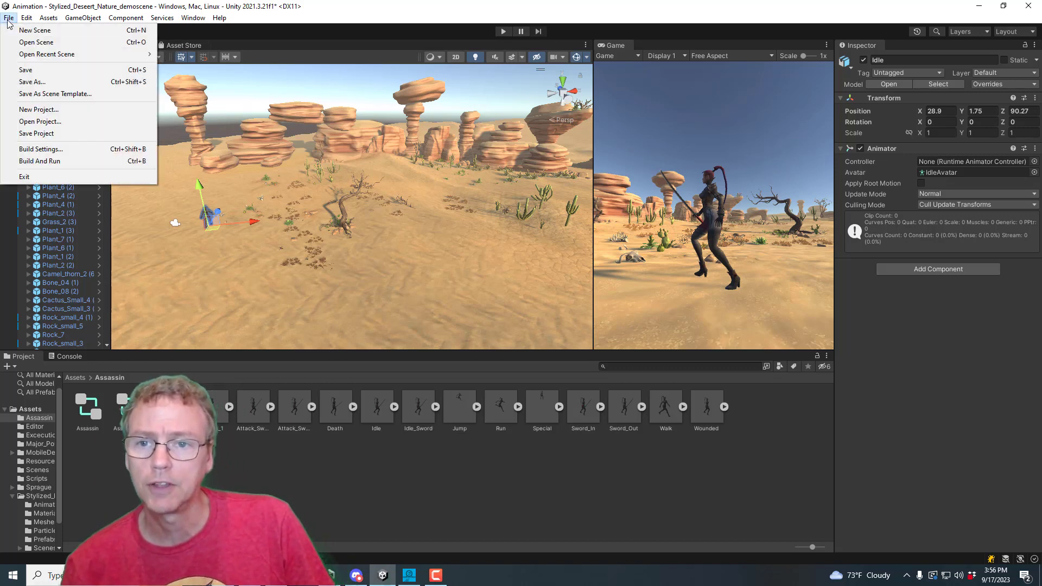
click(32, 81)
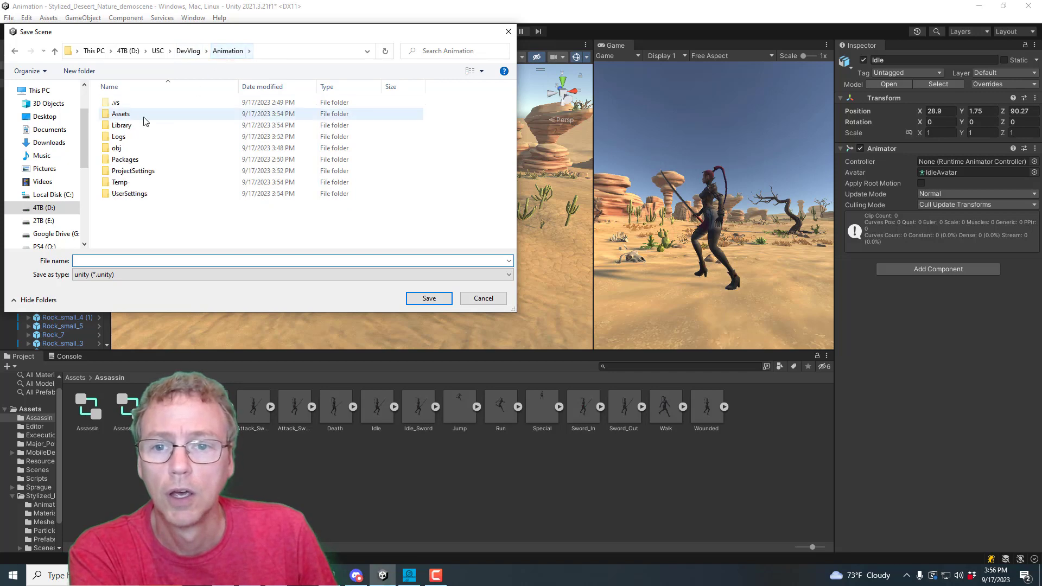
double_click(120, 114)
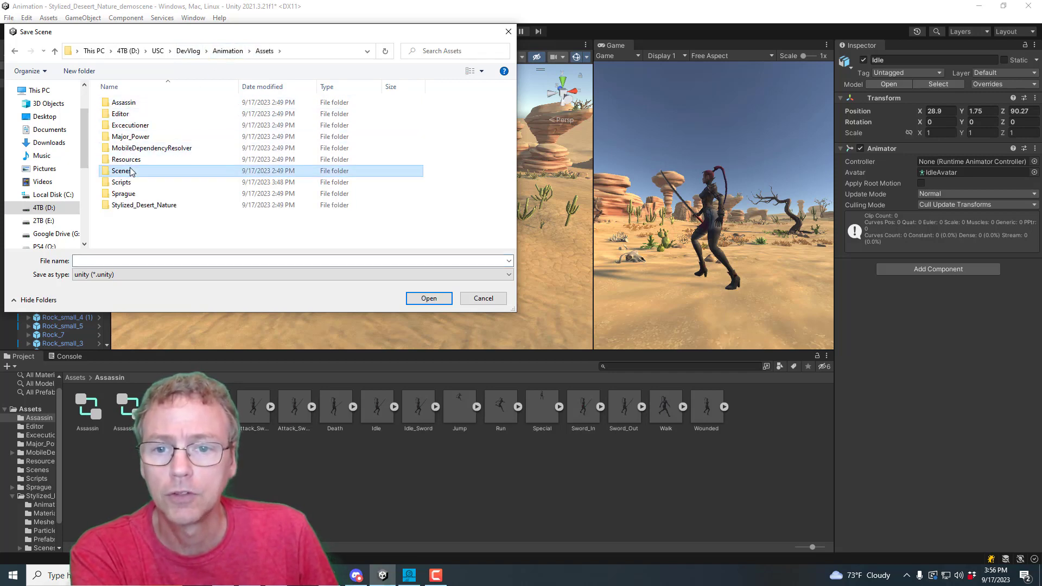
double_click(121, 170)
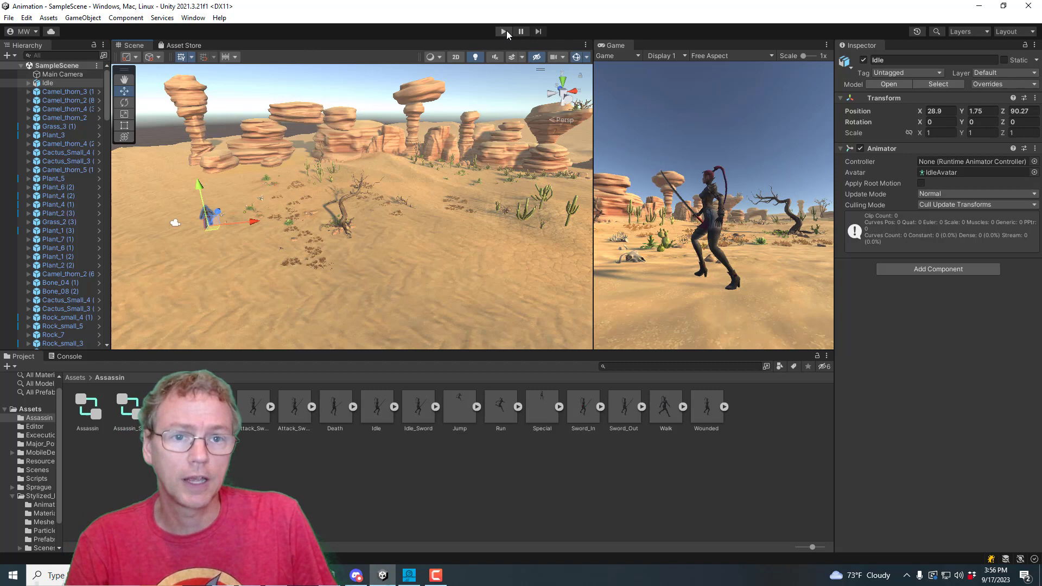
click(502, 31)
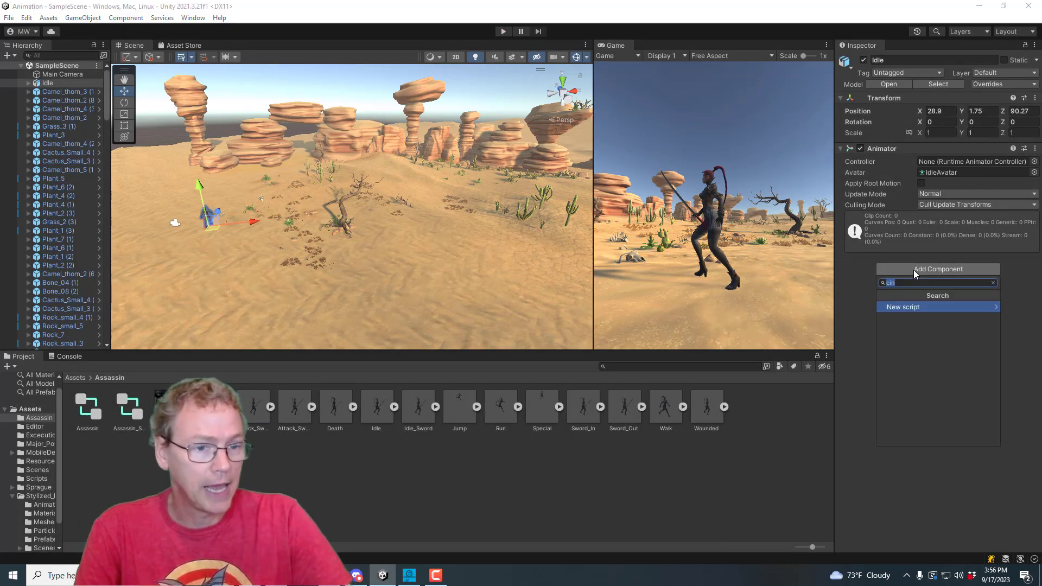
Add a Character Controller to Idle and raise its Center Y to 1.03 so the capsule encloses her.
text(cha)
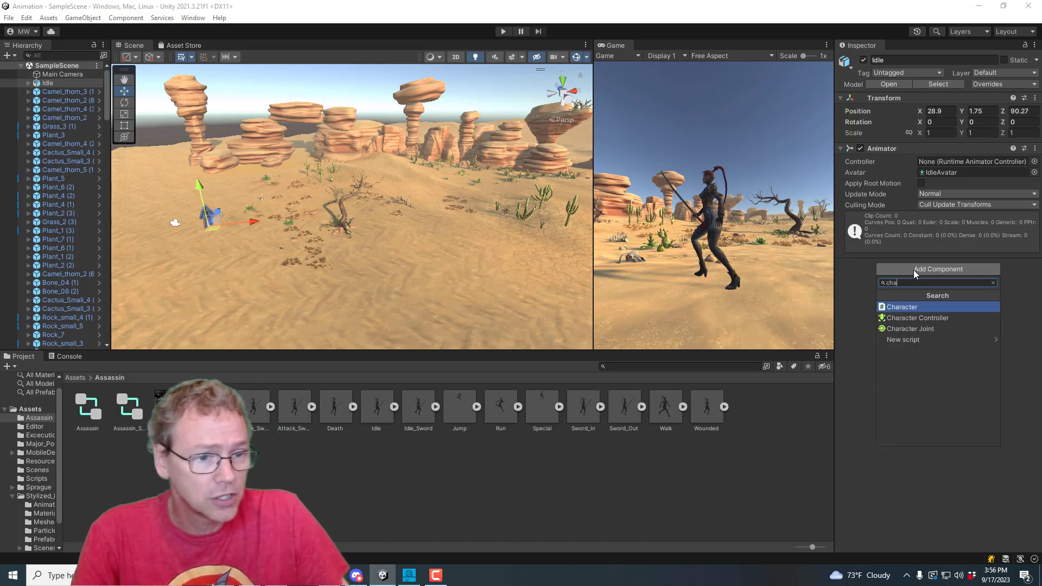
click(914, 318)
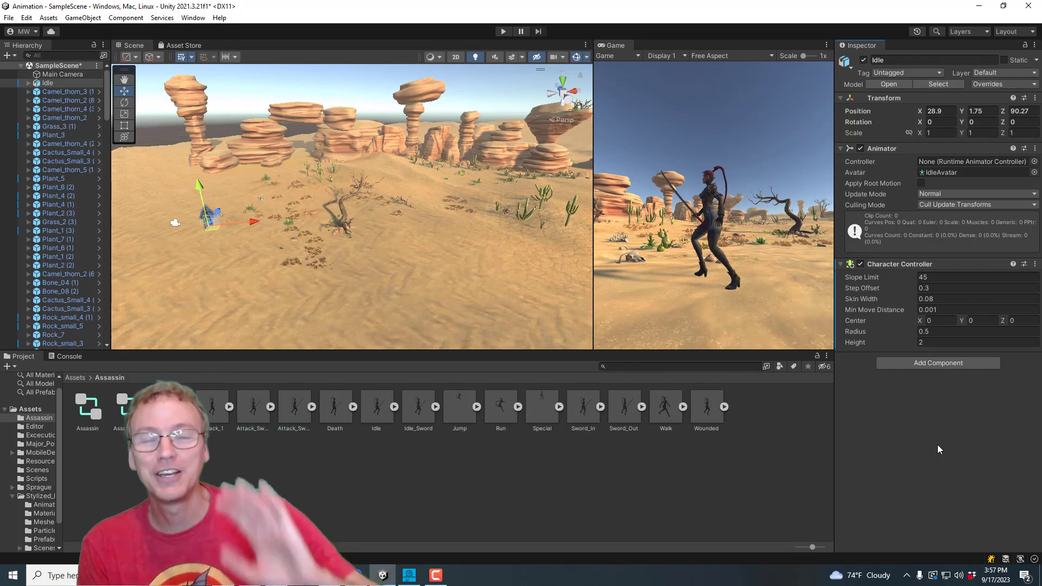
mouse_move(937, 439)
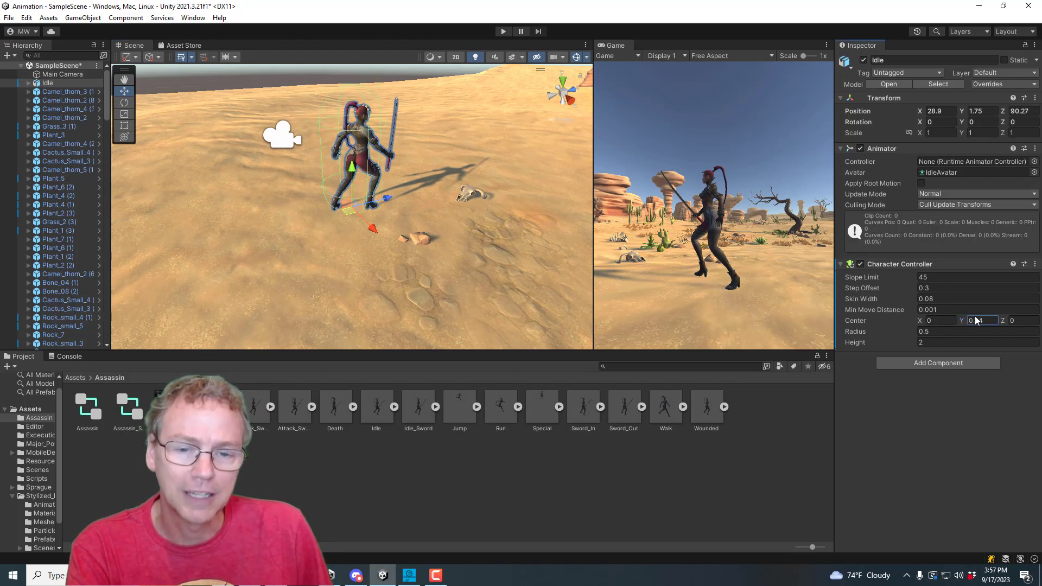
text(1.03)
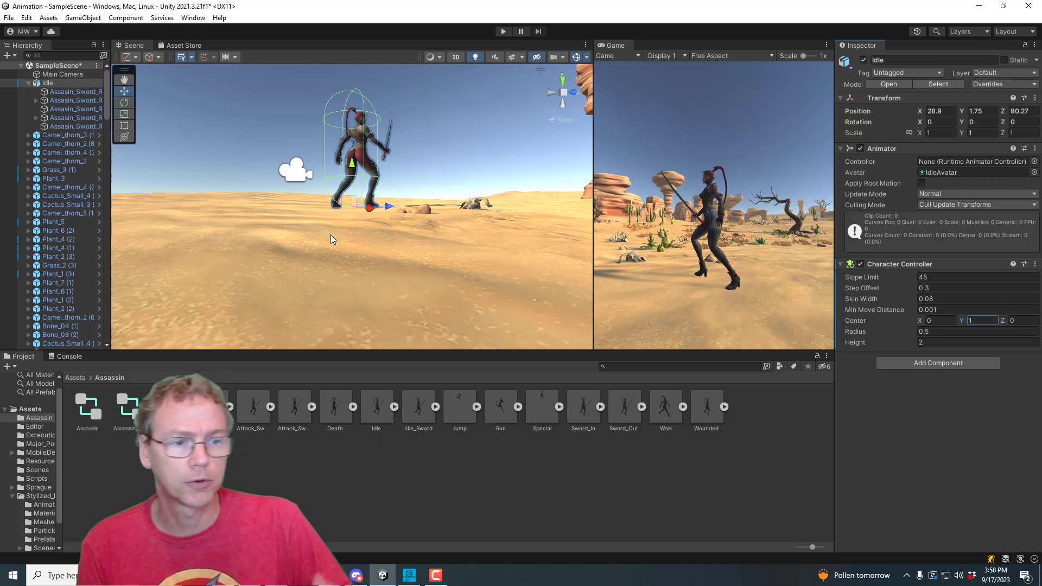
mouse_move(275, 189)
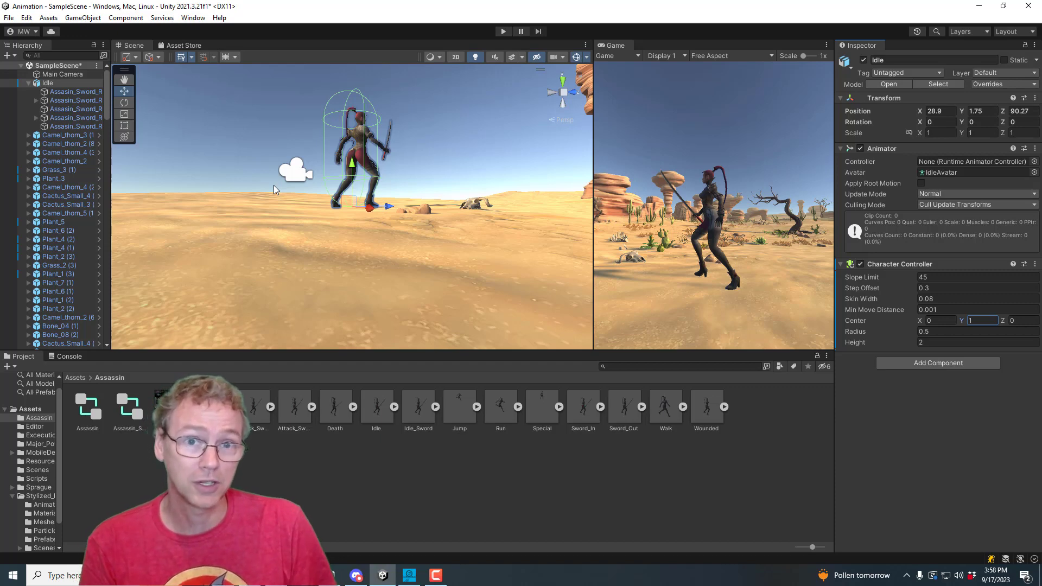
mouse_move(277, 196)
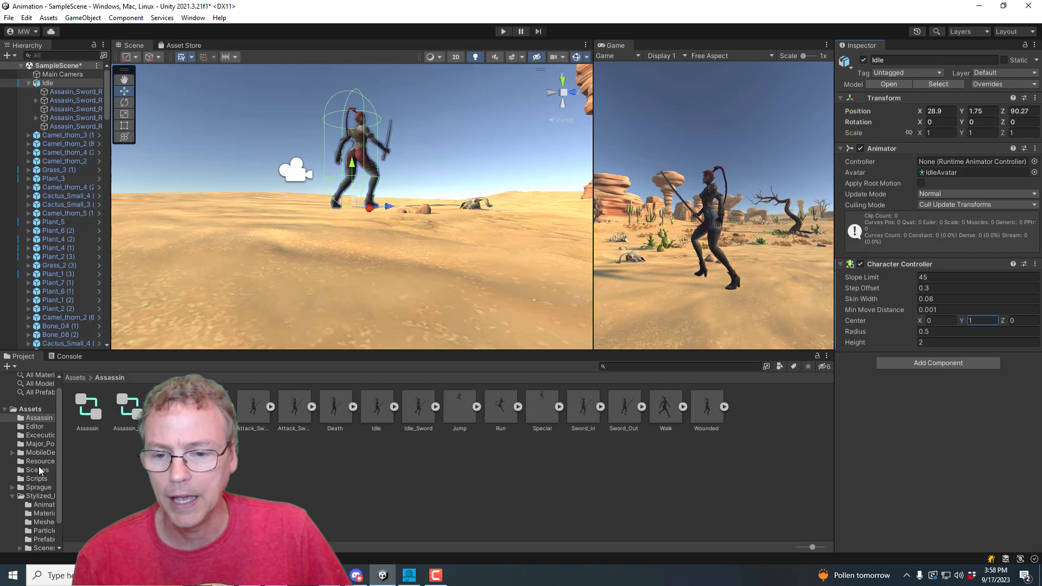
Review Character.cs from the Scripts folder, scrolling through Update()'s movement, turning and animation code.
click(38, 478)
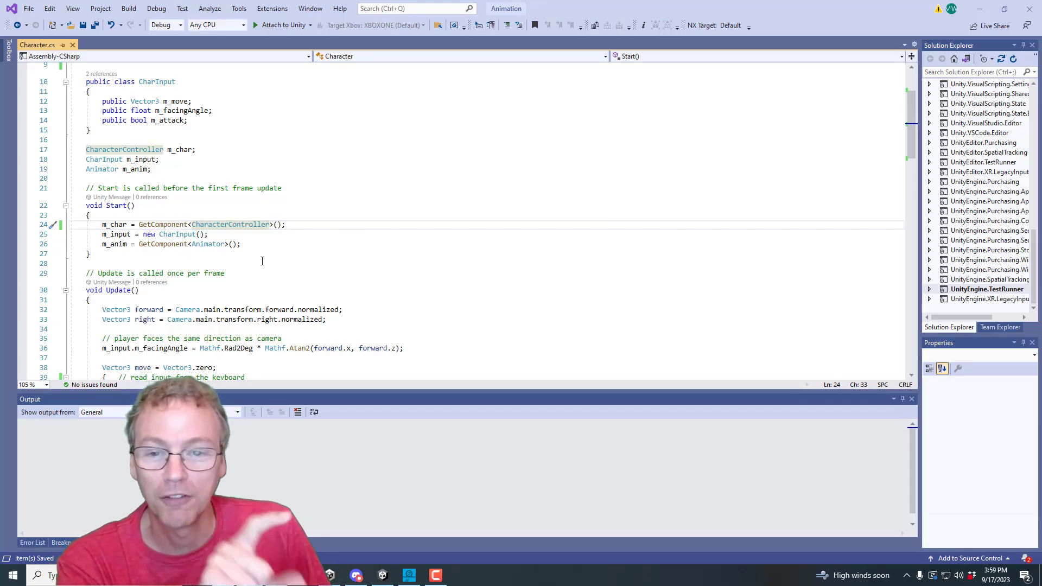
double_click(230, 224)
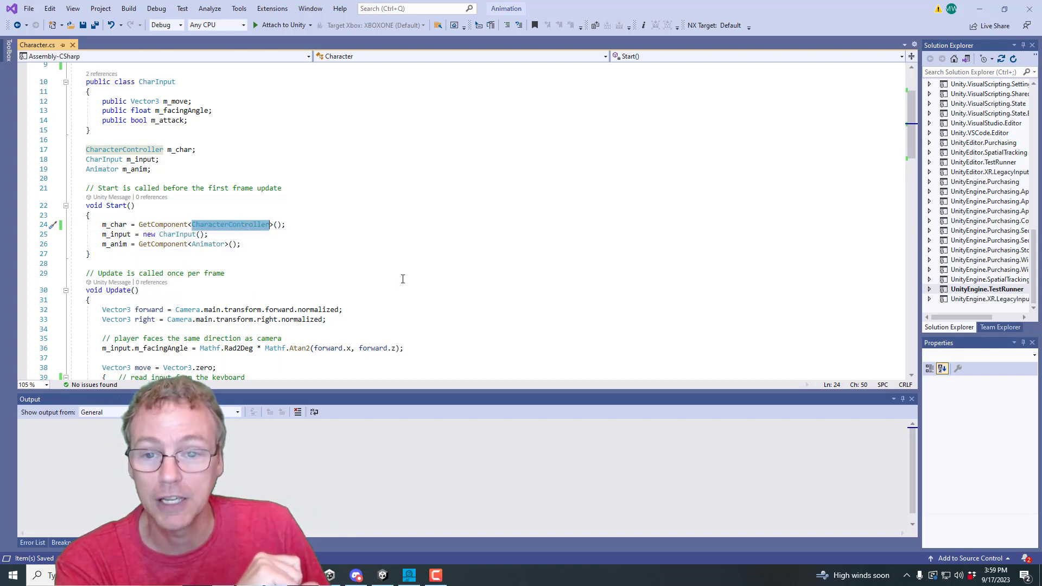
scroll(down, 3)
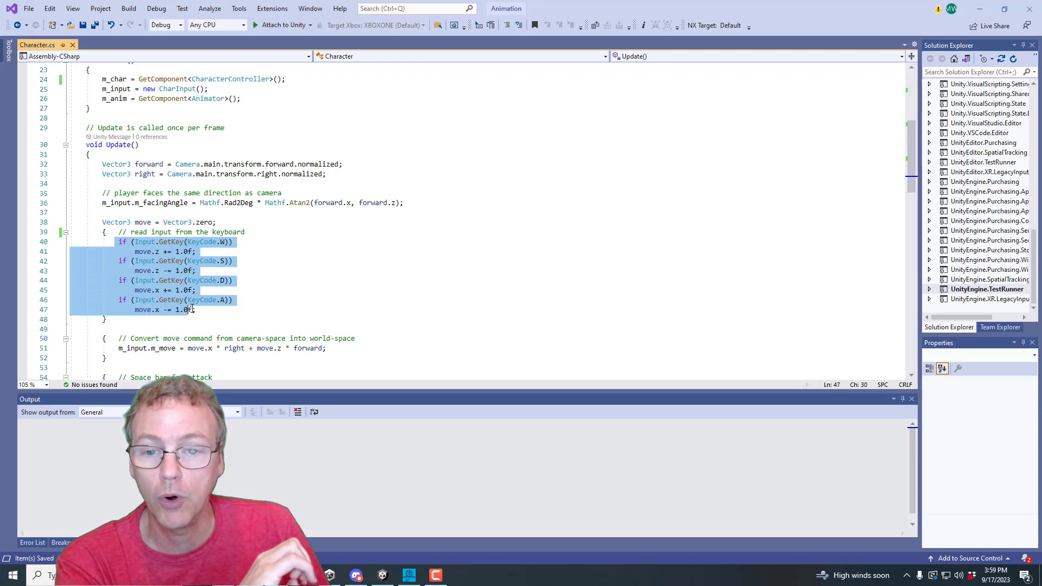
scroll(down, 3)
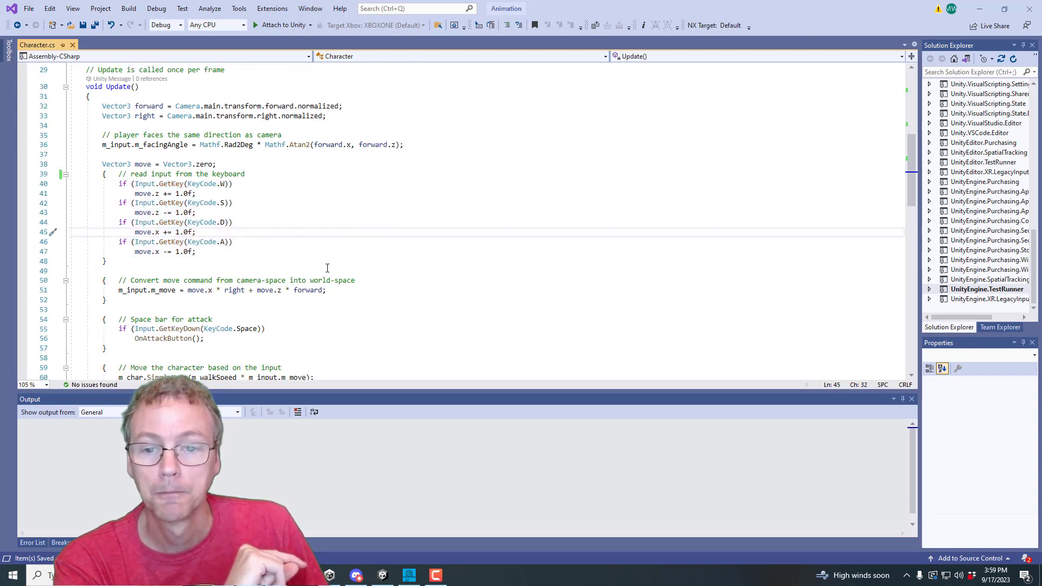
scroll(down, 3)
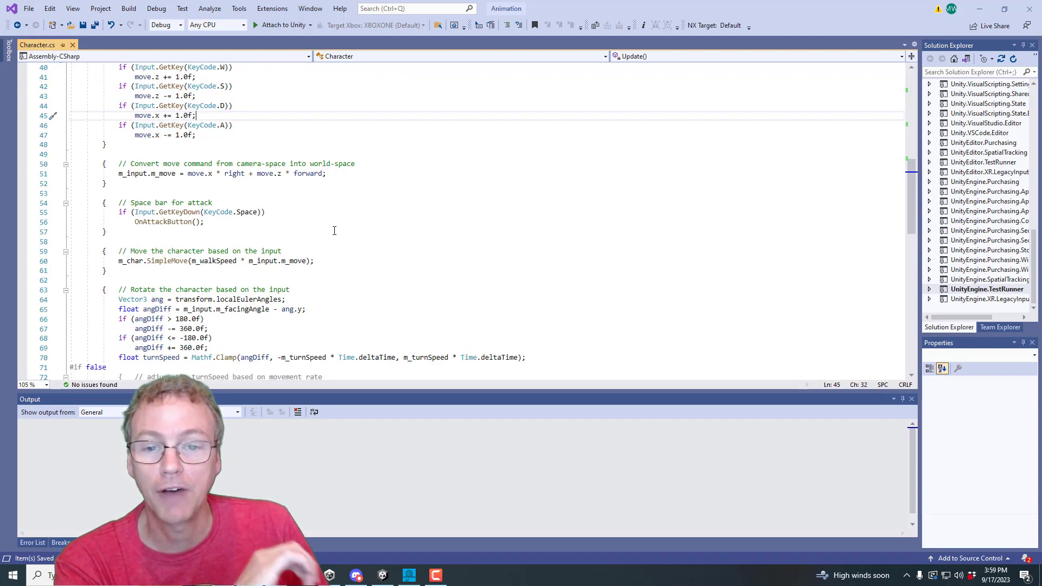
scroll(down, 3)
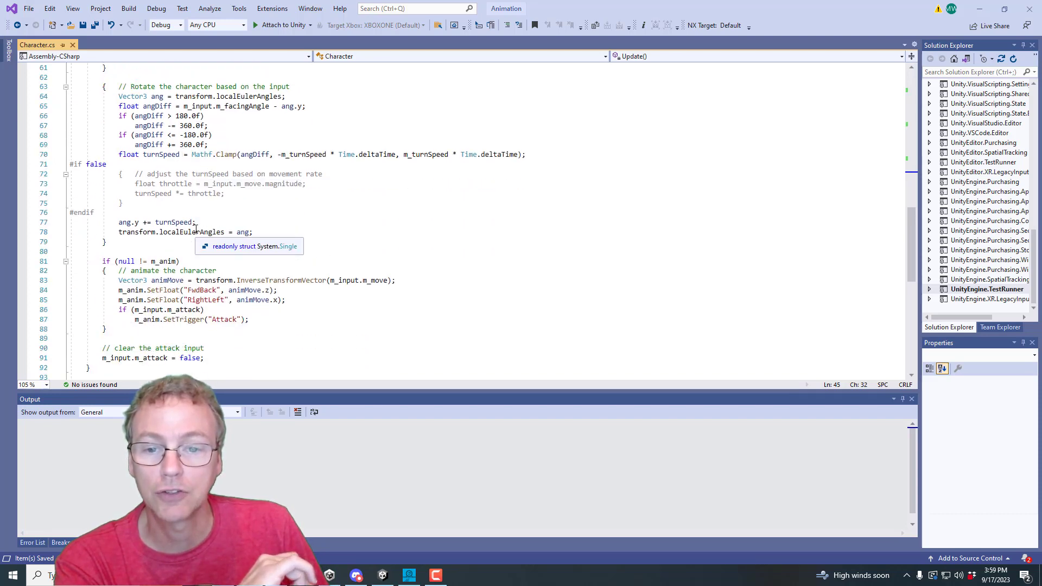
scroll(up, 3)
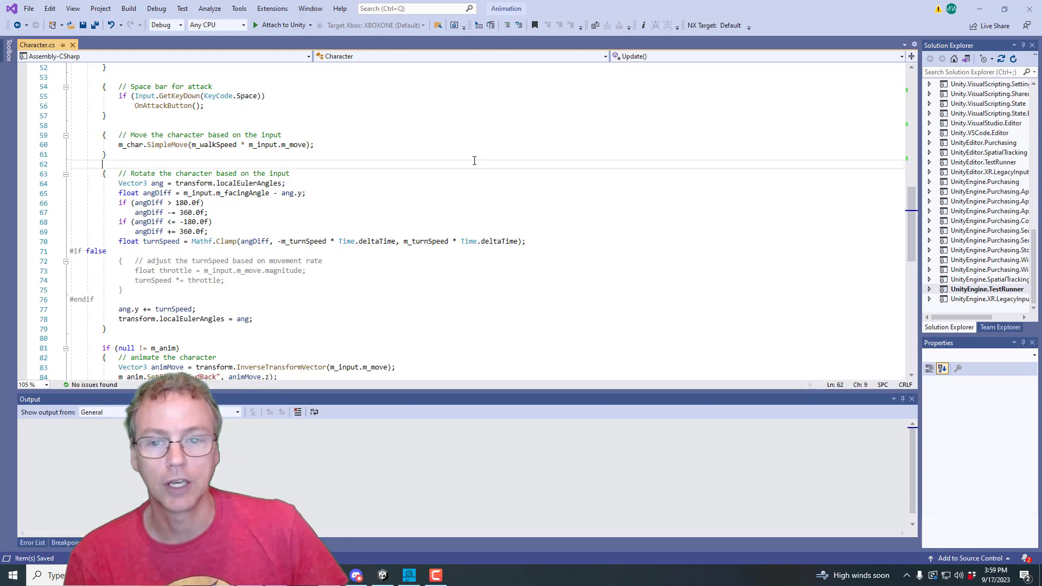
scroll(up, 3)
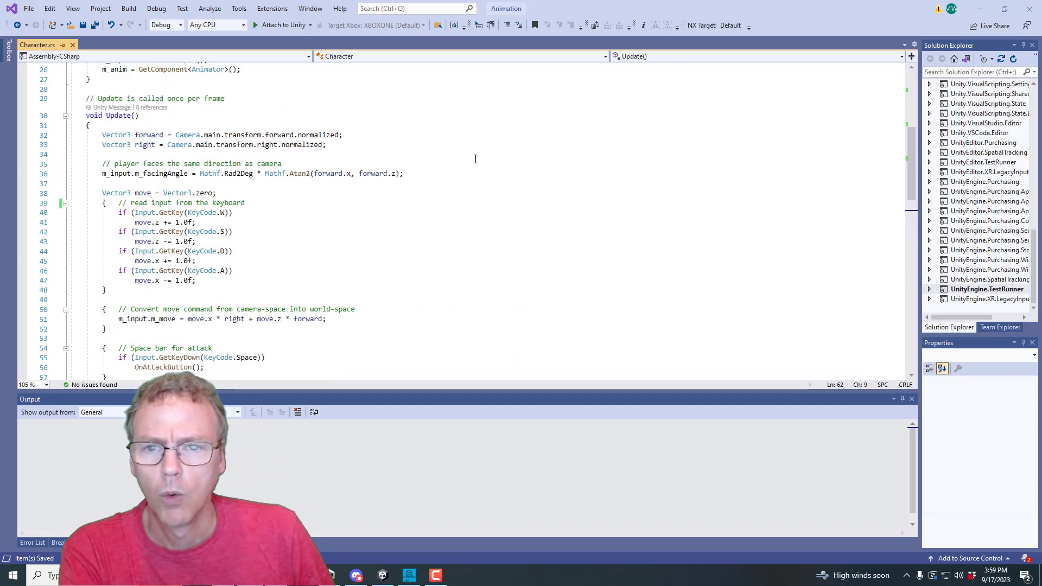
scroll(up, 3)
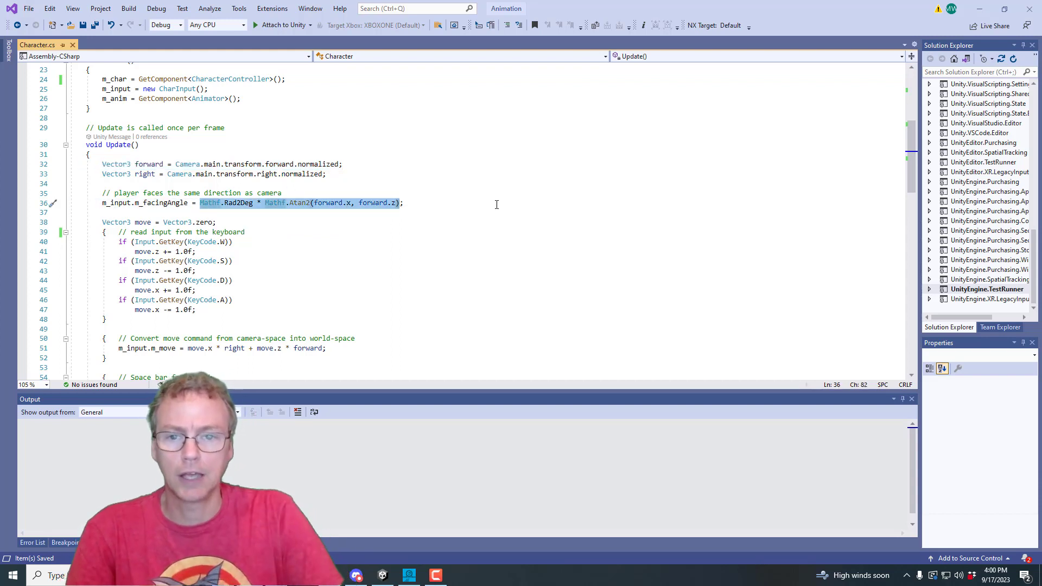
Take the facing angle from transform.localEulerAngles.y and start a new block after the move conversion.
text(transform.;)
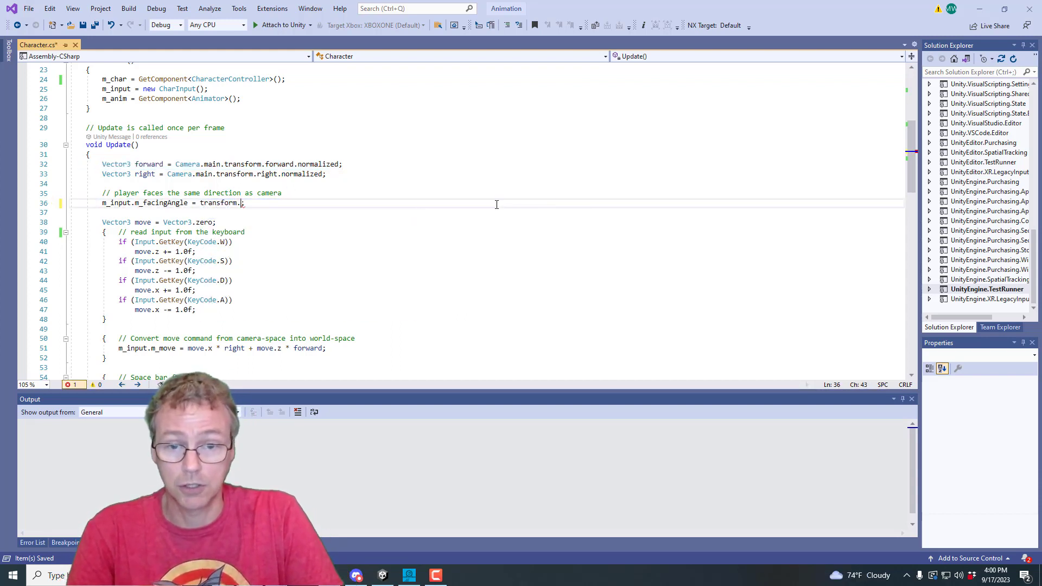
text(localEulerAngles.y)
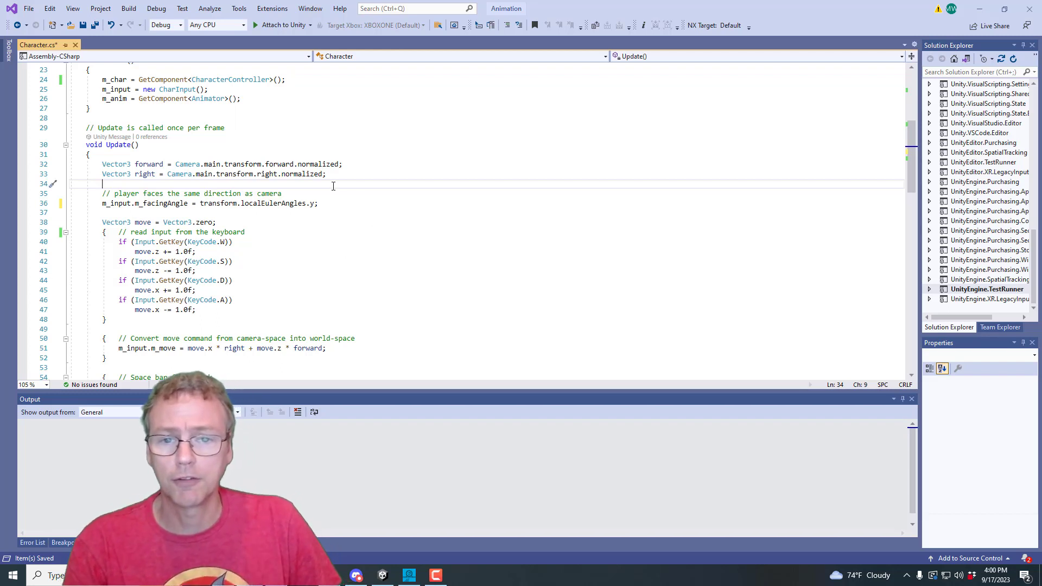
scroll(down, 3)
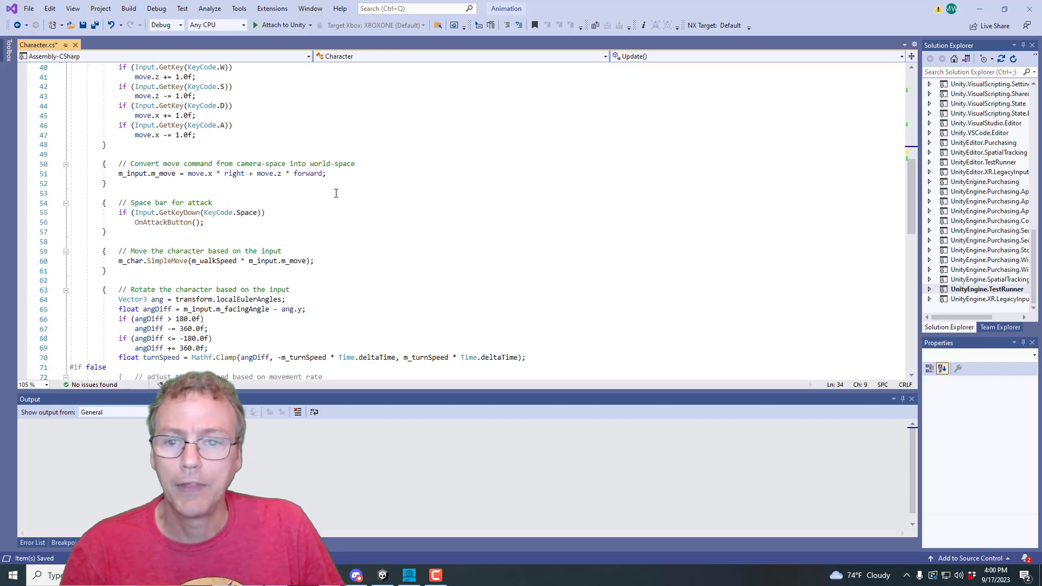
click(106, 184)
text({)
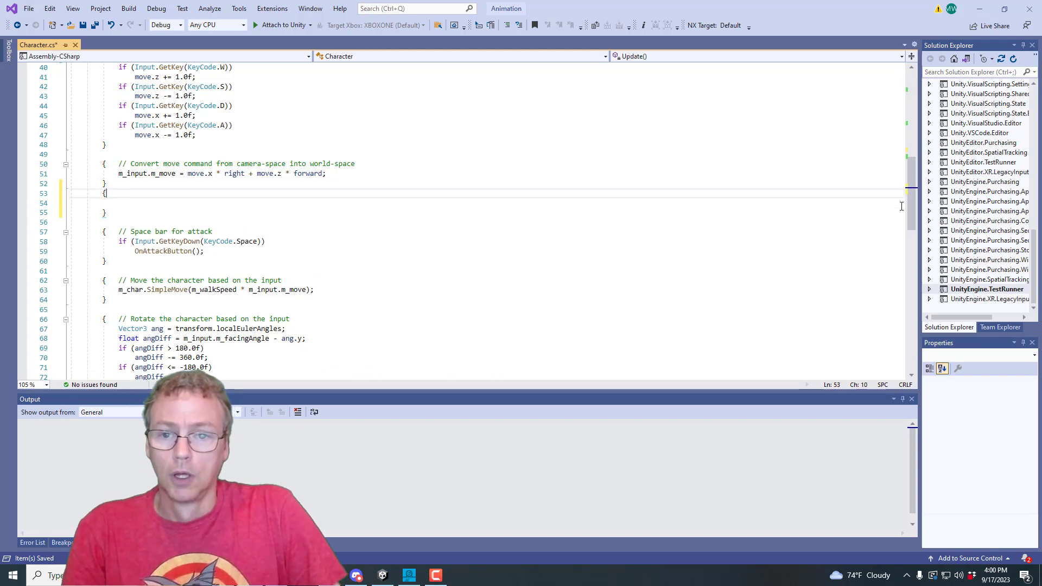
Comment the new block '// set the facing input to the direction of the input' and mark the m_facingAngle field.
text(//)
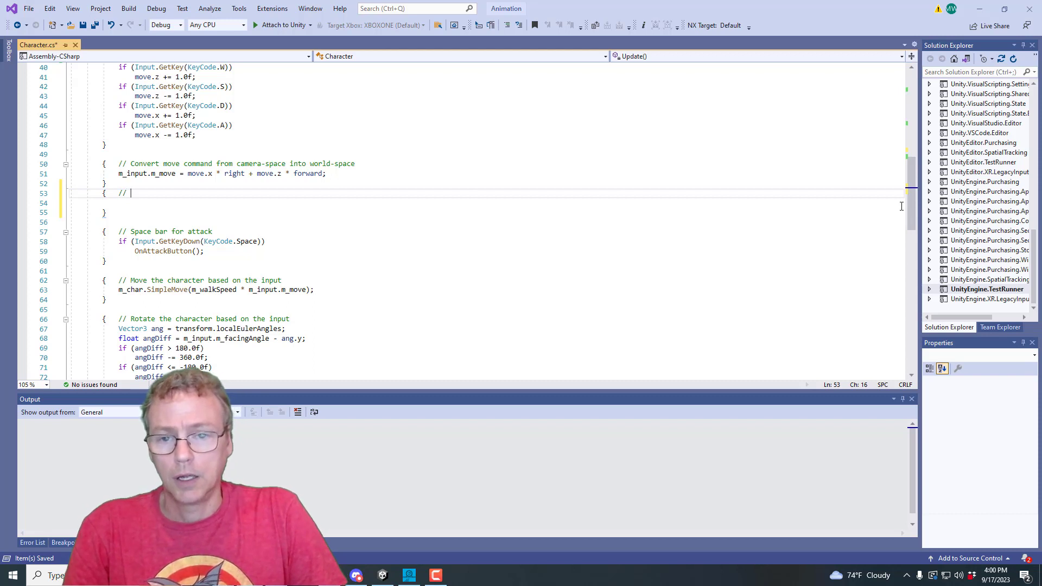
text(set the)
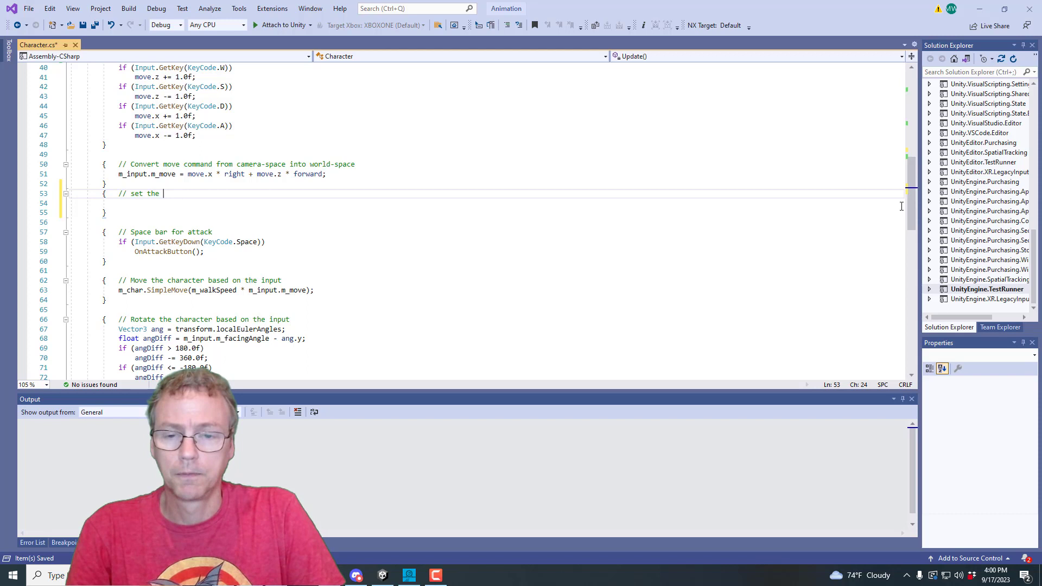
text(facing)
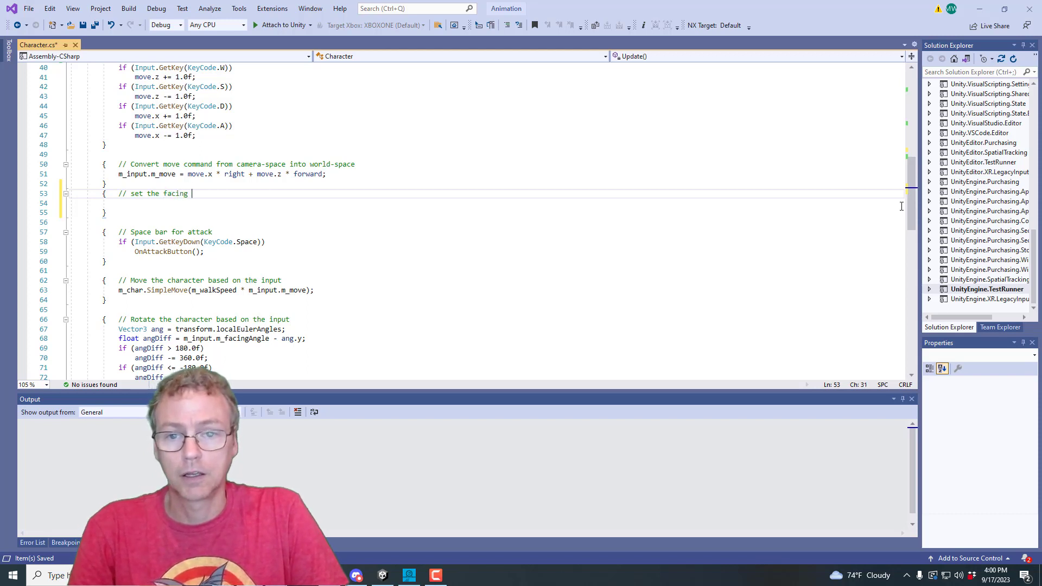
text(diretio)
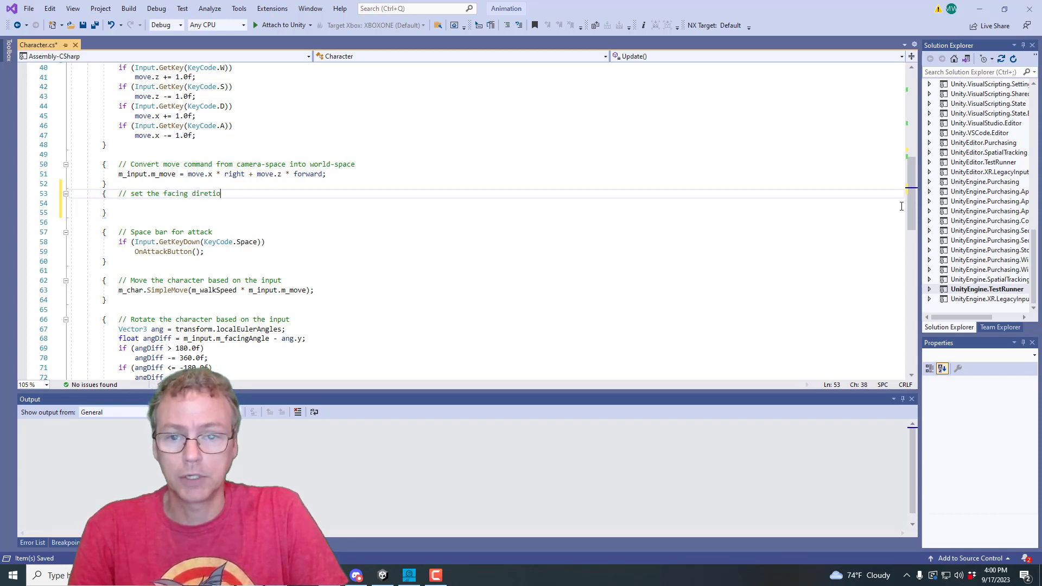
text(input)
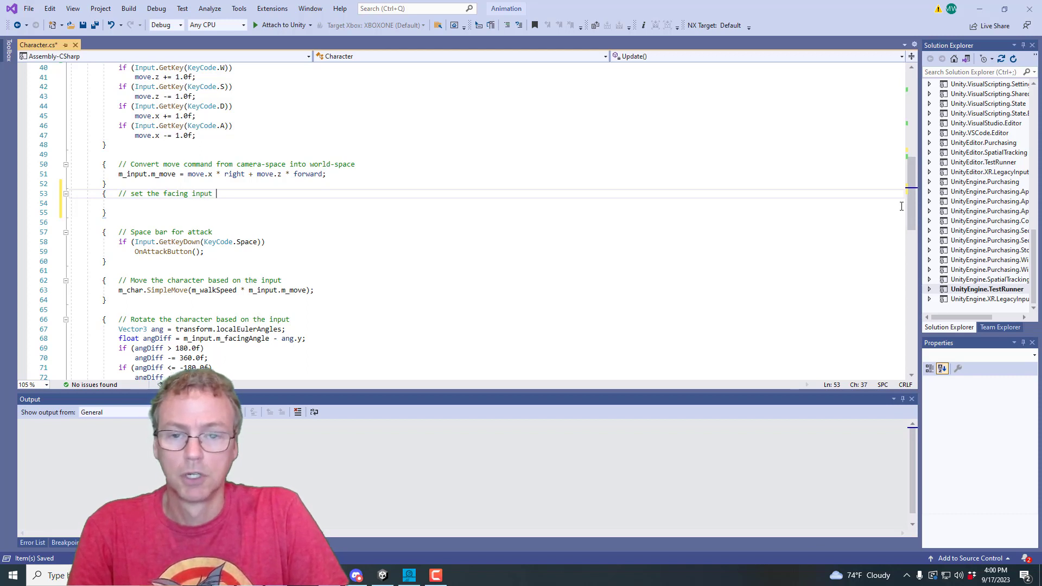
text(to the direction of the input)
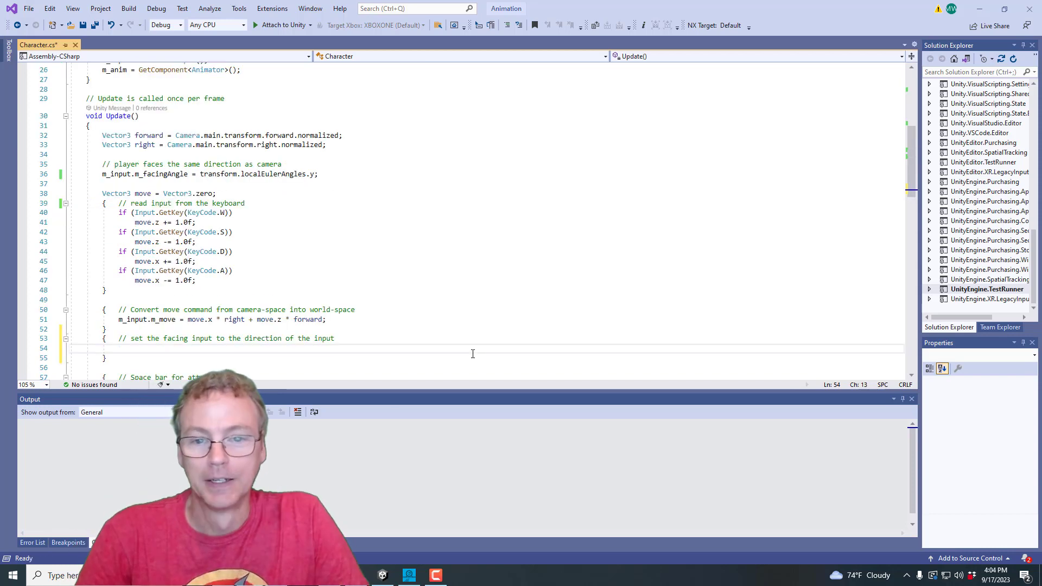
text(m)
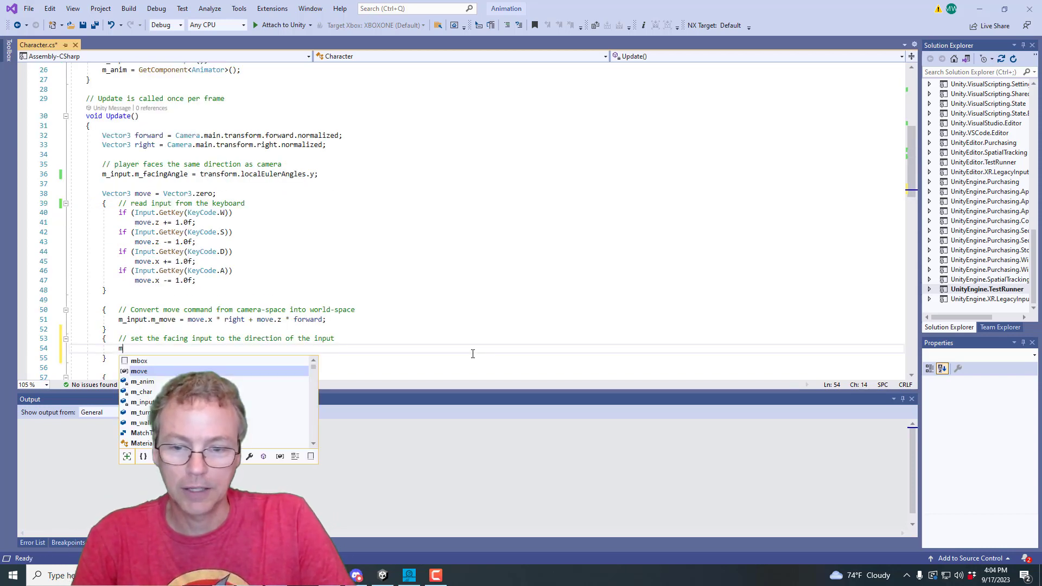
text(_input)
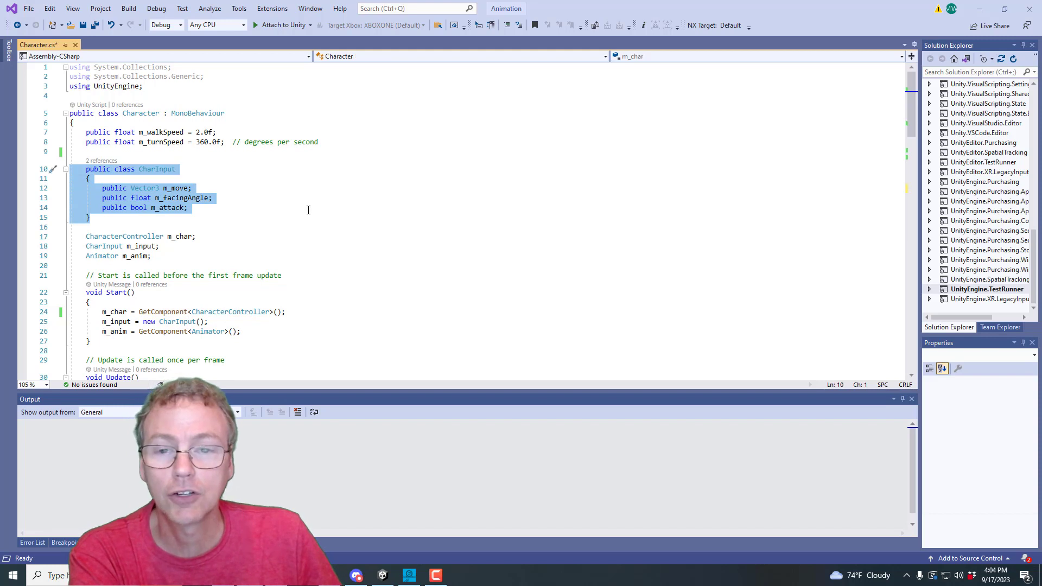
click(188, 188)
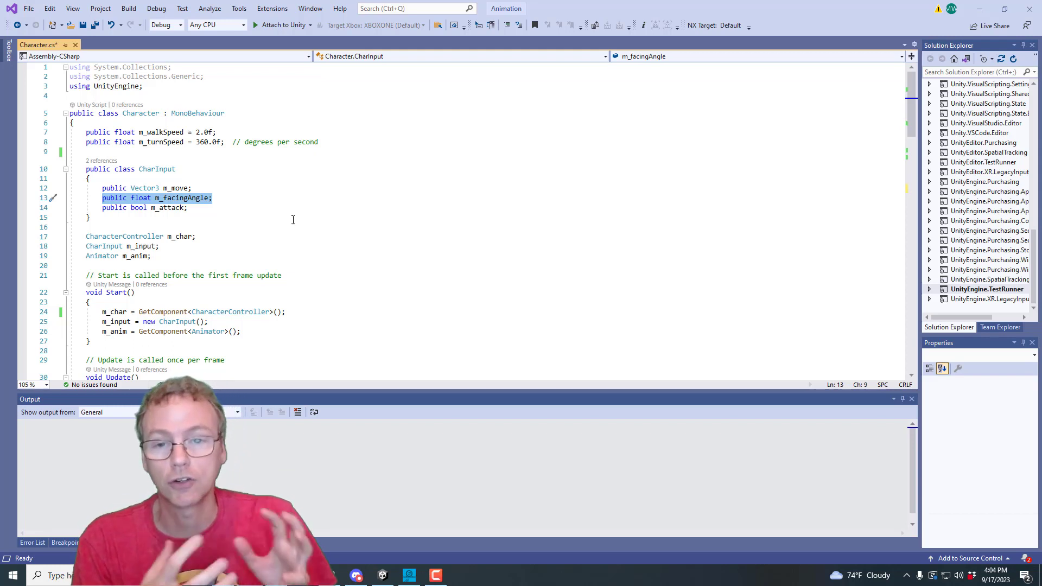
click(192, 188)
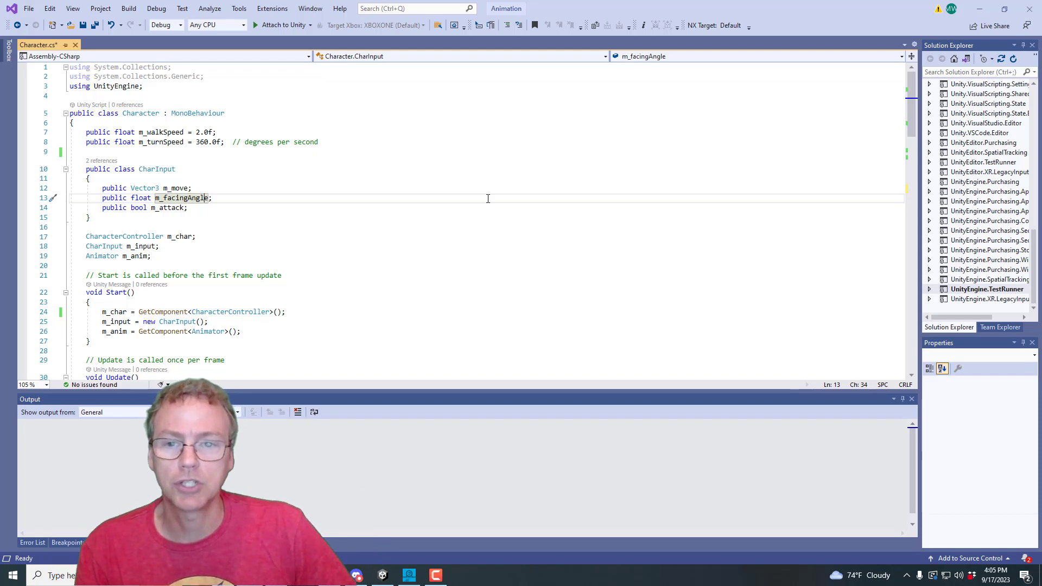
click(174, 187)
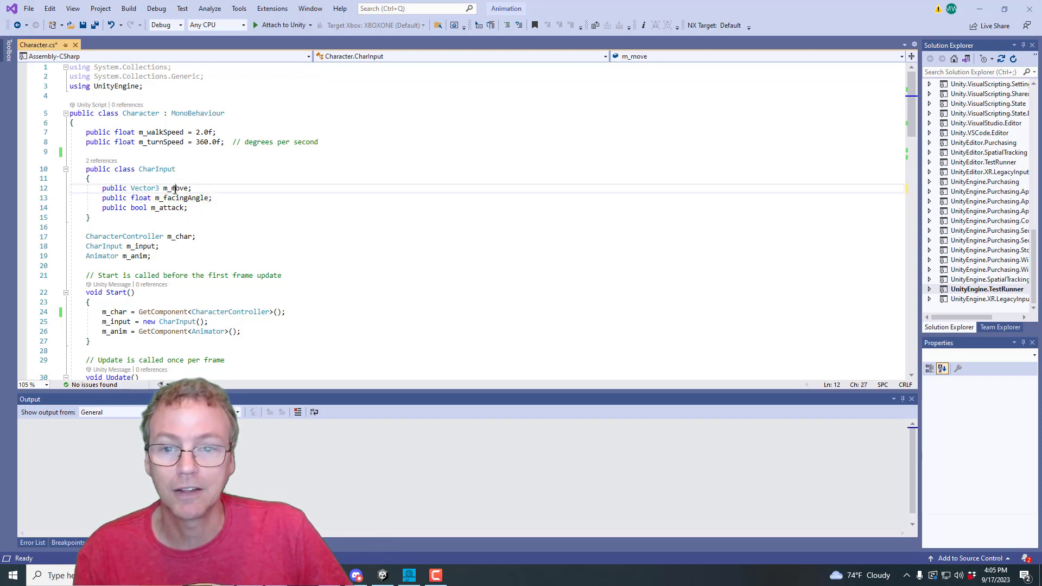
Set the facing angle to Mathf.Rad2Deg * Mathf.Atan2(m_input.m_move.z, m_input.m_move.x); and save.
scroll(down, 3)
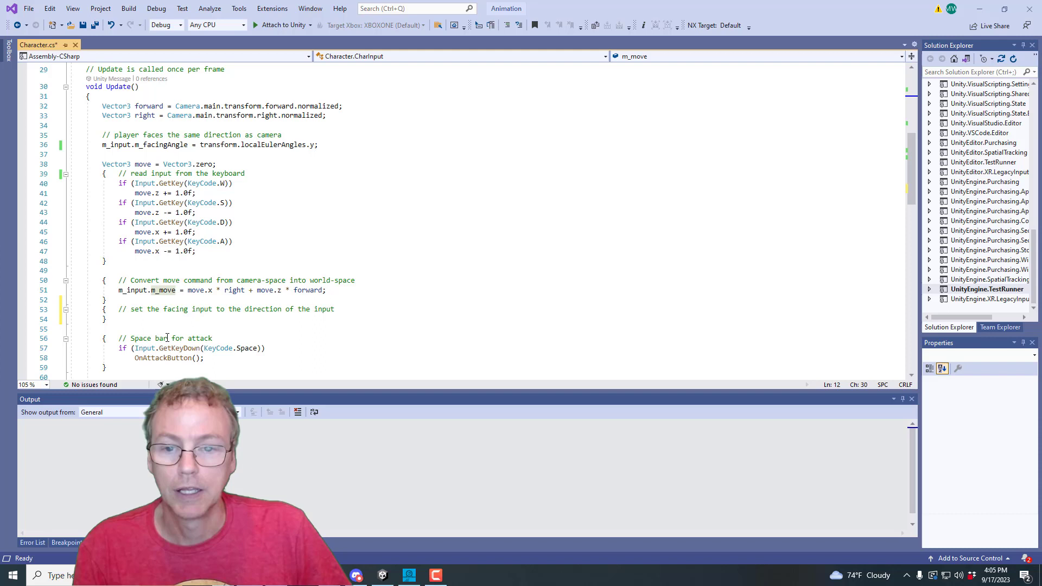
text(m_input.m_facingAngle =)
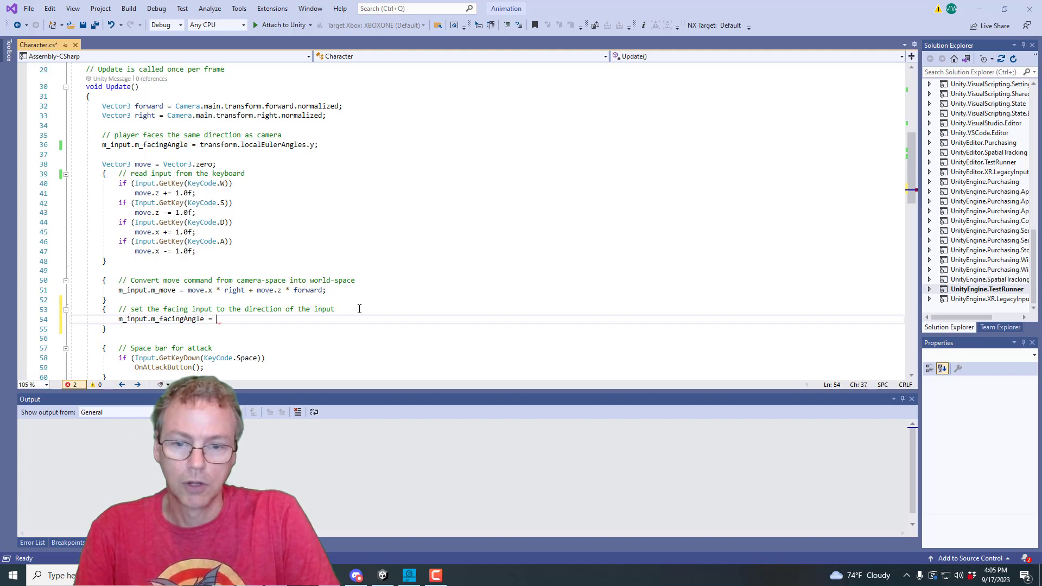
text(Mathf.f)
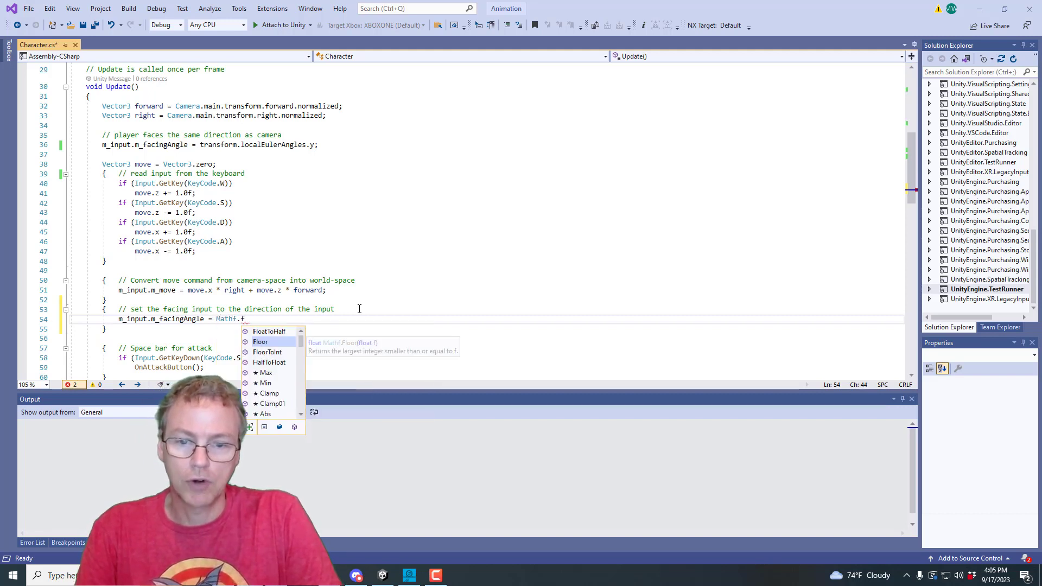
text(Rad2Deg)
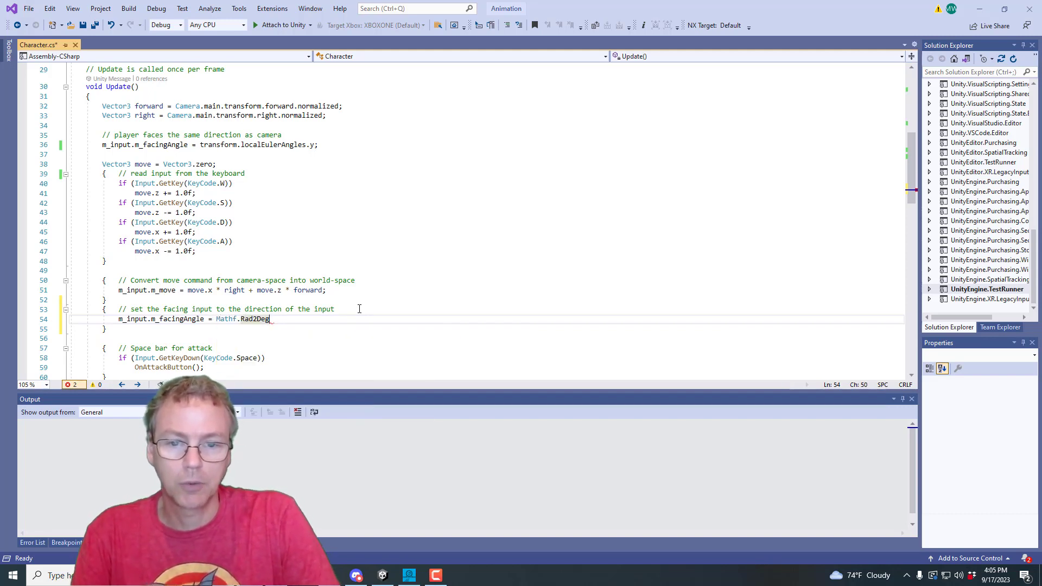
text(* Mathf.Atan2()
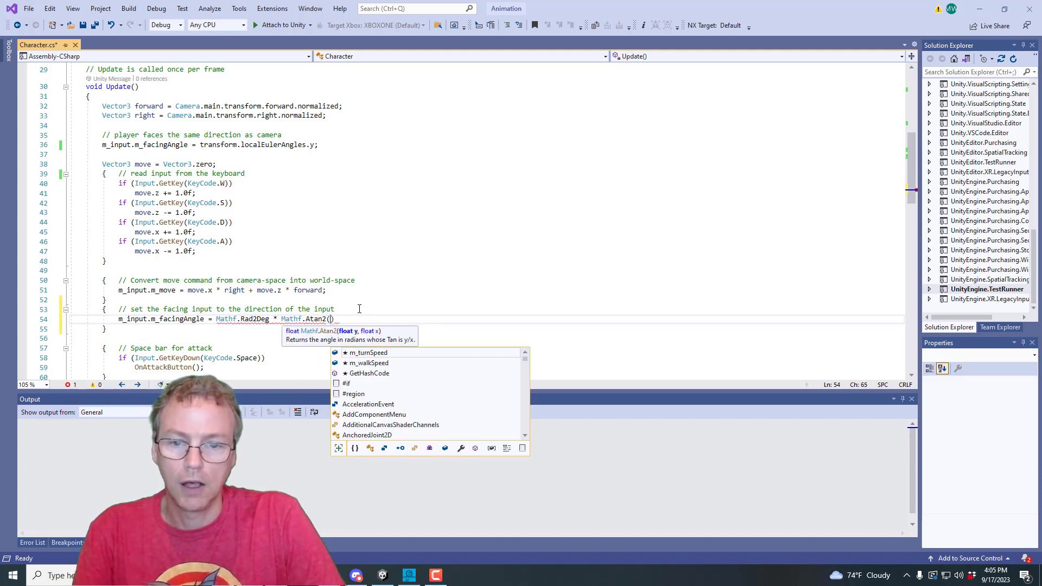
text(m_input.mov)
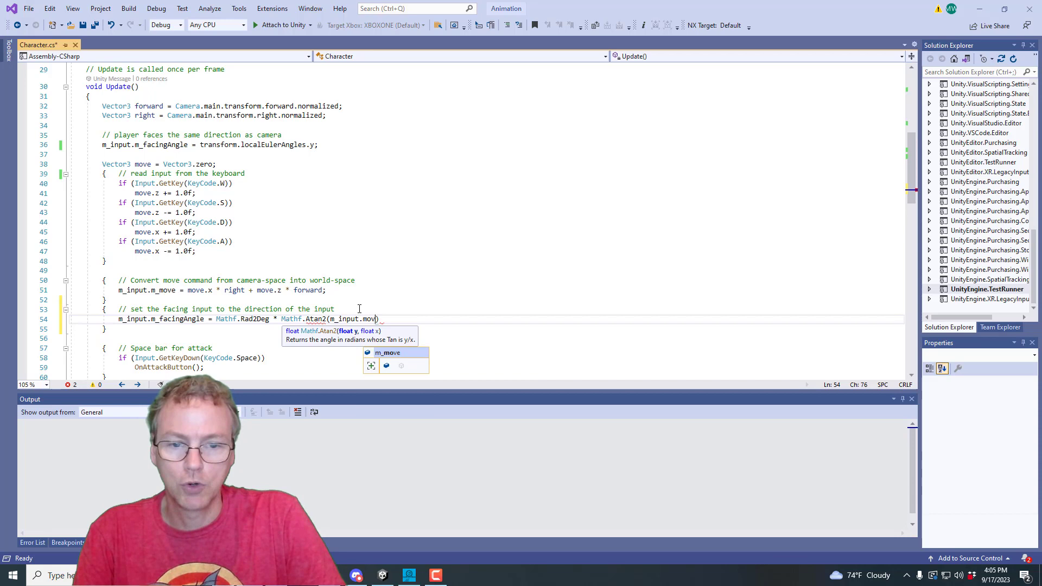
text(.z, m_p)
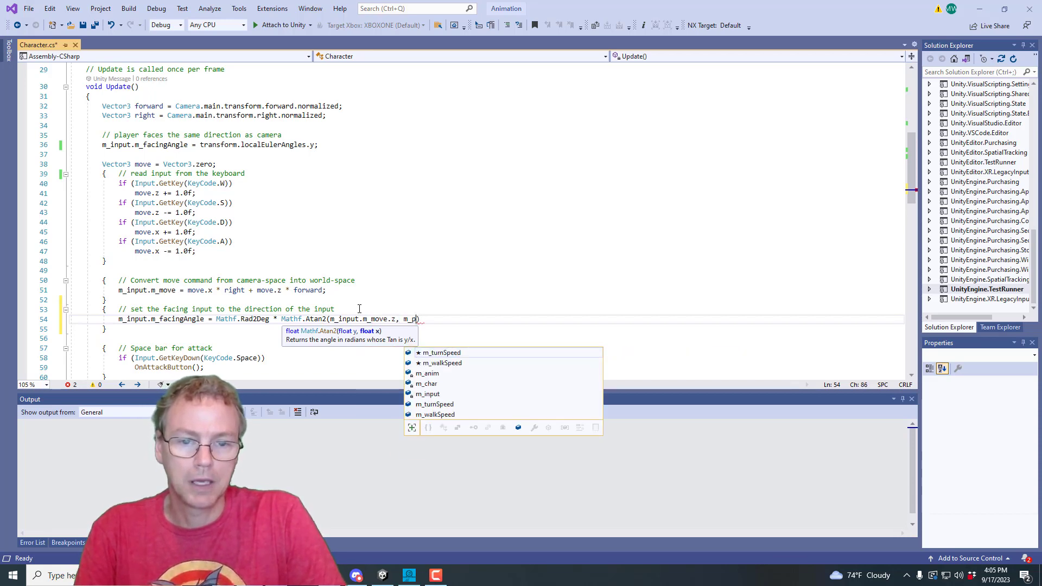
text(m_input.m_move.)
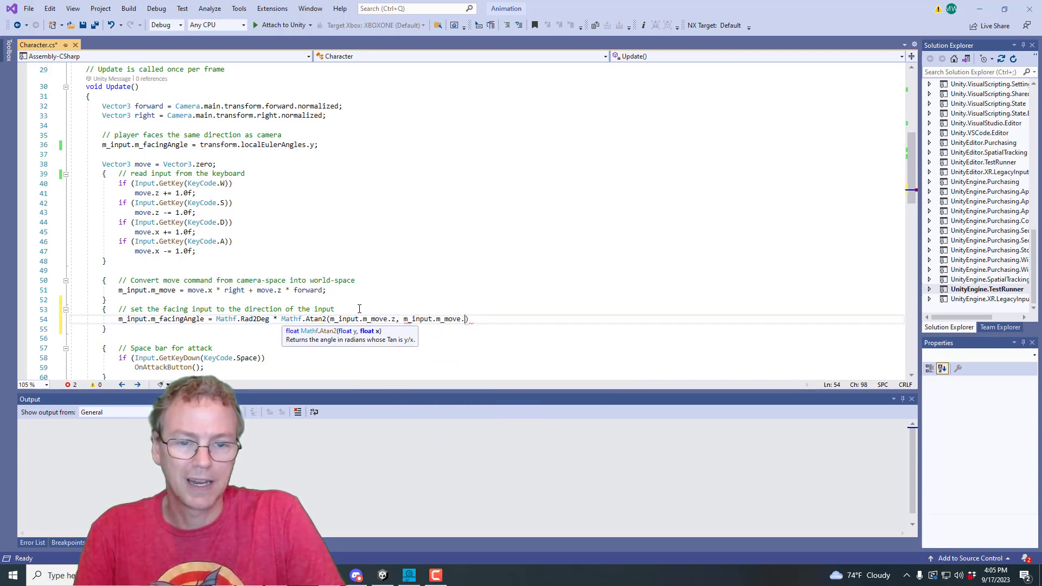
text(x);)
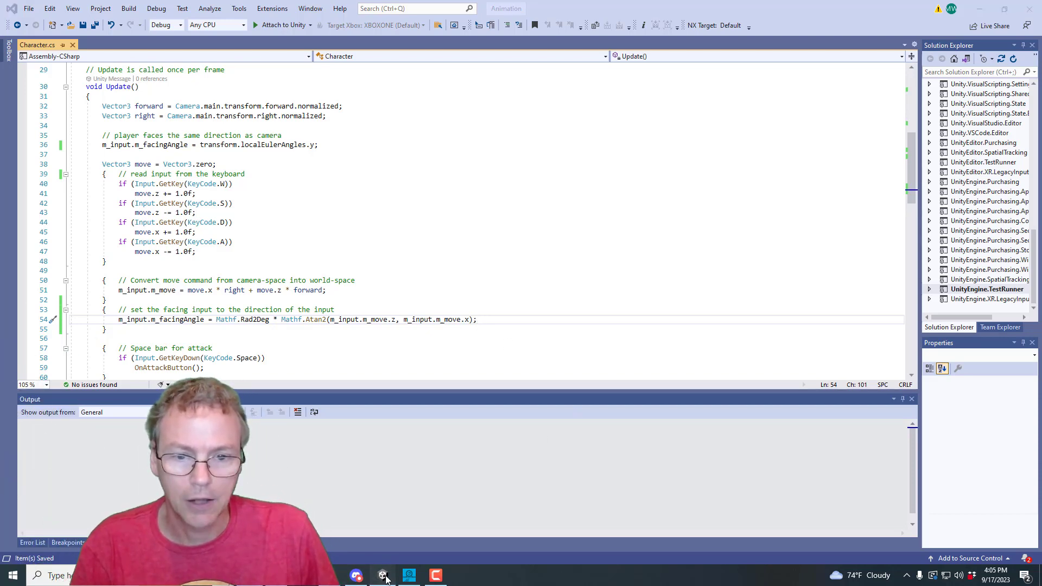
Play the scene in Unity to test the assassin's turning, then select the Idle object.
click(382, 575)
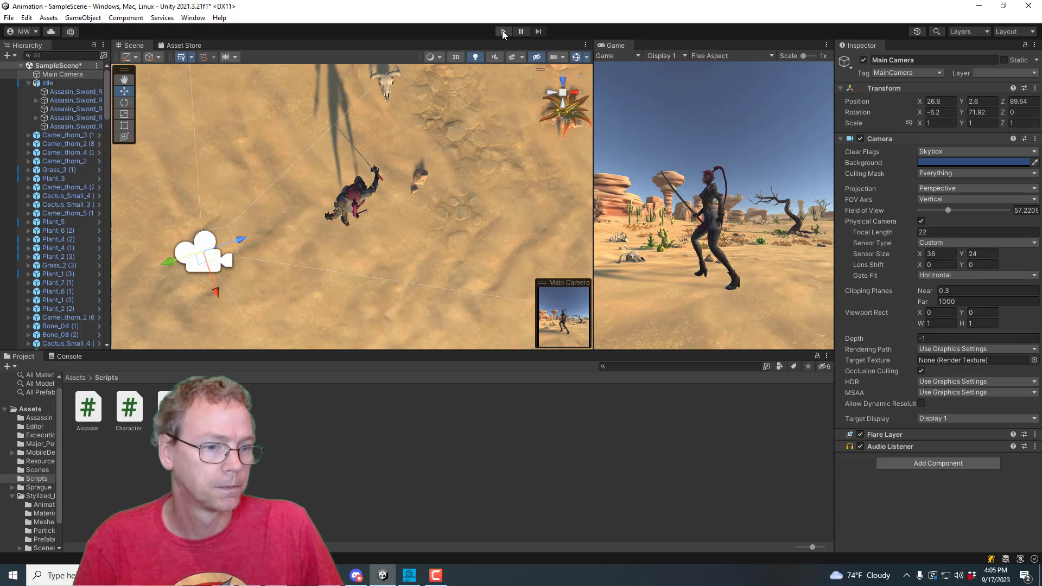
click(503, 31)
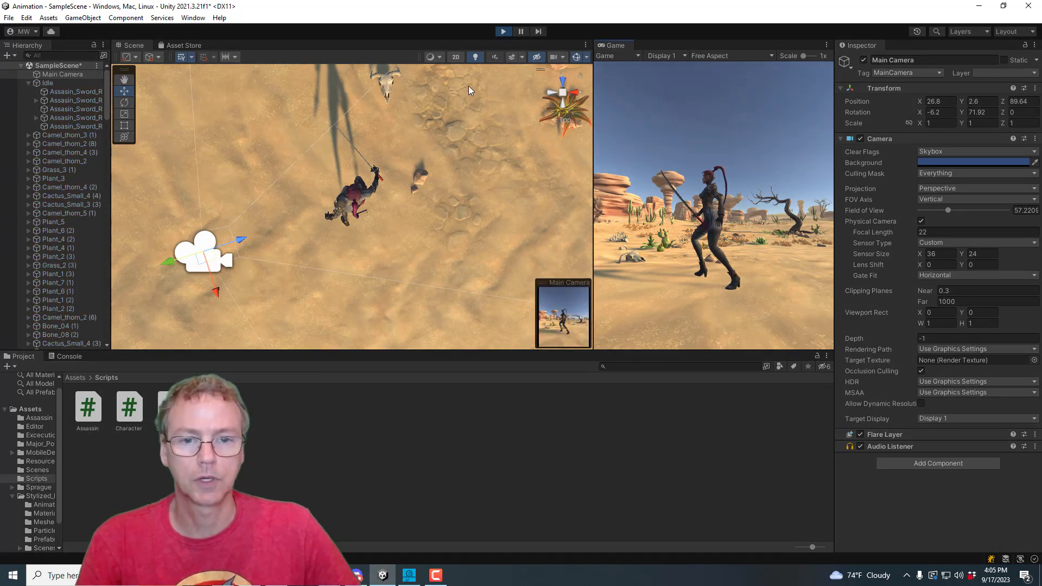
click(52, 345)
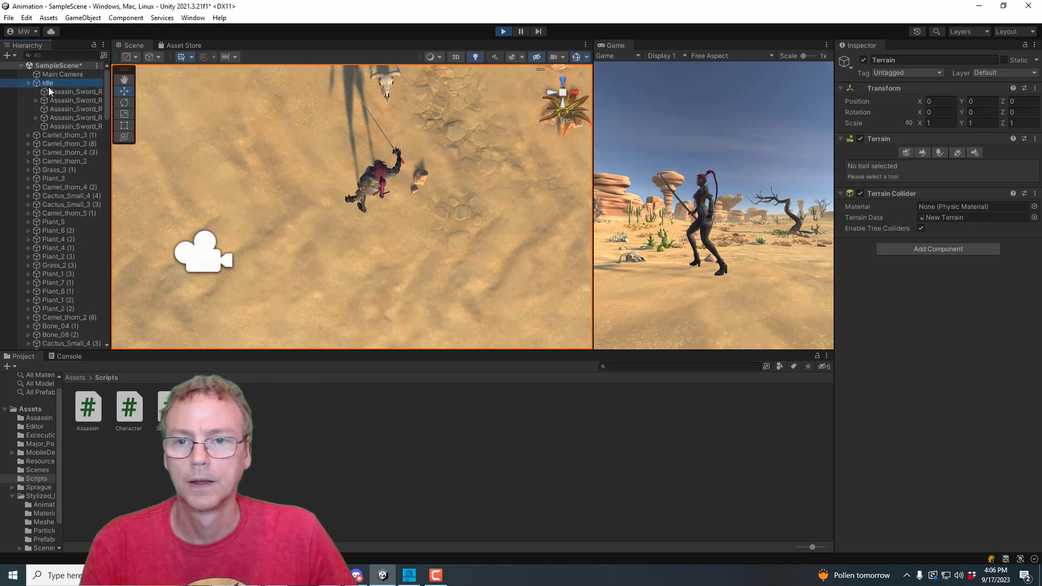
click(46, 83)
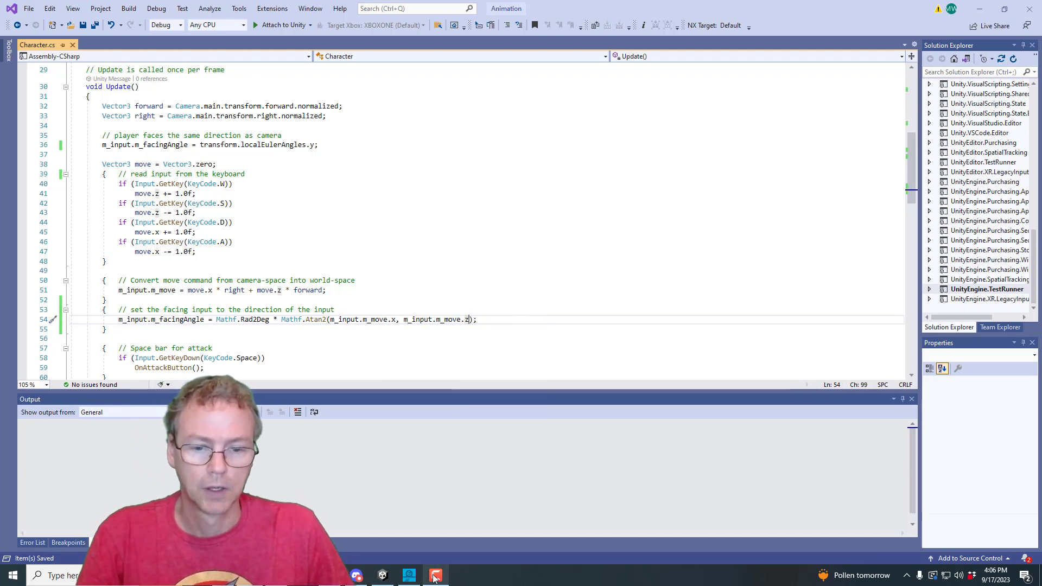
Swap Atan2 to use m_move.x then m_move.z, save, and play test again in Unity.
click(436, 575)
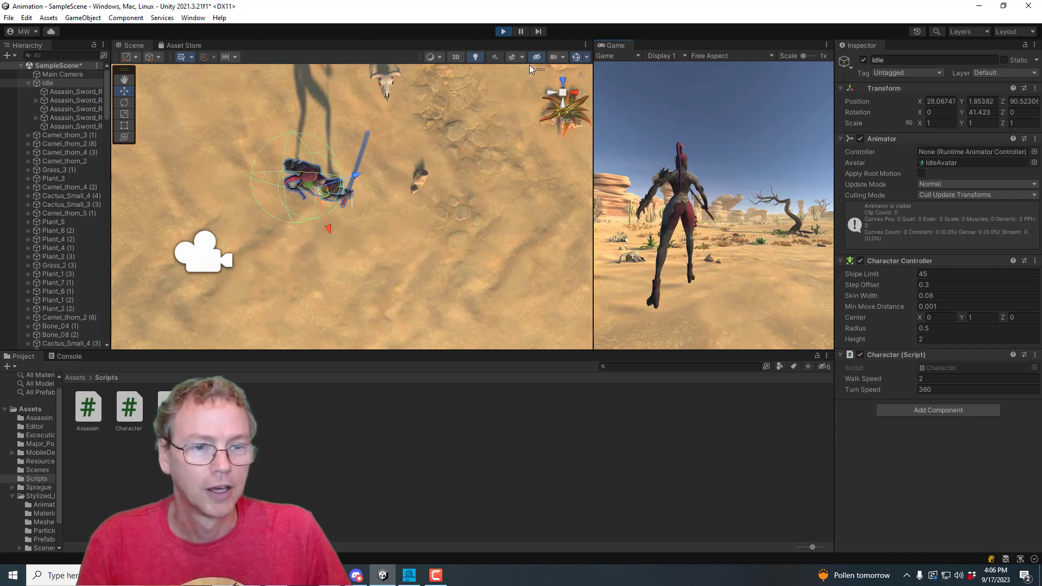
click(502, 31)
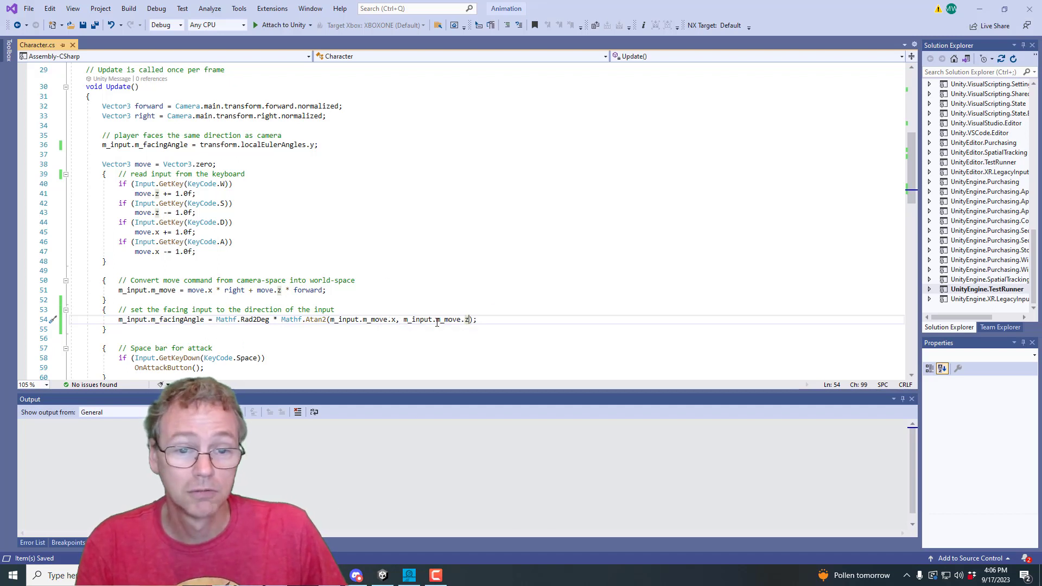
Begin the guard if (m_input.m_move.sqrMagnitude > 0.001f) above the facing-angle line.
click(394, 310)
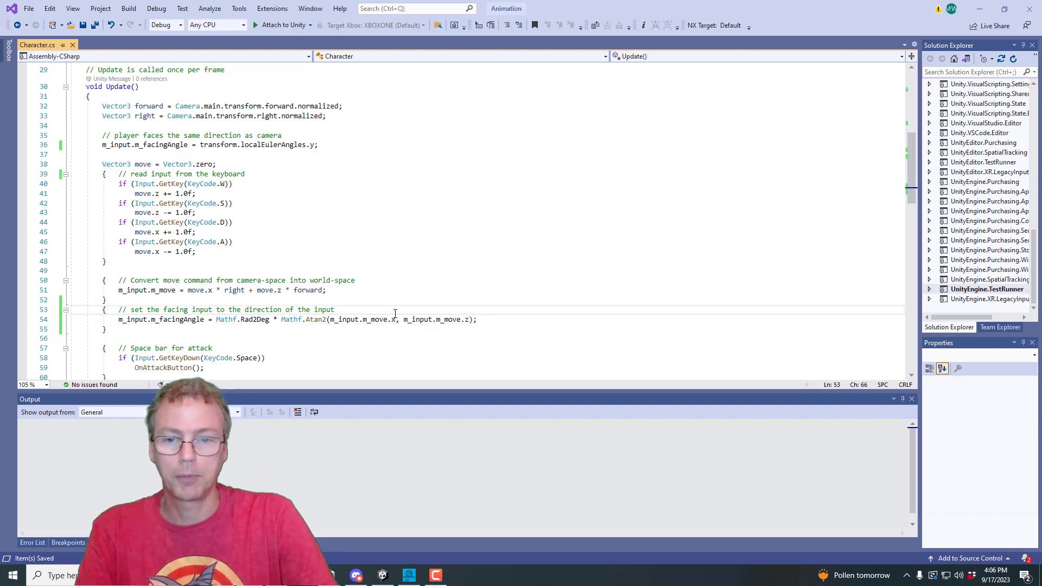
text(if (m))
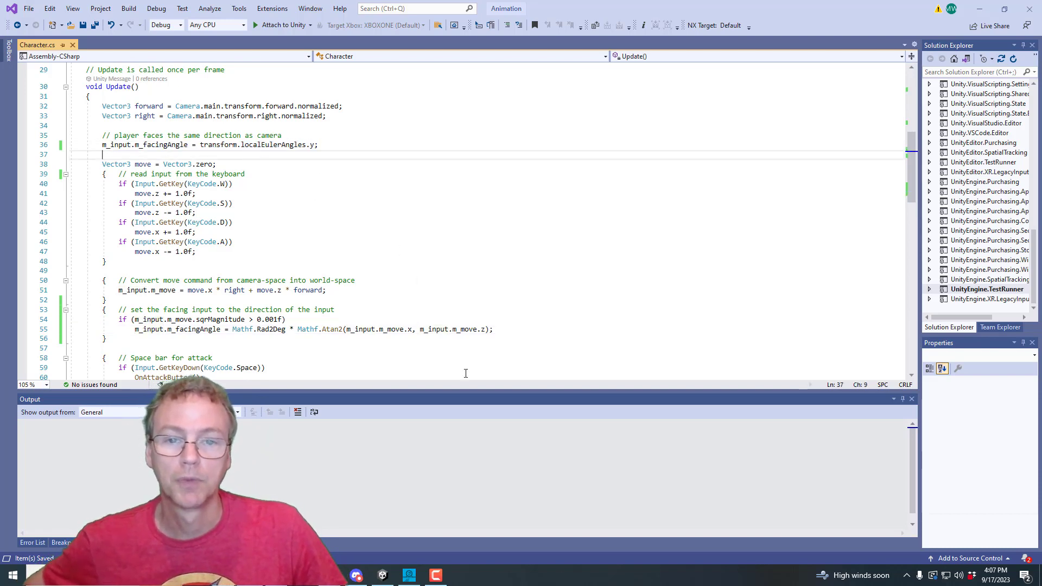
mouse_move(381, 575)
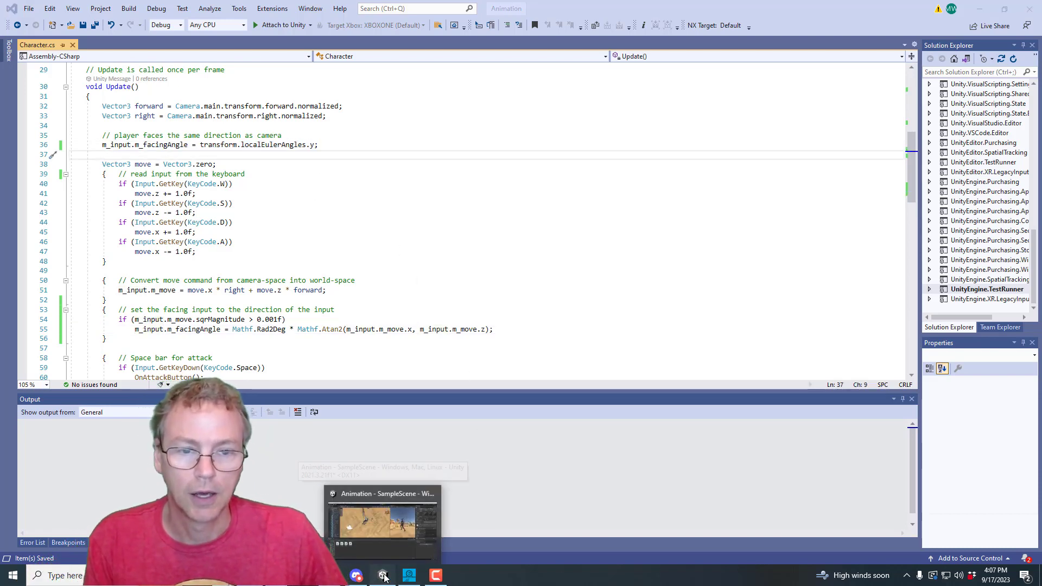
Switch from Visual Studio back to the Unity editor to watch the running scene.
click(382, 522)
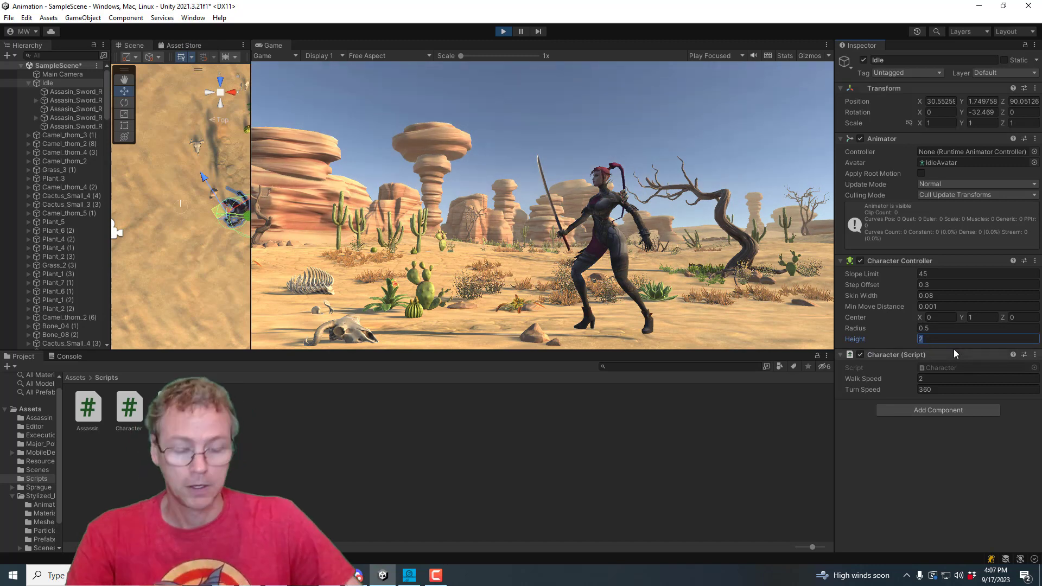
Enter a lower Character Controller height for the assassin in the Inspector.
text(1.9)
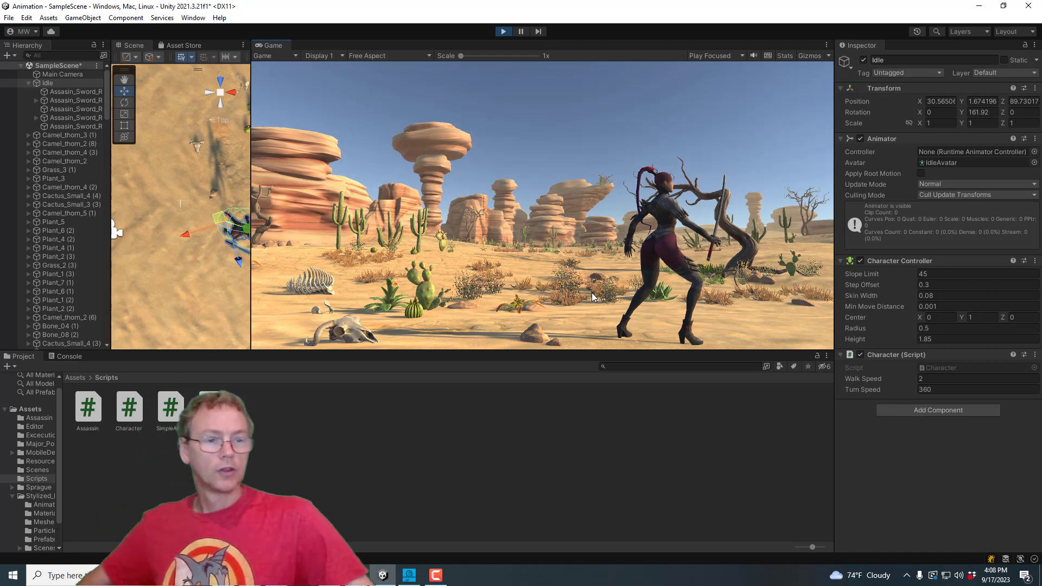
mouse_move(823, 313)
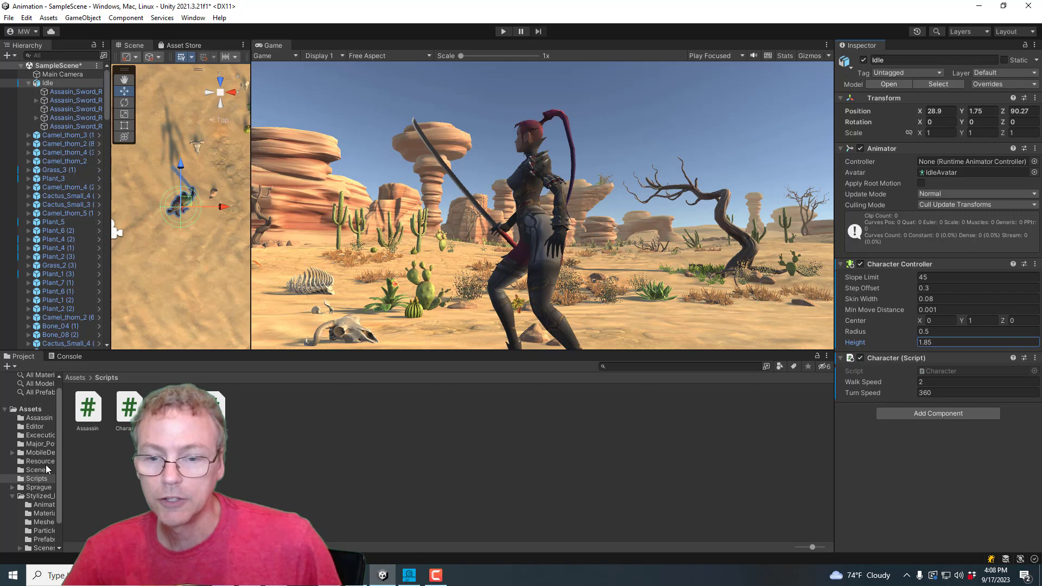
Save the tuned assassin into the Assassin folder as a new original prefab named Assassin.
click(39, 416)
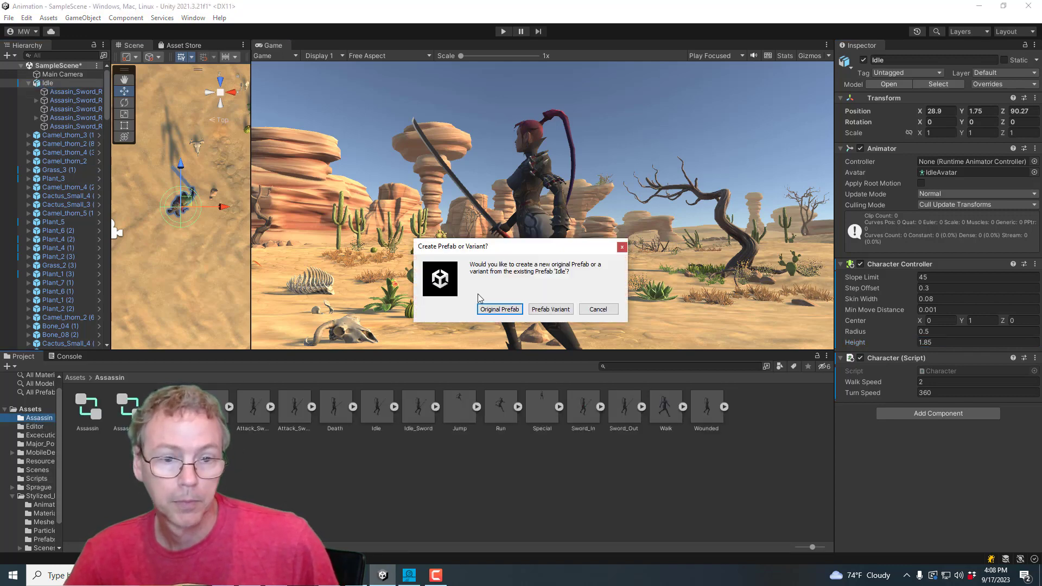
click(498, 309)
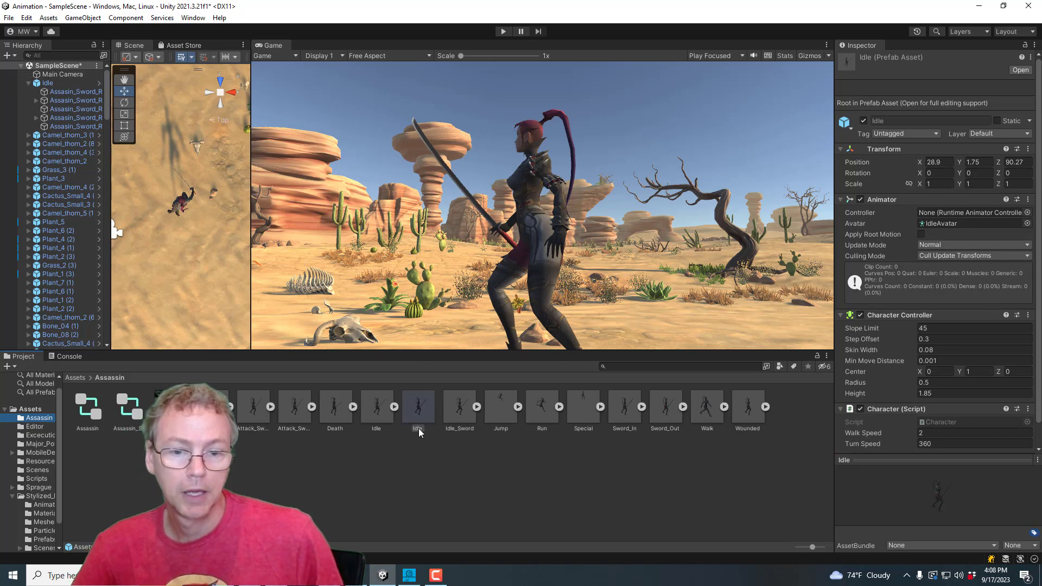
click(417, 429)
text(As)
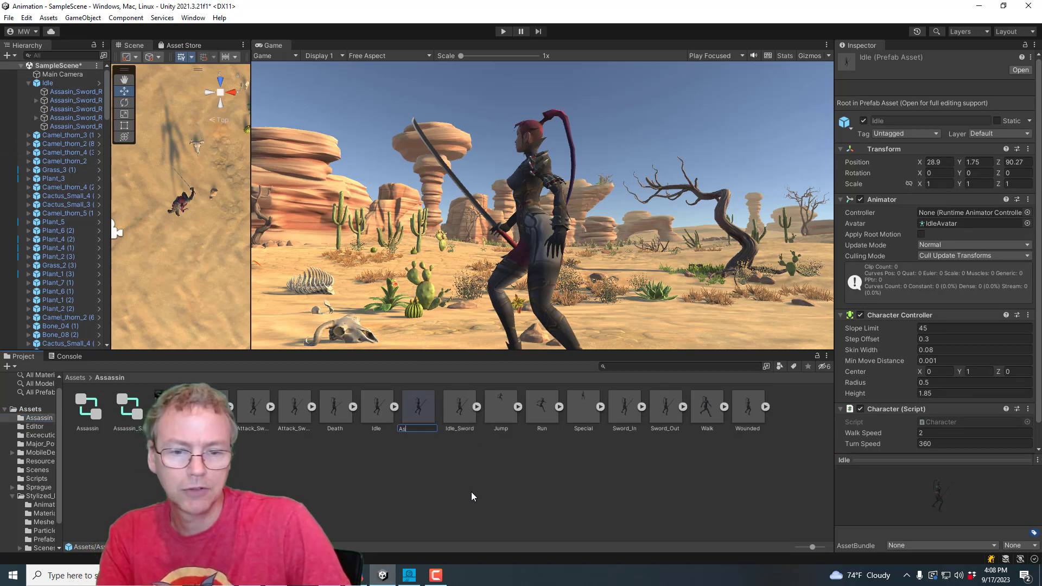
click(128, 404)
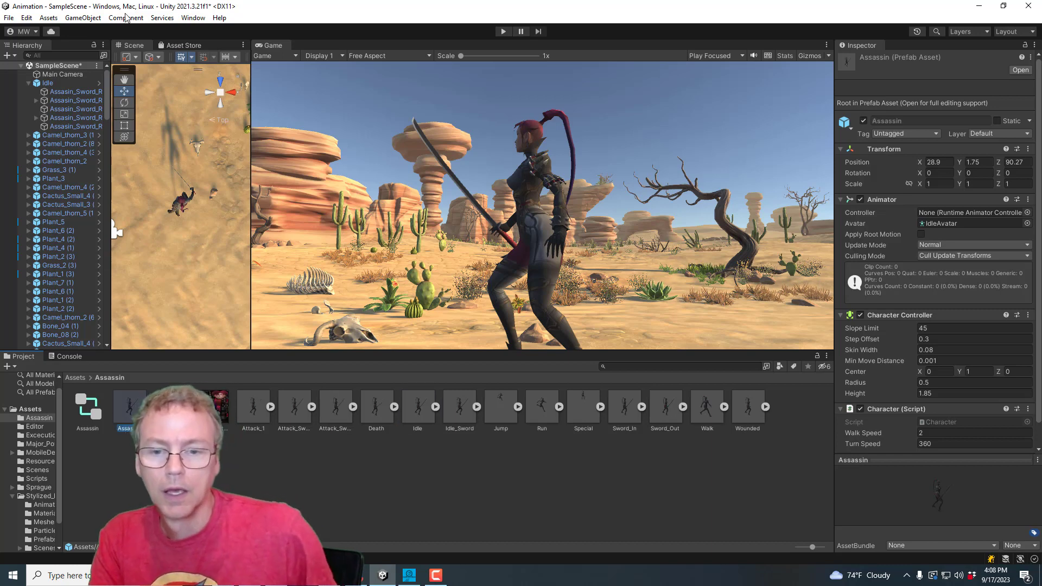
Select the assassin instance in the Hierarchy before returning to the script.
click(48, 83)
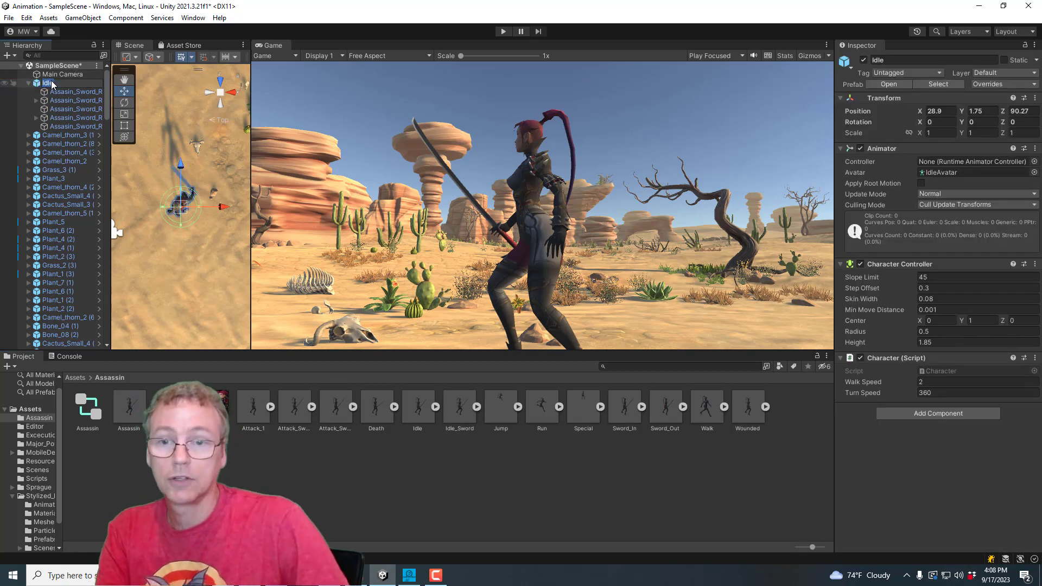
click(55, 82)
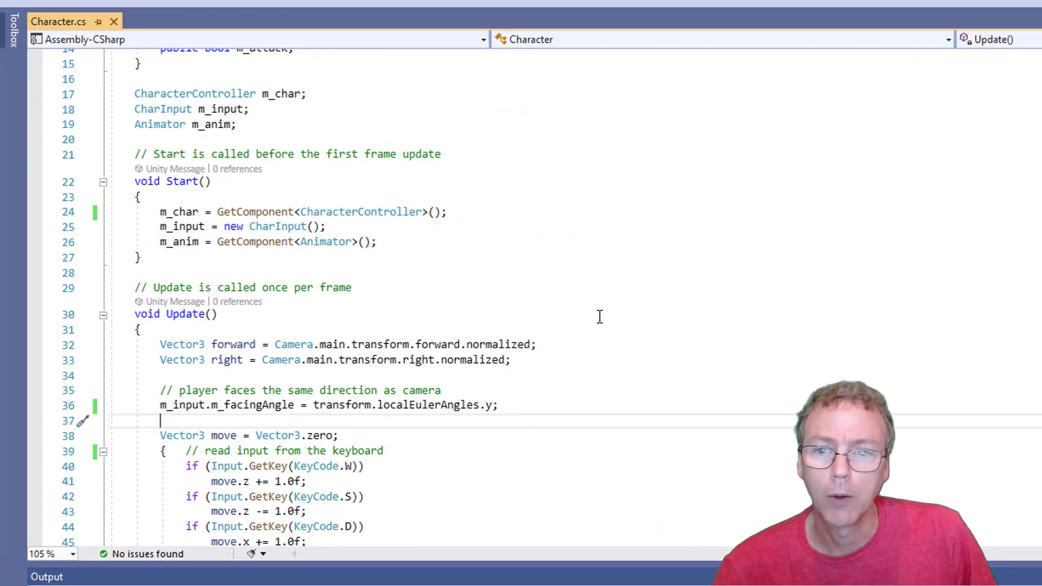
scroll(down, 3)
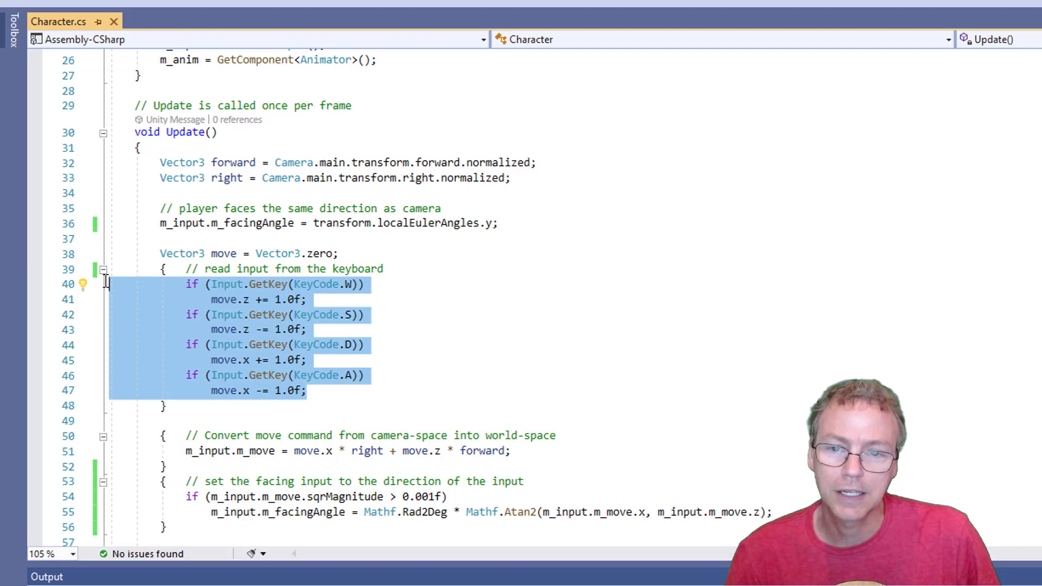
mouse_move(116, 286)
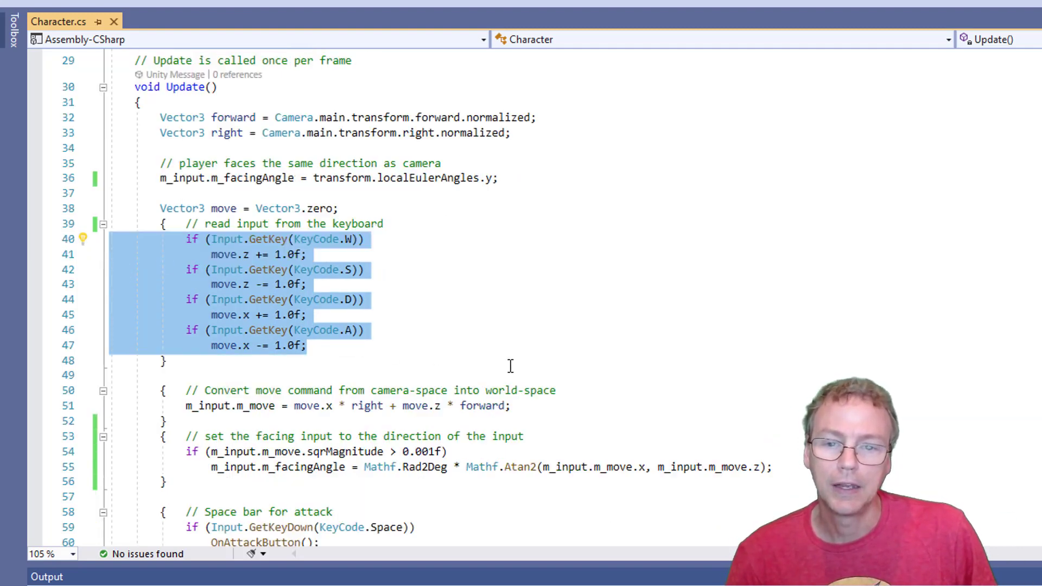
mouse_move(570, 411)
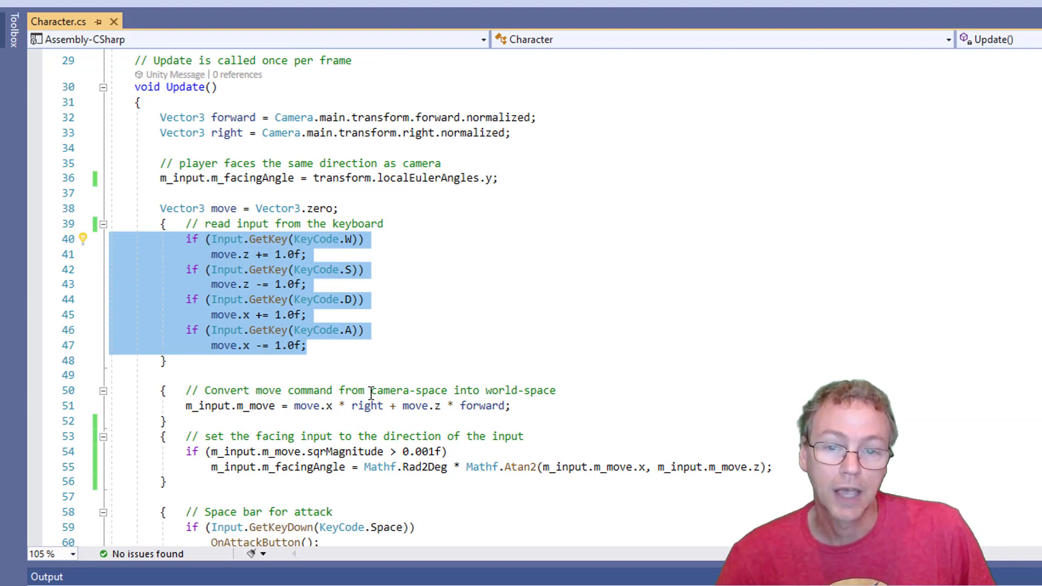
click(198, 420)
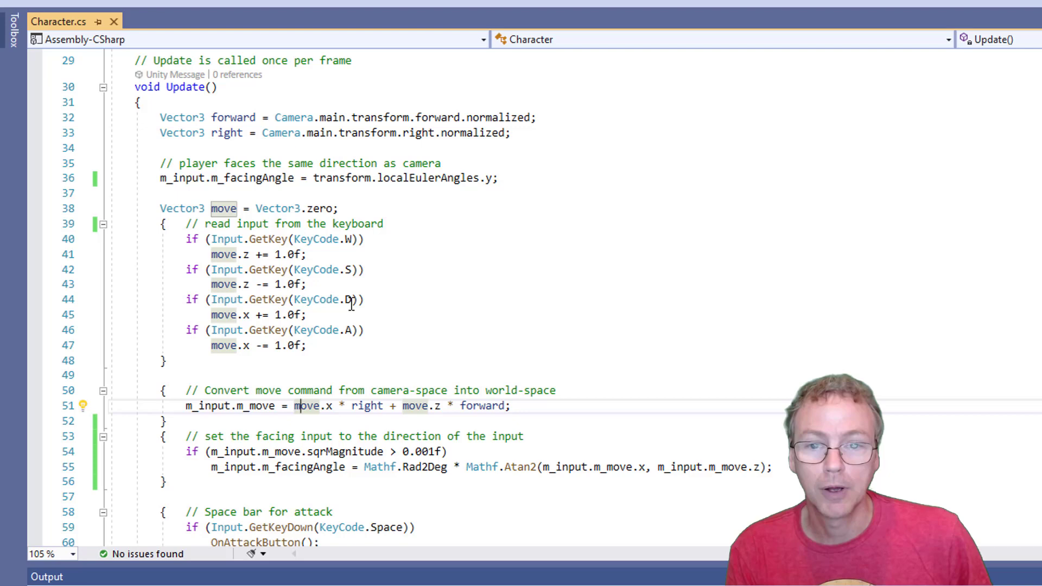
mouse_move(370, 305)
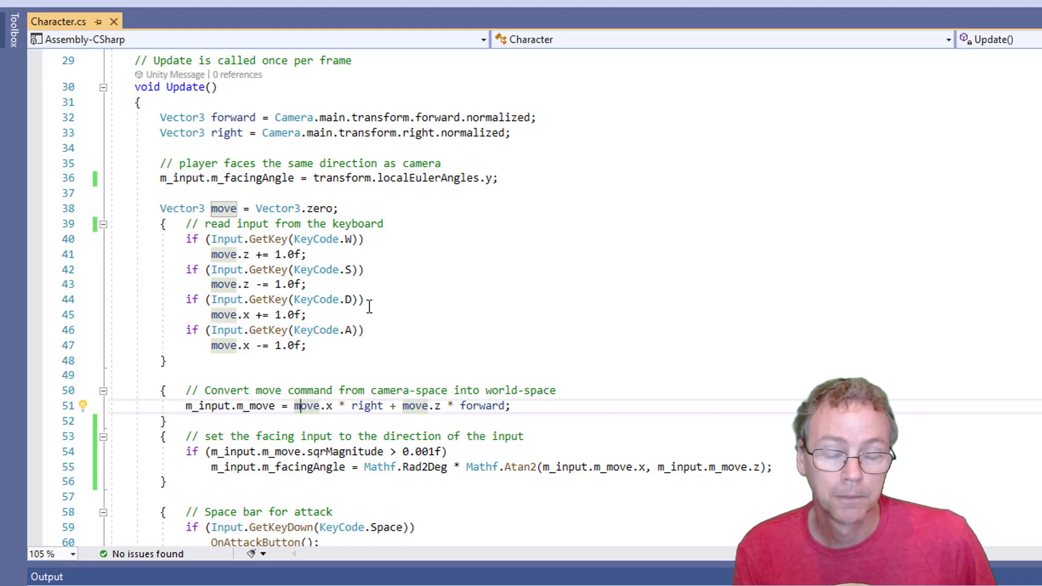
mouse_move(636, 370)
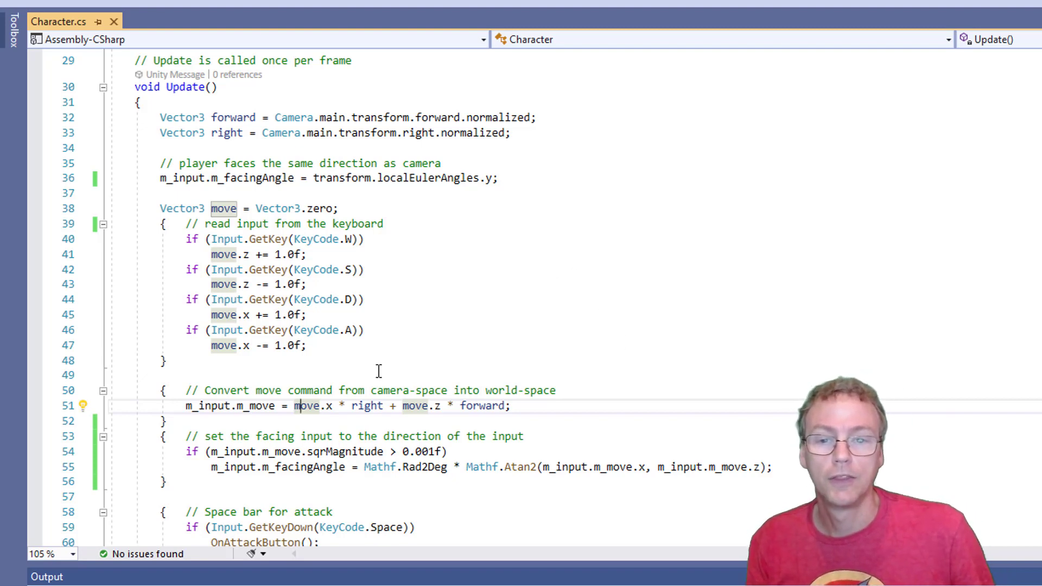
double_click(366, 406)
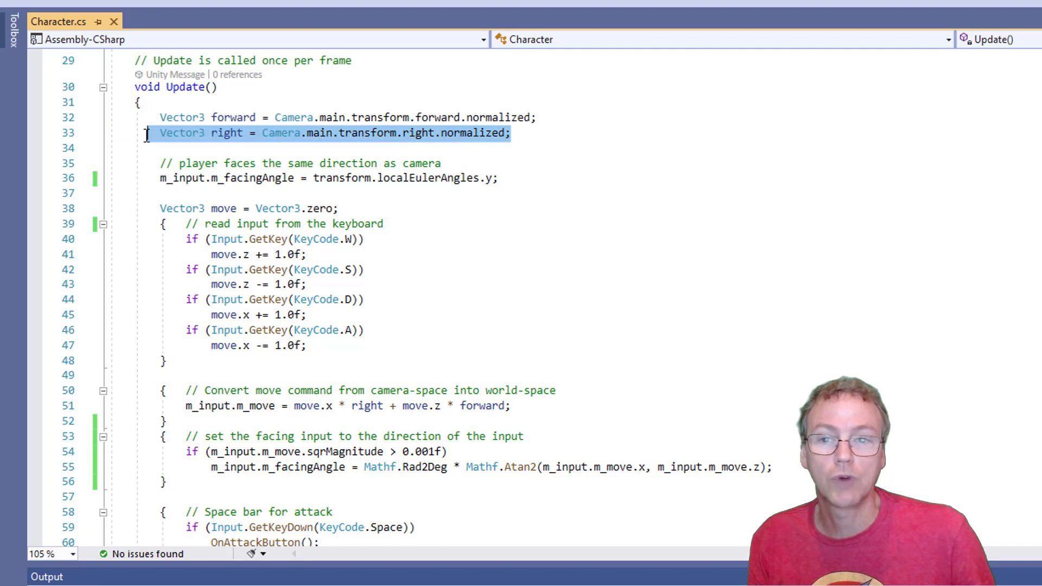
click(482, 133)
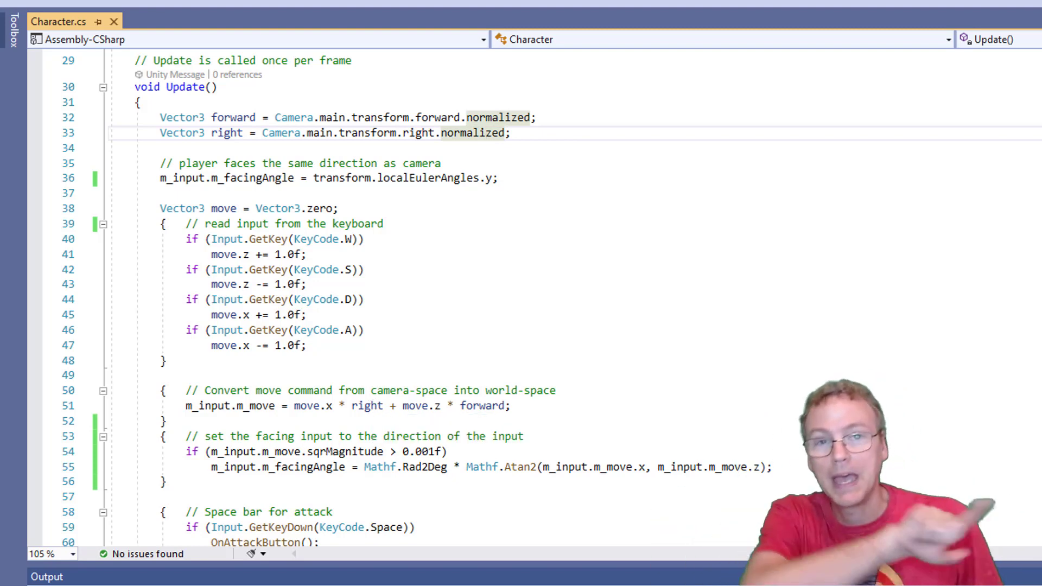
mouse_move(812, 425)
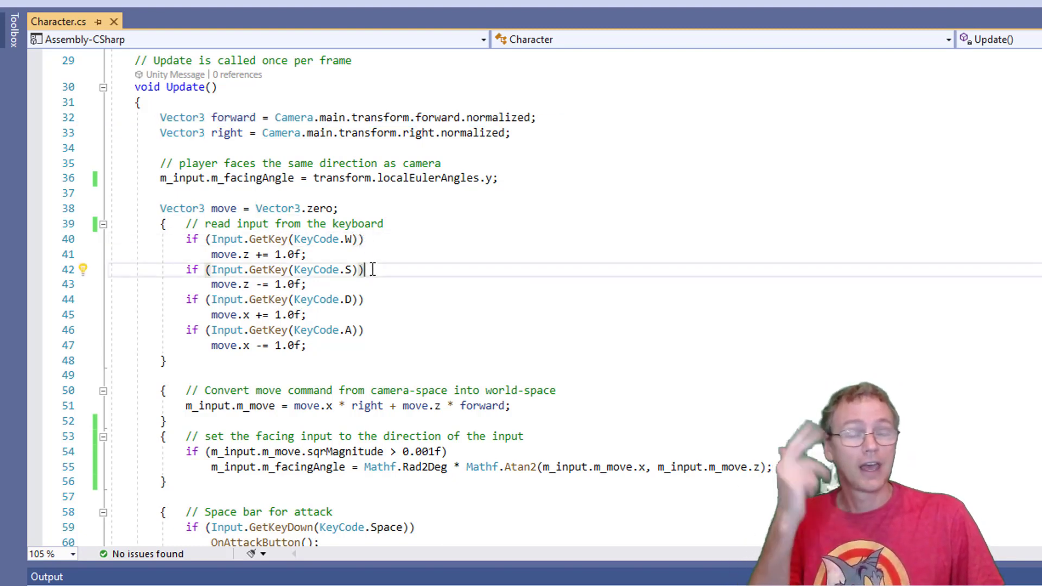
click(511, 406)
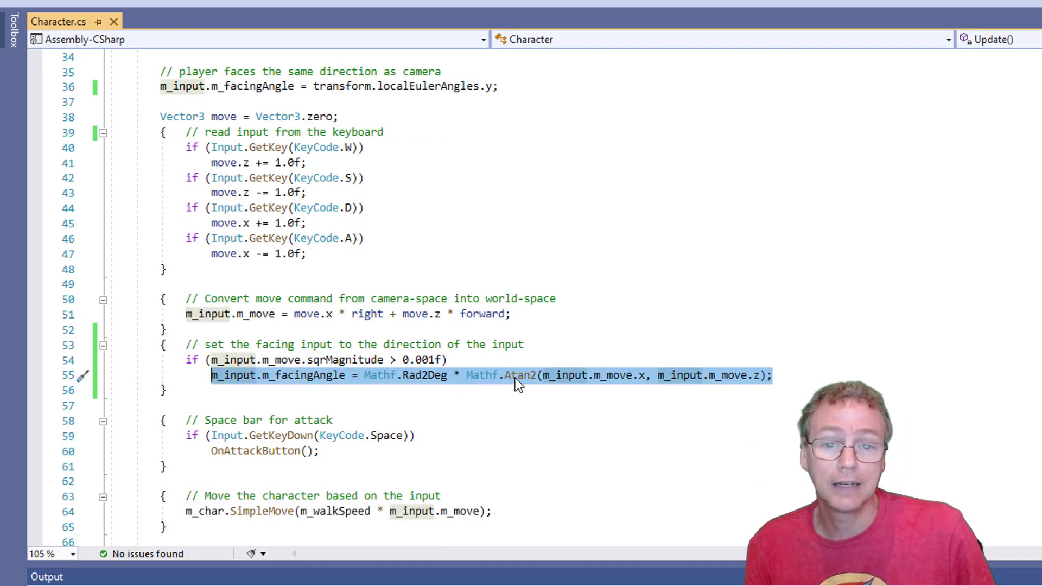
click(525, 376)
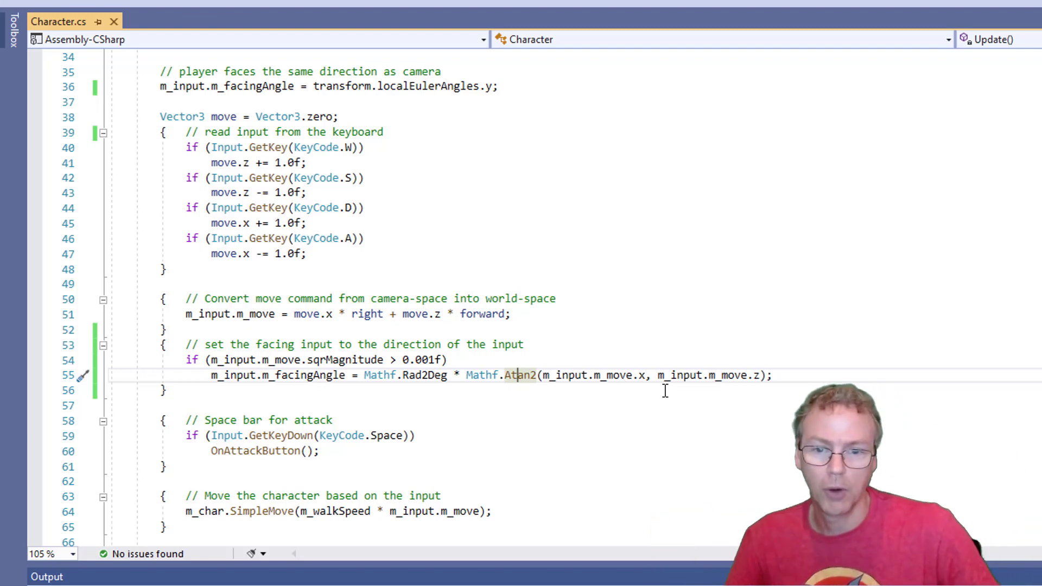
scroll(down, 3)
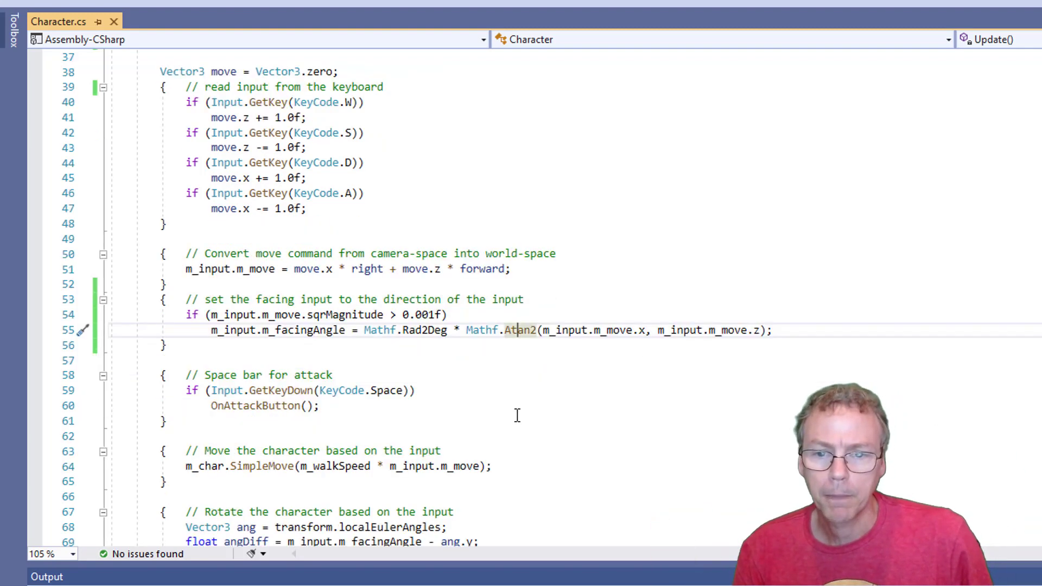
scroll(down, 3)
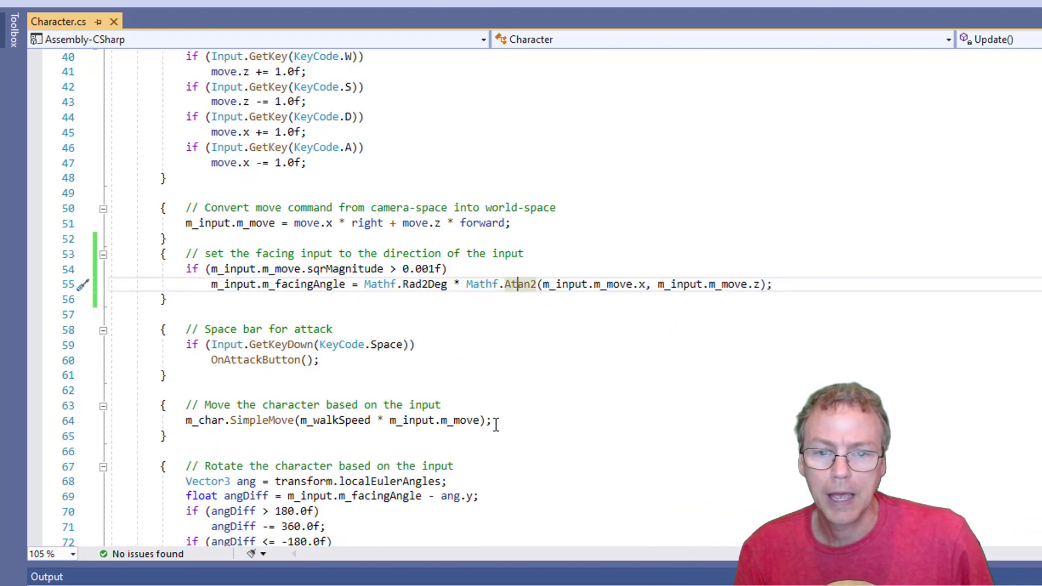
double_click(261, 420)
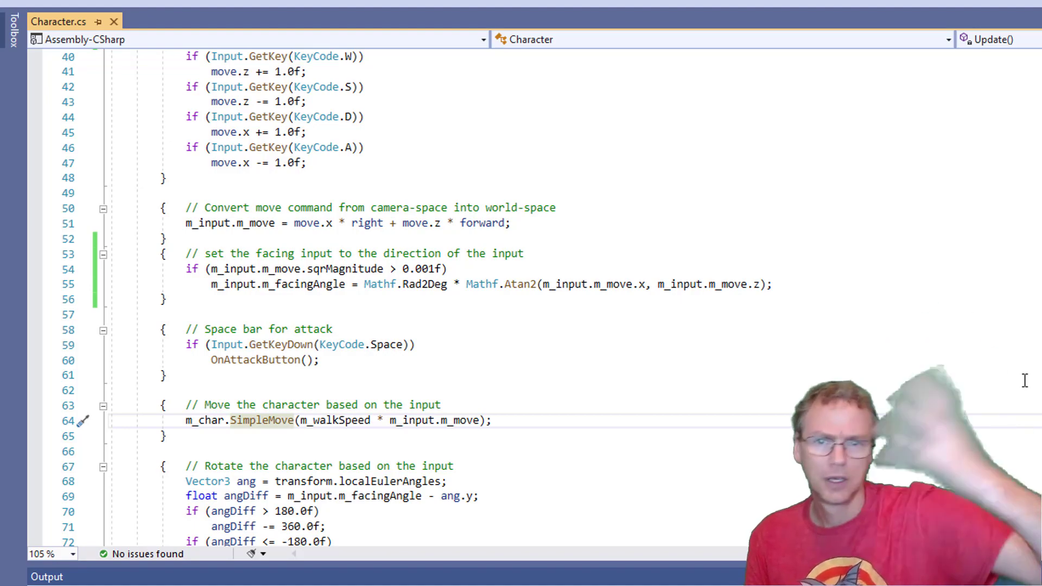
scroll(down, 3)
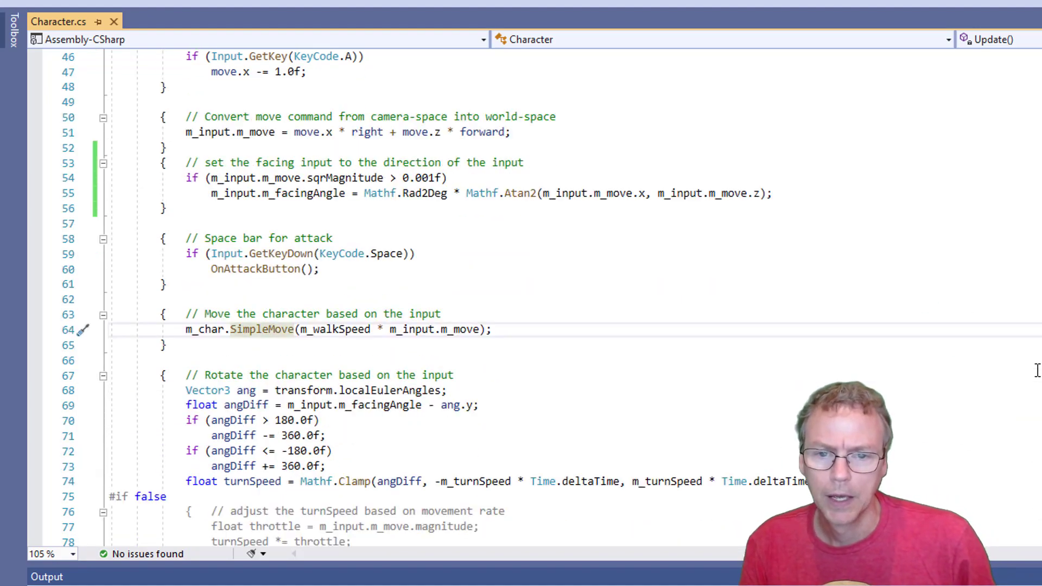
scroll(down, 3)
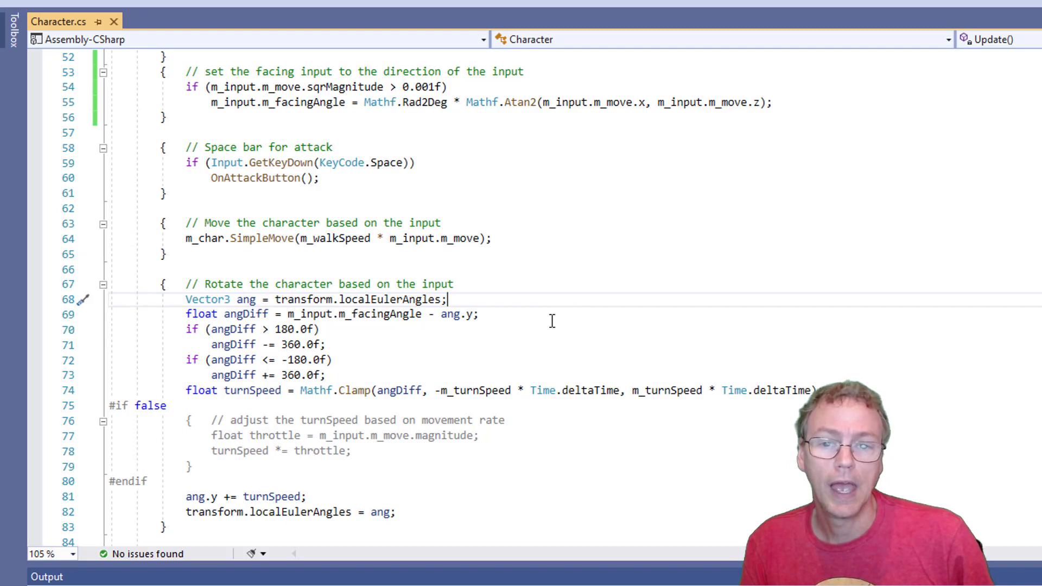
double_click(380, 313)
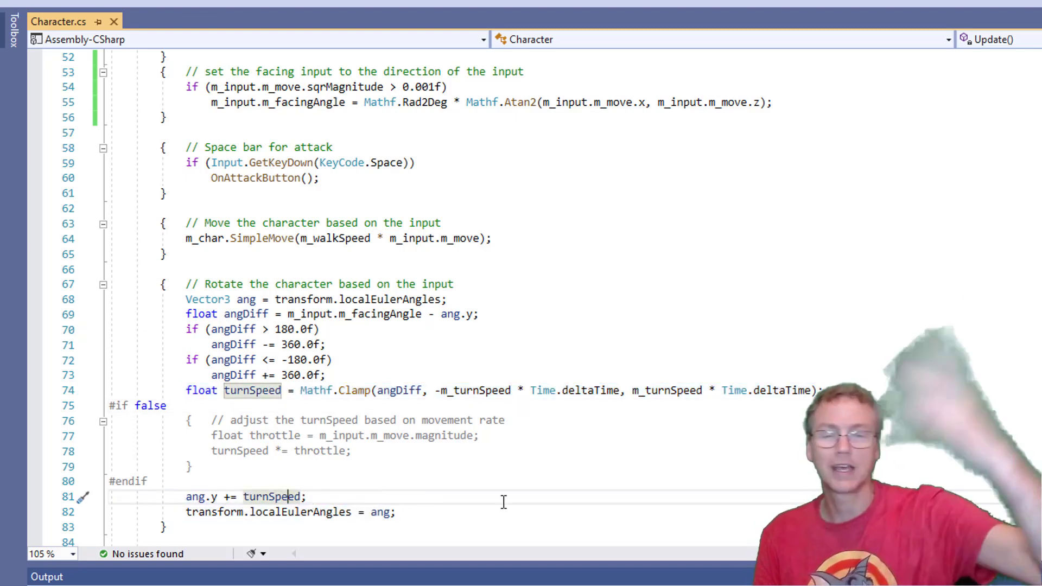
scroll(down, 3)
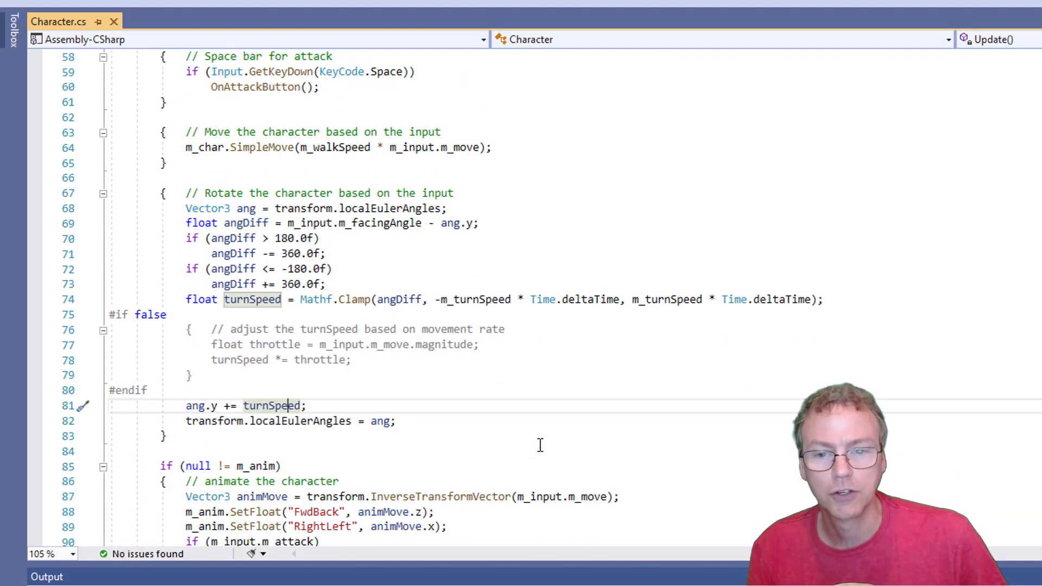
scroll(down, 3)
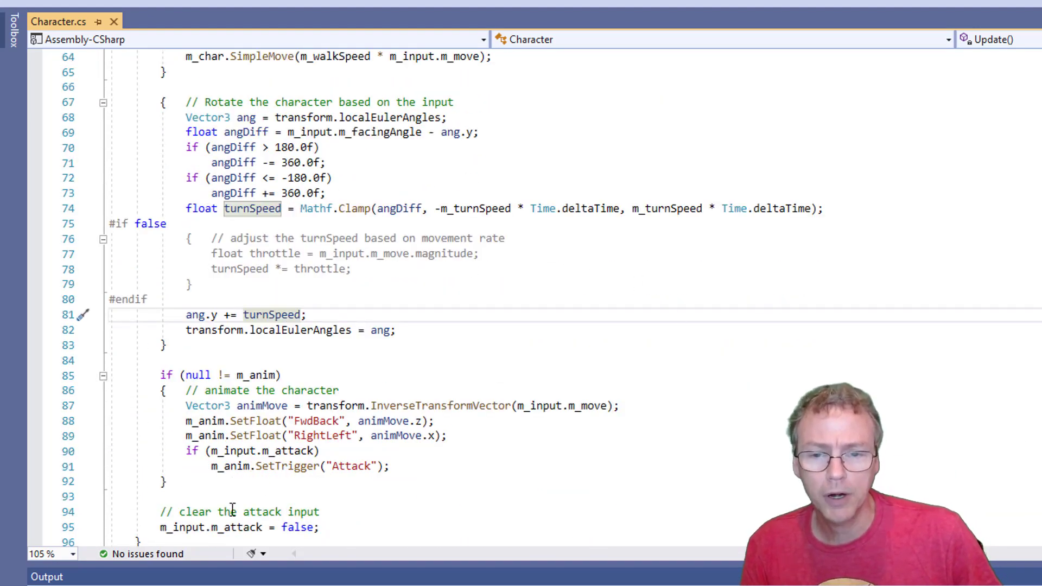
Review Start() and the m_anim SetFloat block in Character.cs, then bring Unity back to the front.
scroll(up, 3)
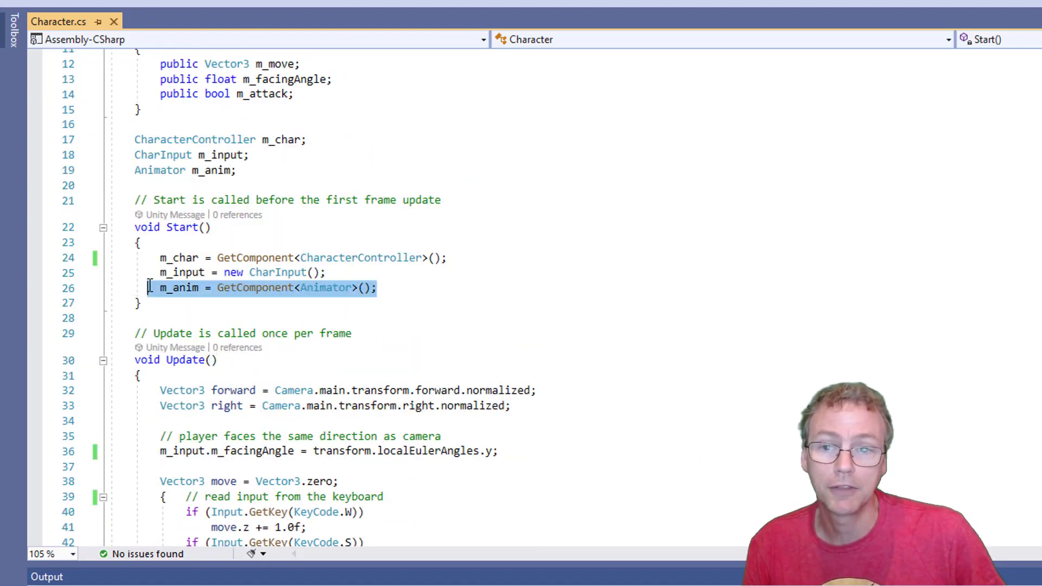
scroll(down, 3)
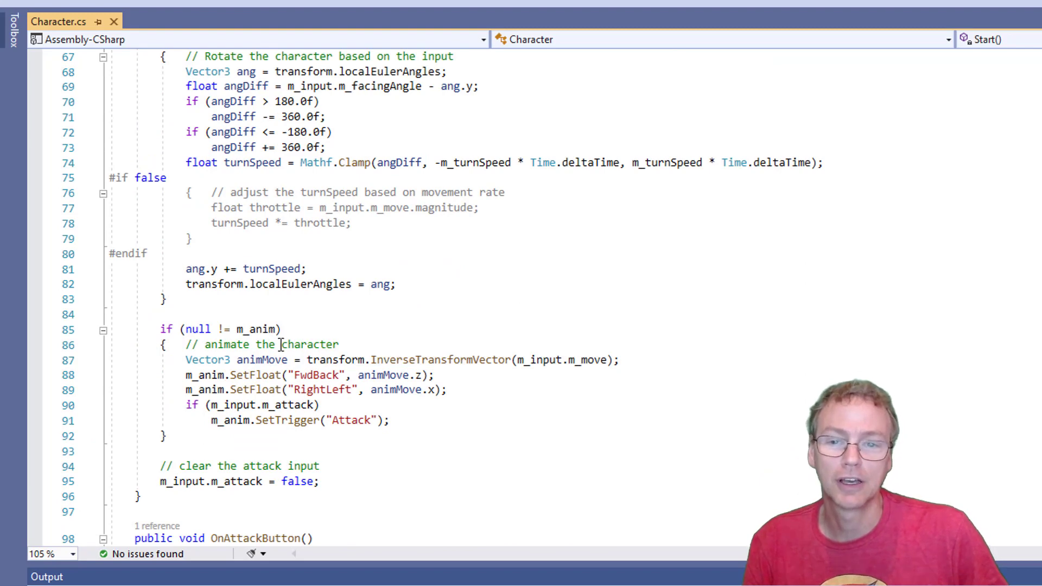
click(411, 424)
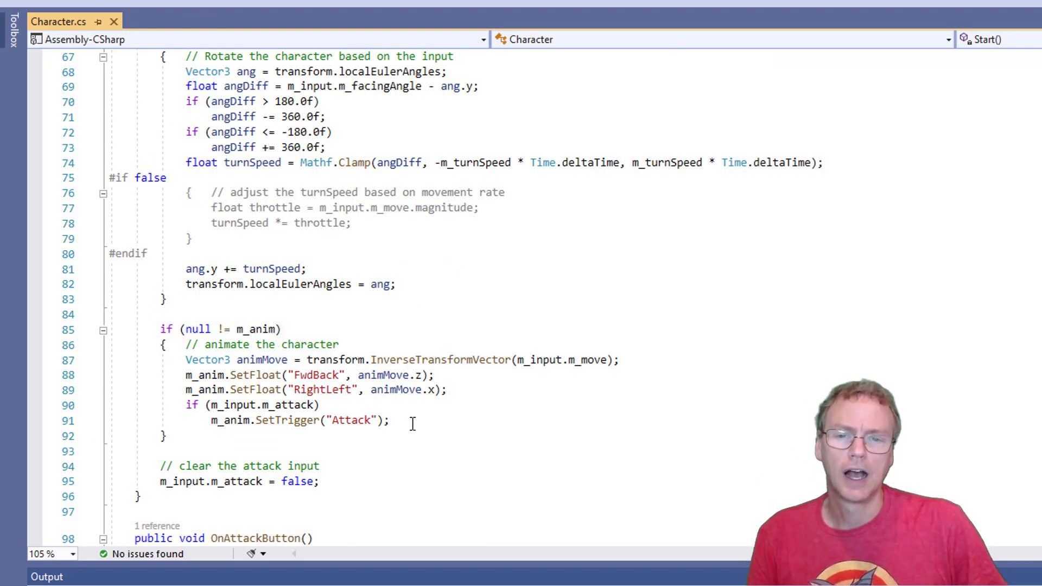
mouse_move(658, 359)
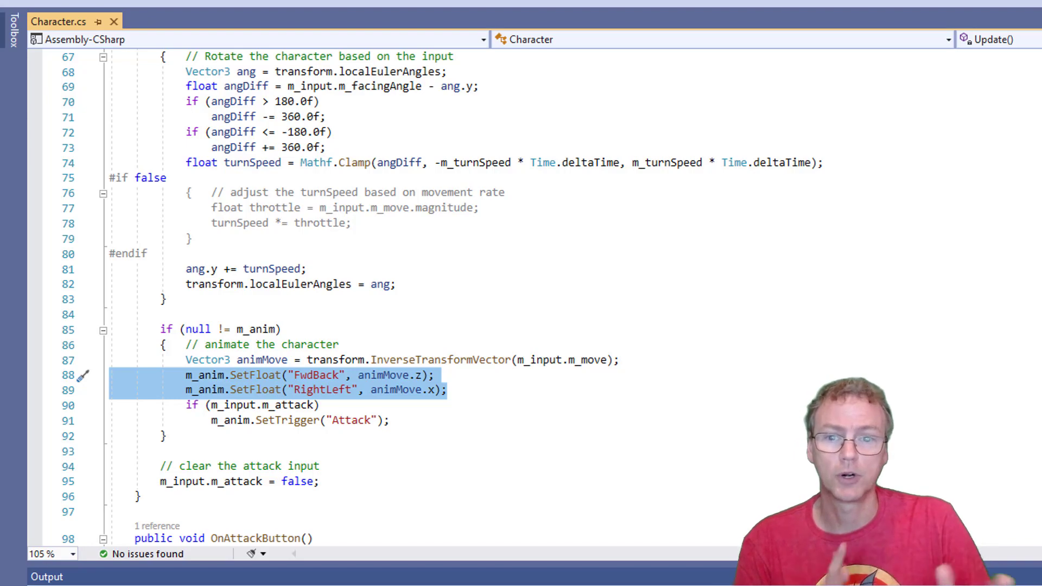
click(382, 576)
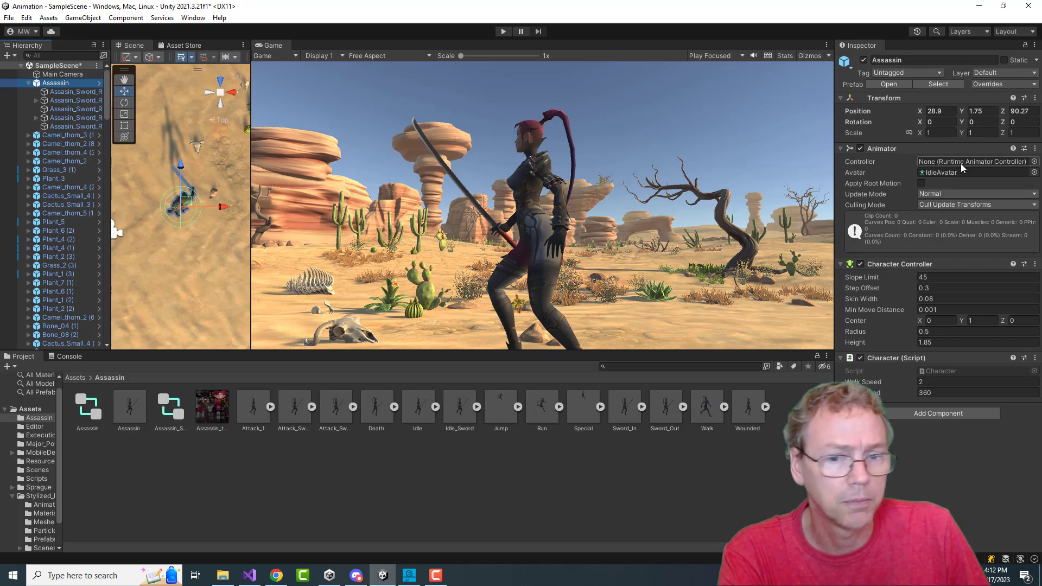
Inspect the Assassin controller's Idle-to-Walk and Walk-to-Run transitions, then go to the Character script.
click(87, 407)
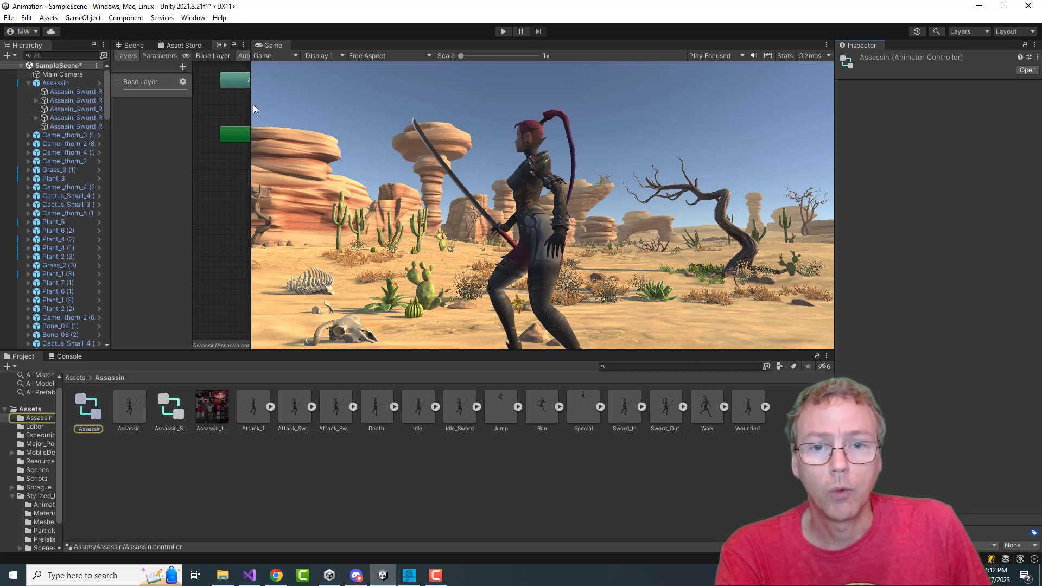
click(237, 45)
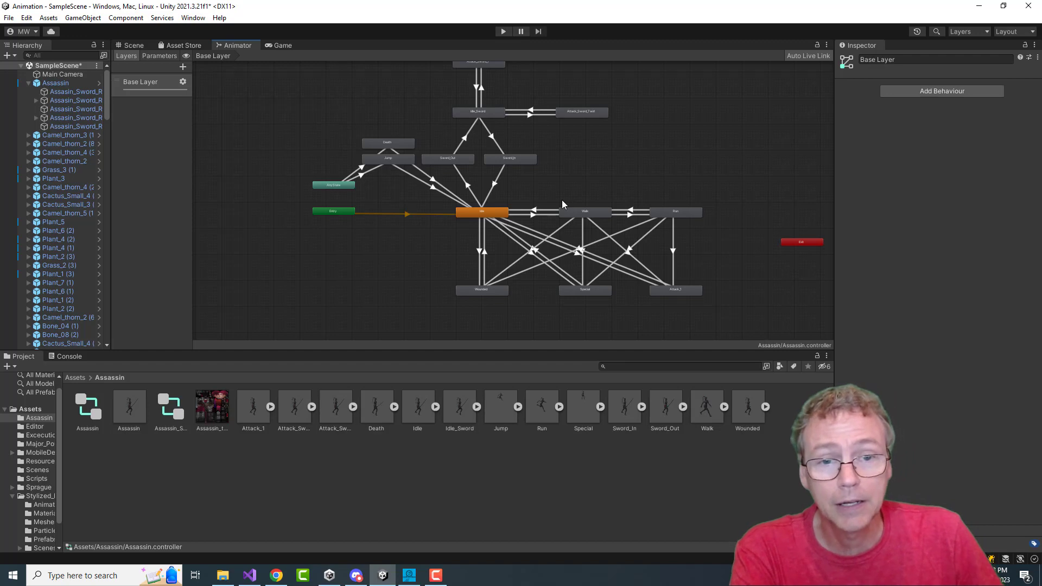
mouse_move(469, 276)
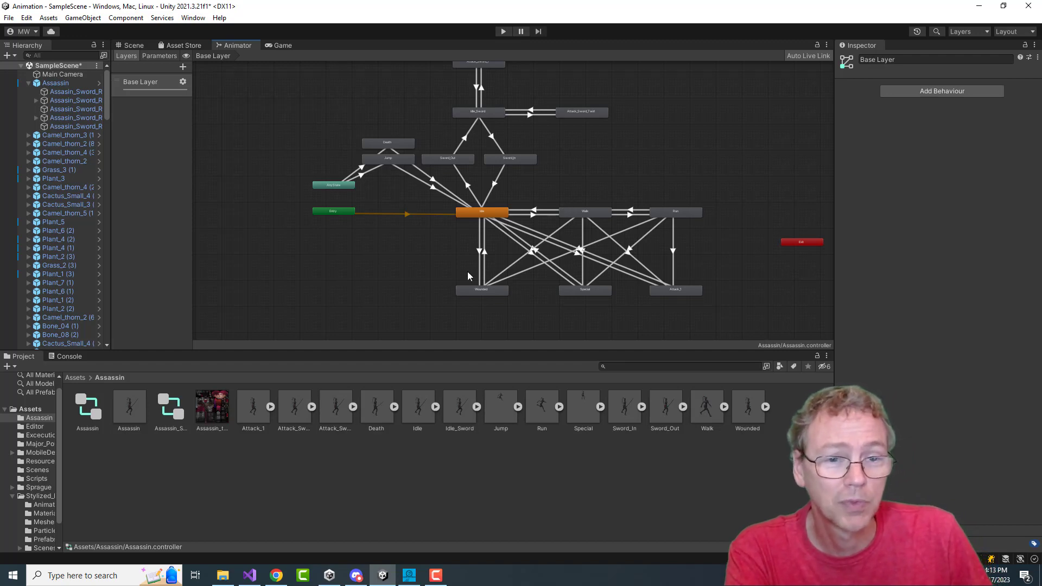
mouse_move(535, 219)
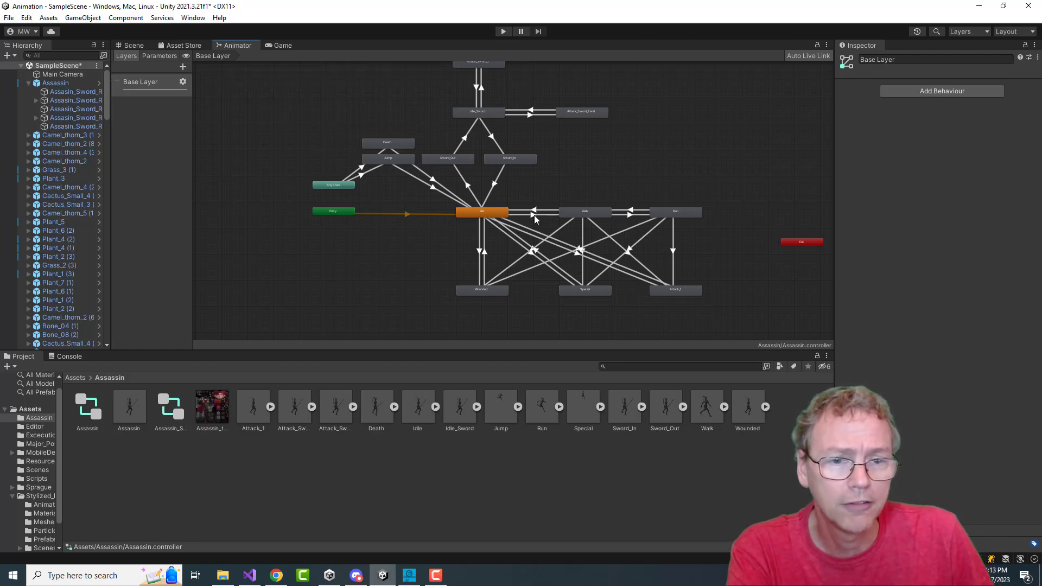
click(535, 212)
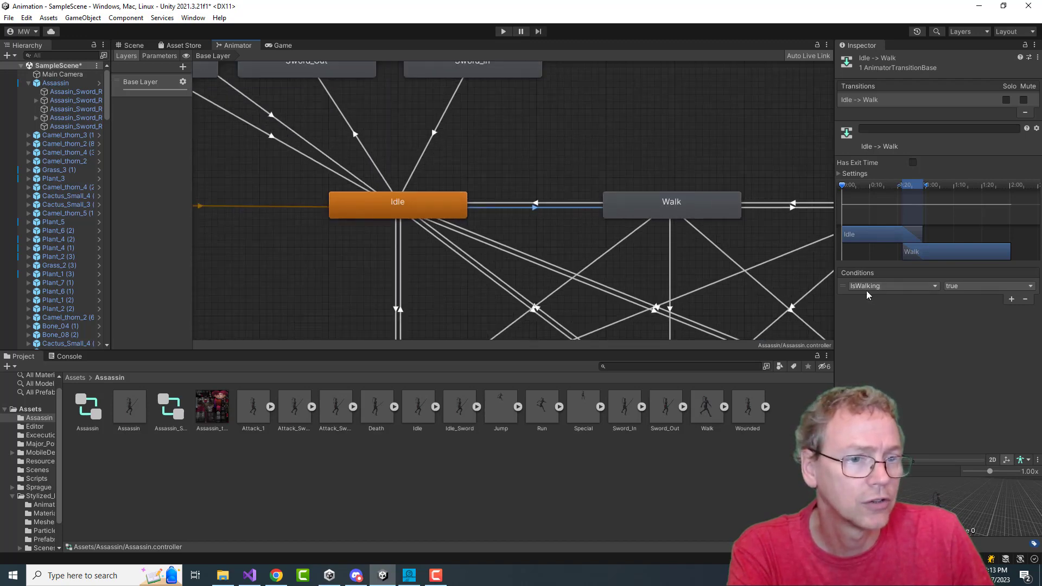
mouse_move(788, 220)
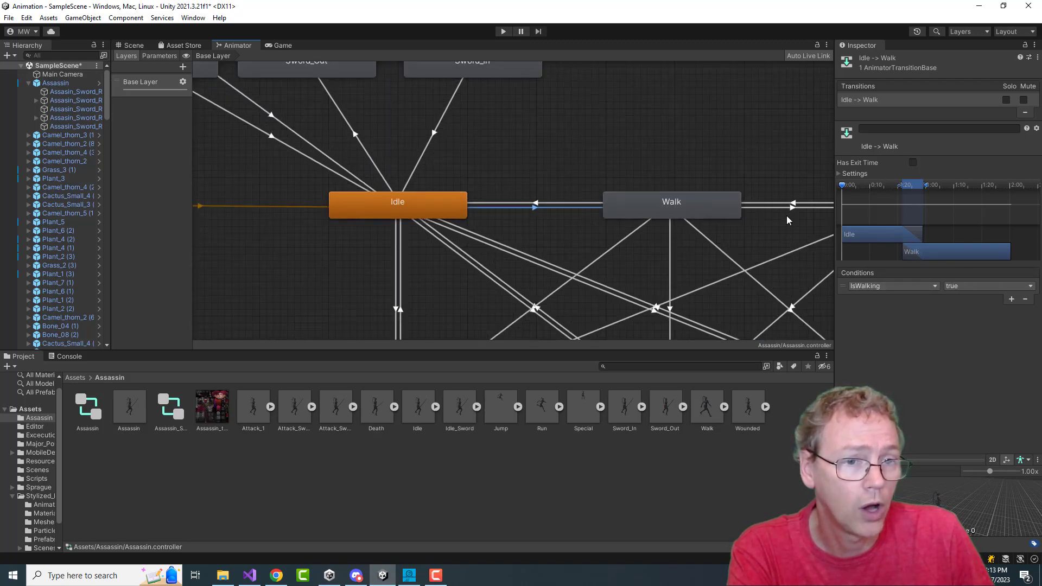
click(792, 206)
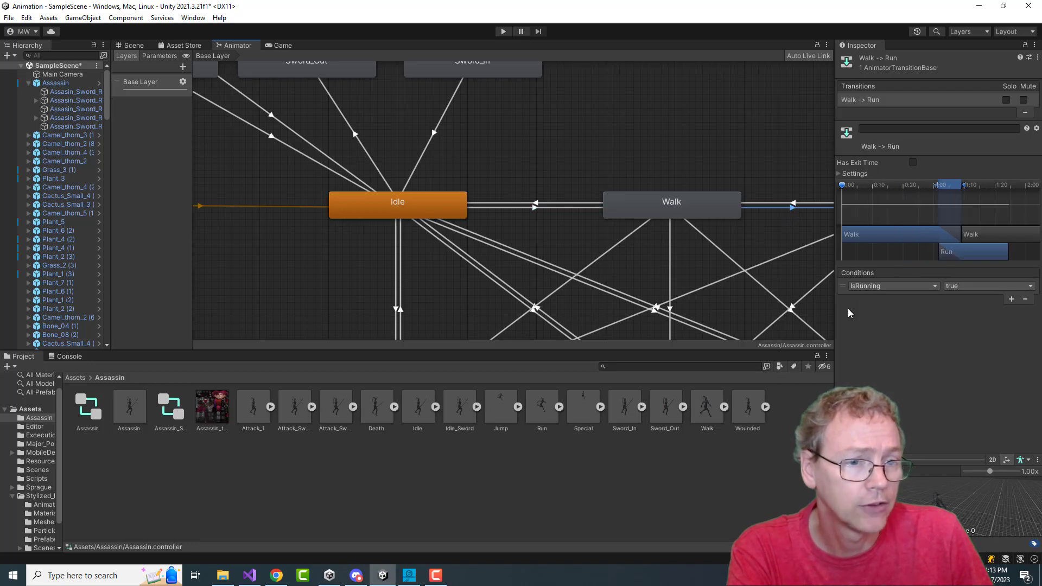
mouse_move(894, 285)
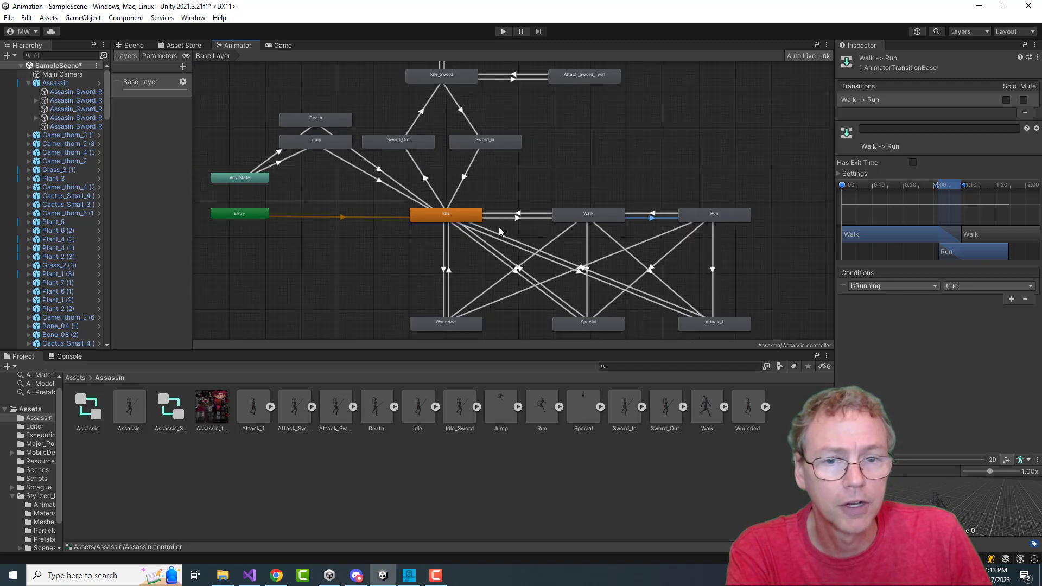
click(248, 575)
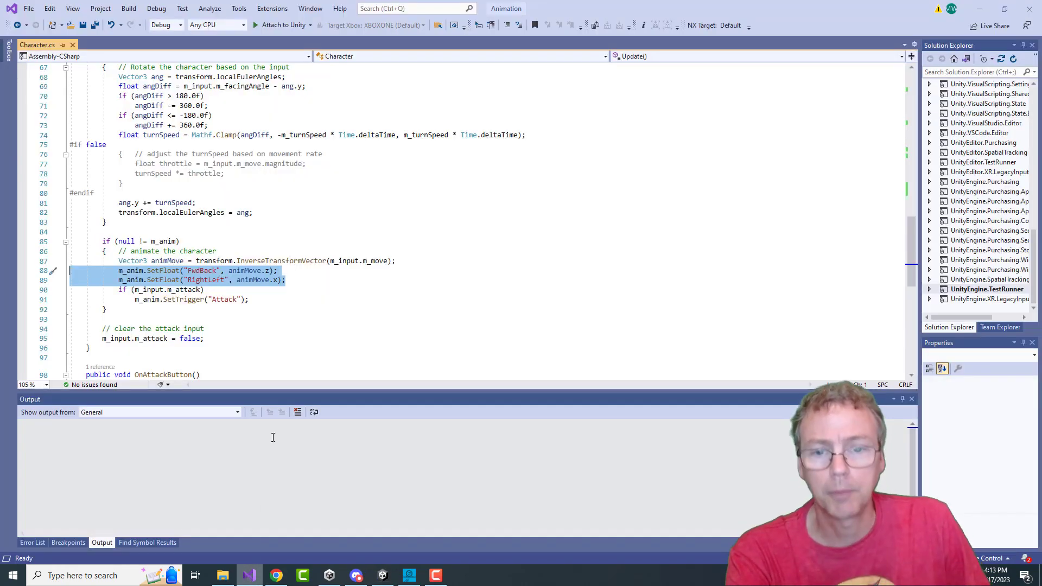
Add m_anim.SetBool("IsWalking", animMove.z > 0.01f) after the RightLeft line.
click(370, 280)
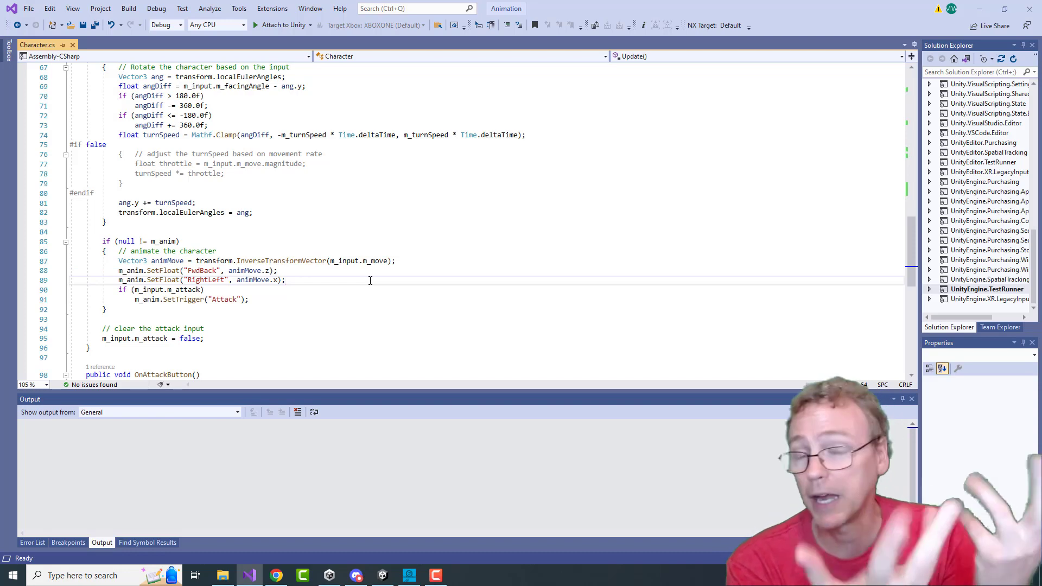
text(m)
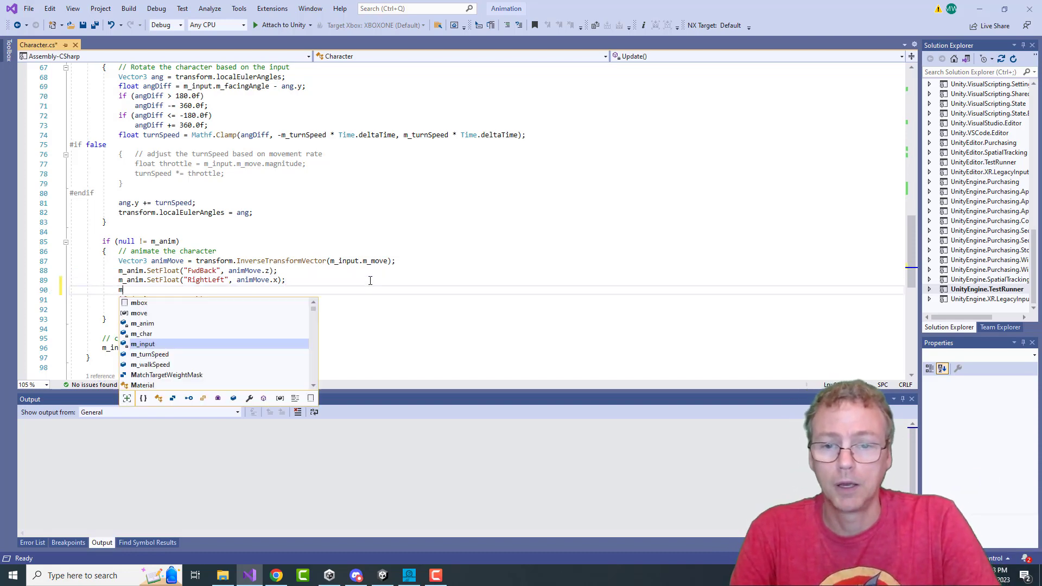
text(_anim.SE)
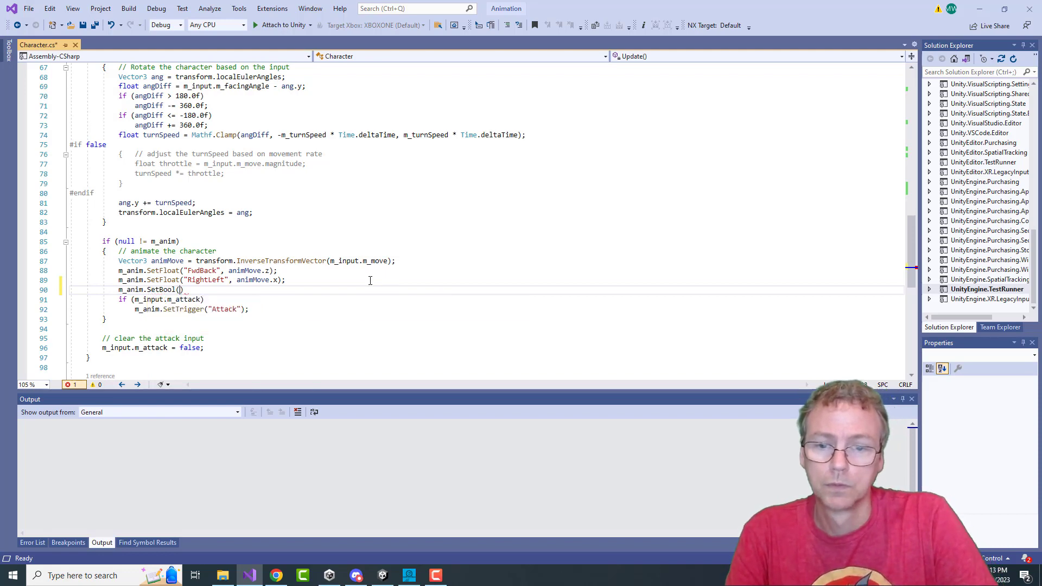
text("IsWalking")
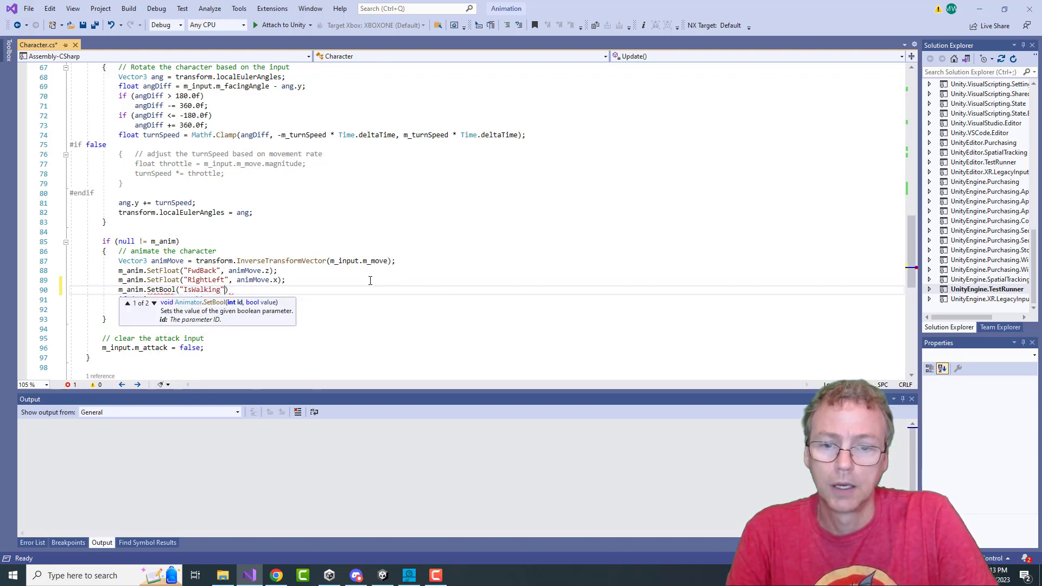
text(, an)
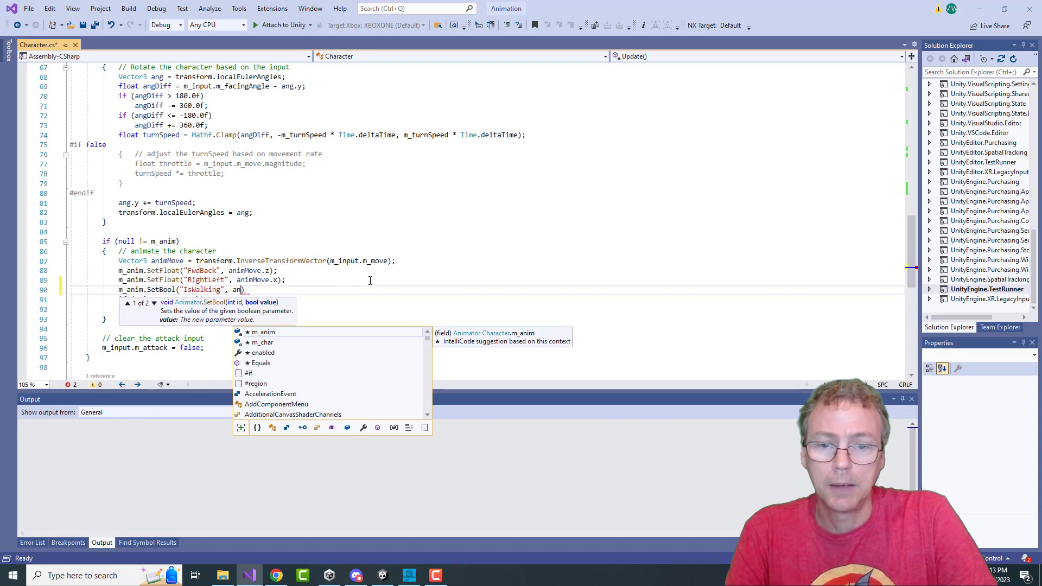
text(animMove.)
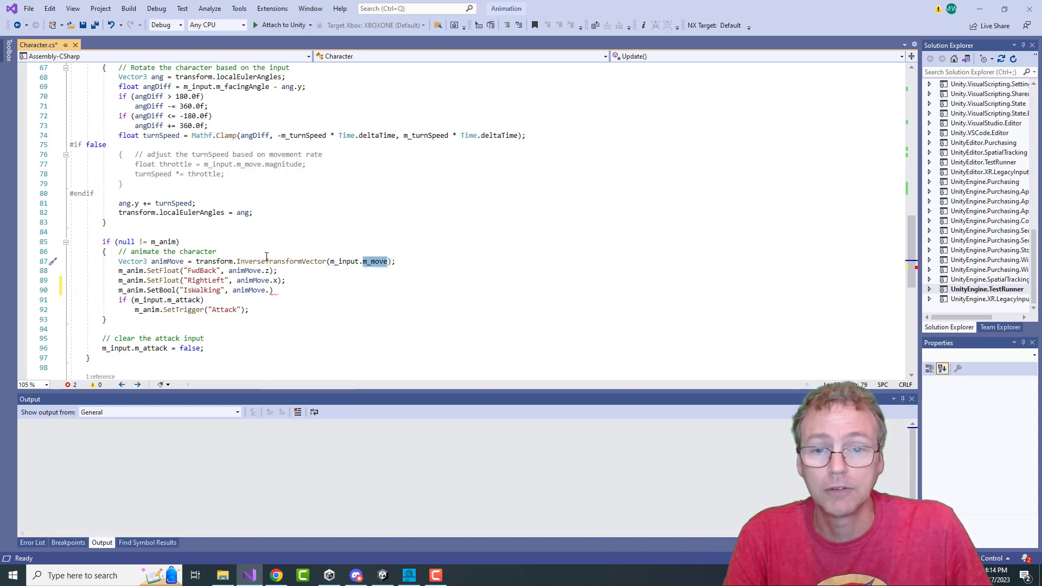
click(167, 261)
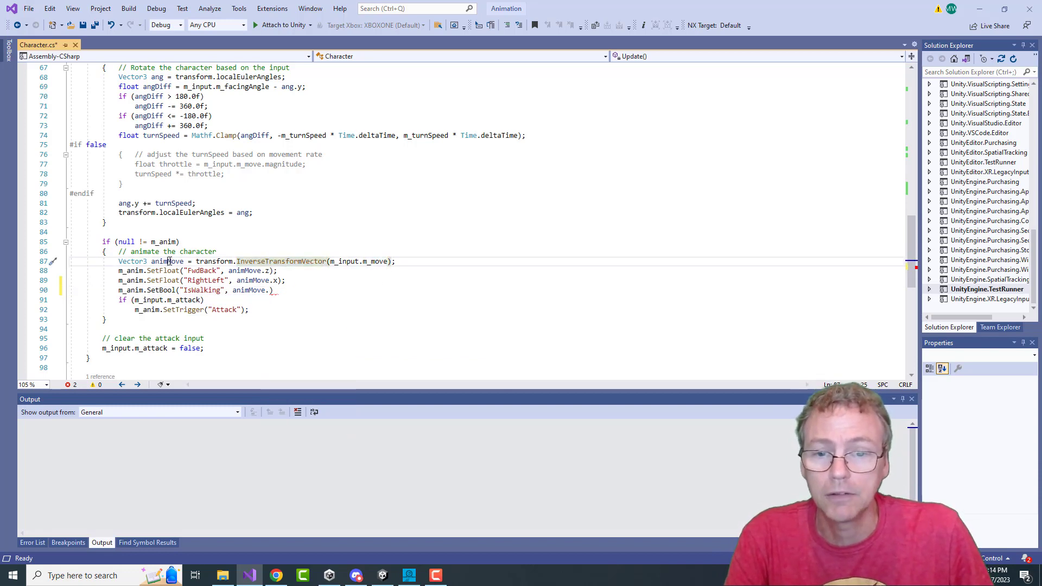
click(428, 291)
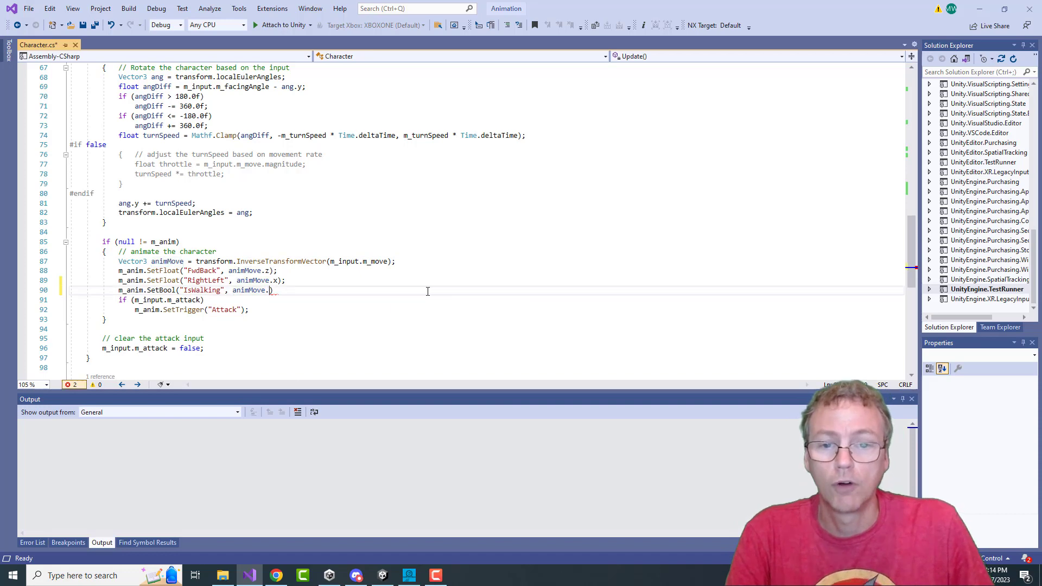
text(.)
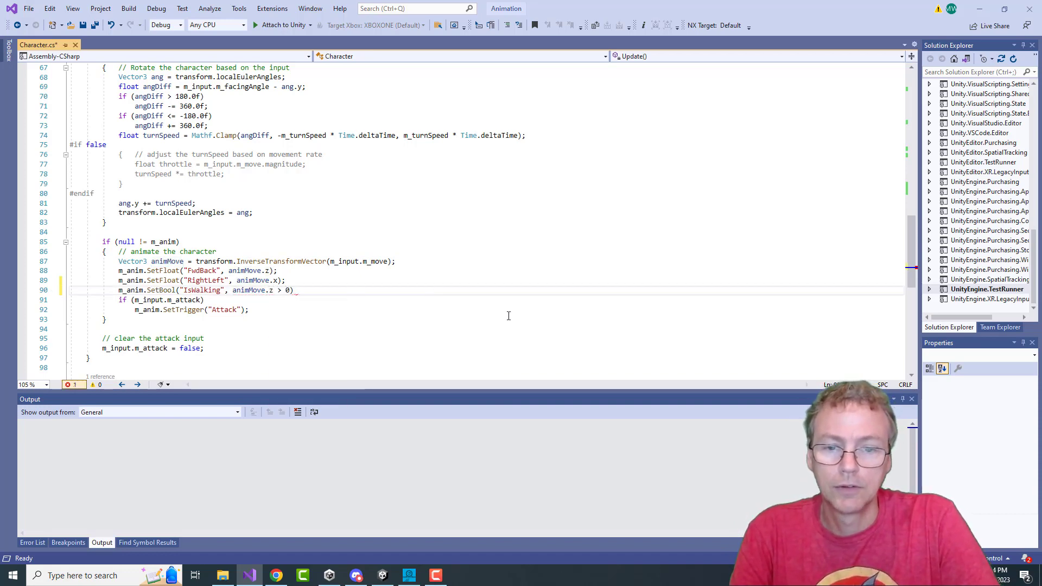
text(.01f)
text(m_anim)
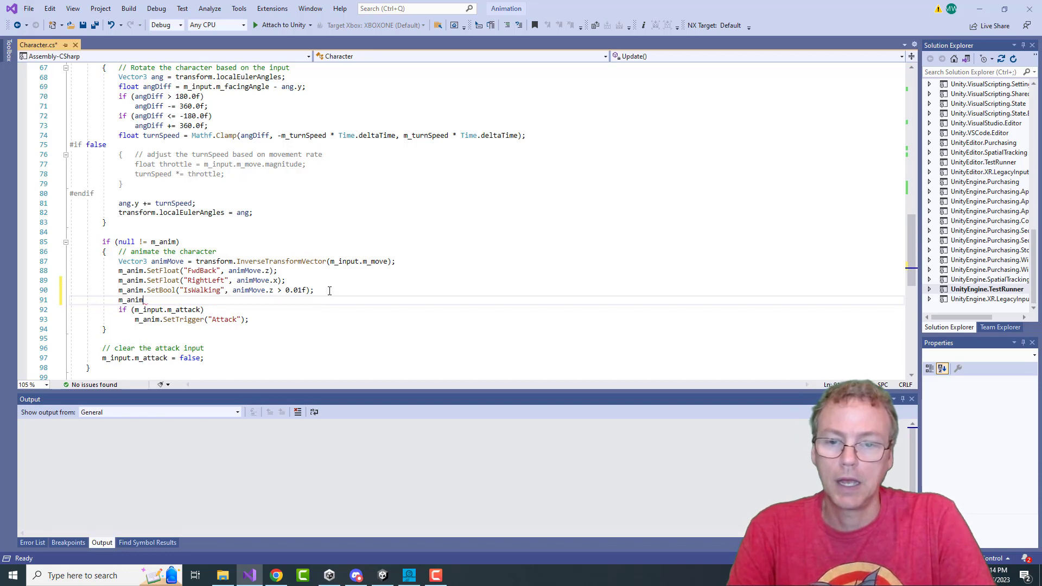
Add m_anim.SetBool("IsRunning", animMove.z > 0.5f) and save Character.cs.
text(.SetBool)
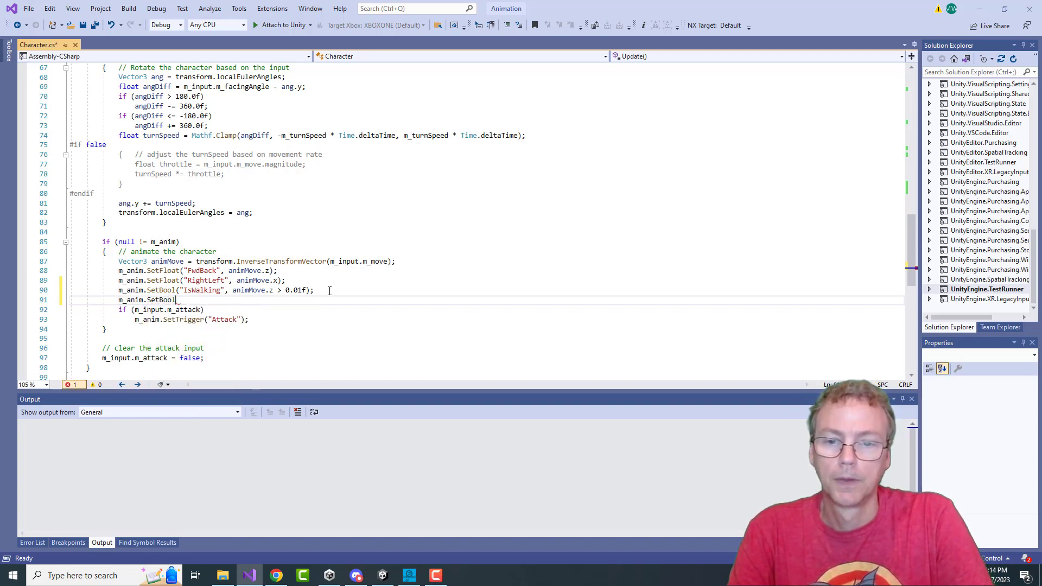
text((na)
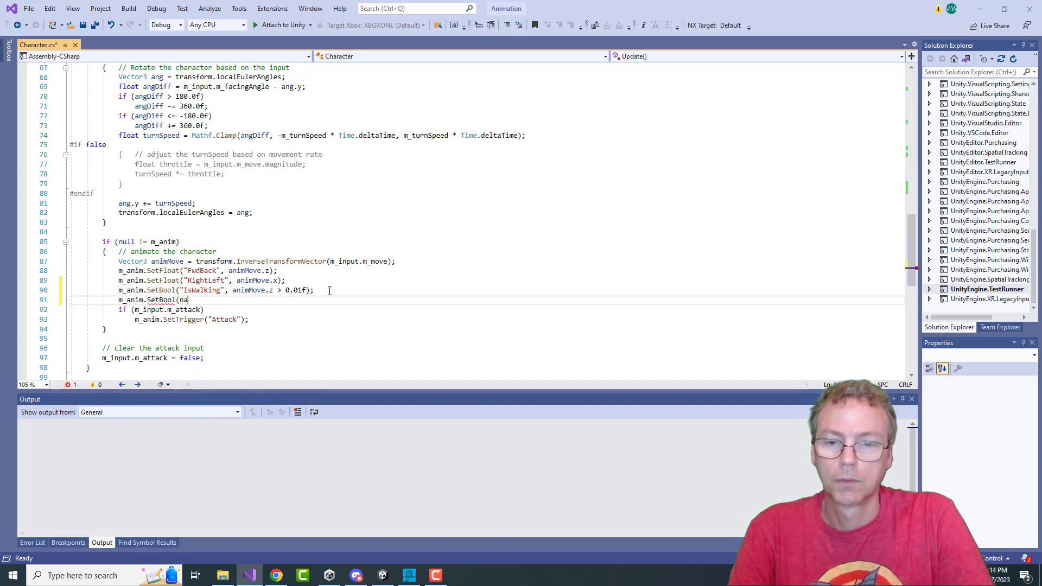
text(IsRunning", animMove.z > 0.5f);)
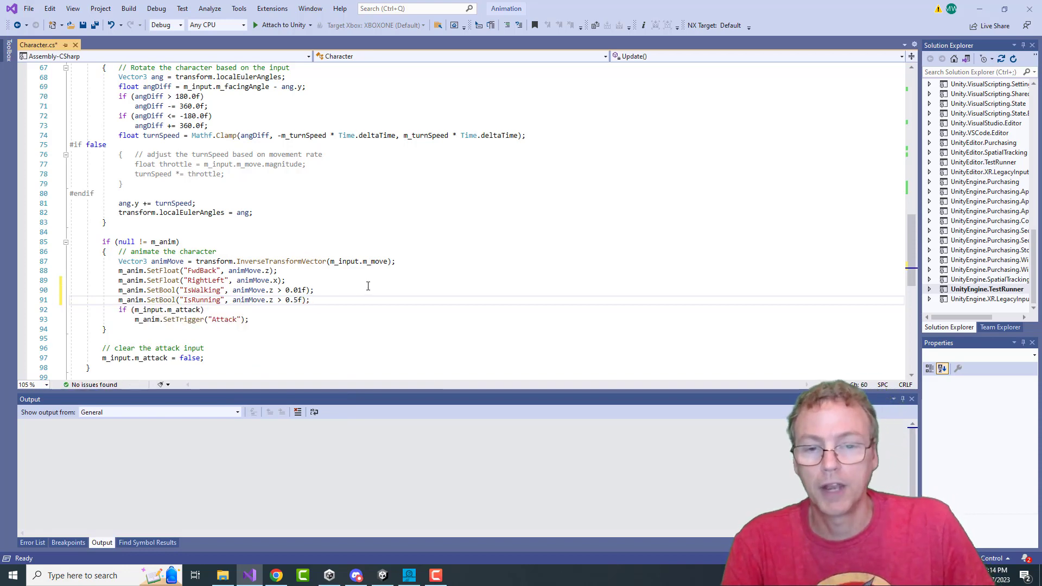
key(ctrl+s)
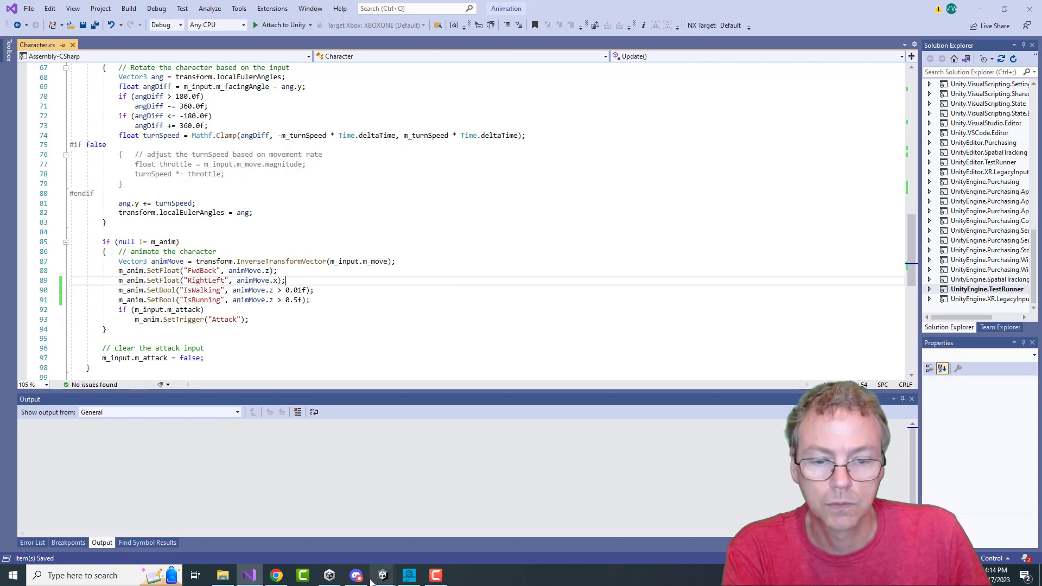
Back in Unity, bring up the Game view and play the scene to test the walk/run animations.
click(381, 575)
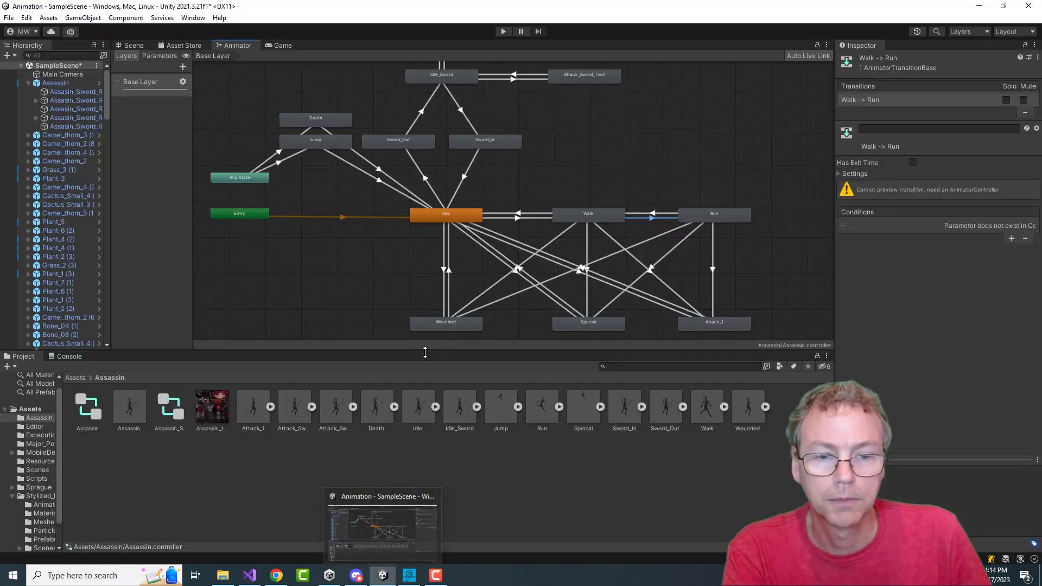
click(282, 45)
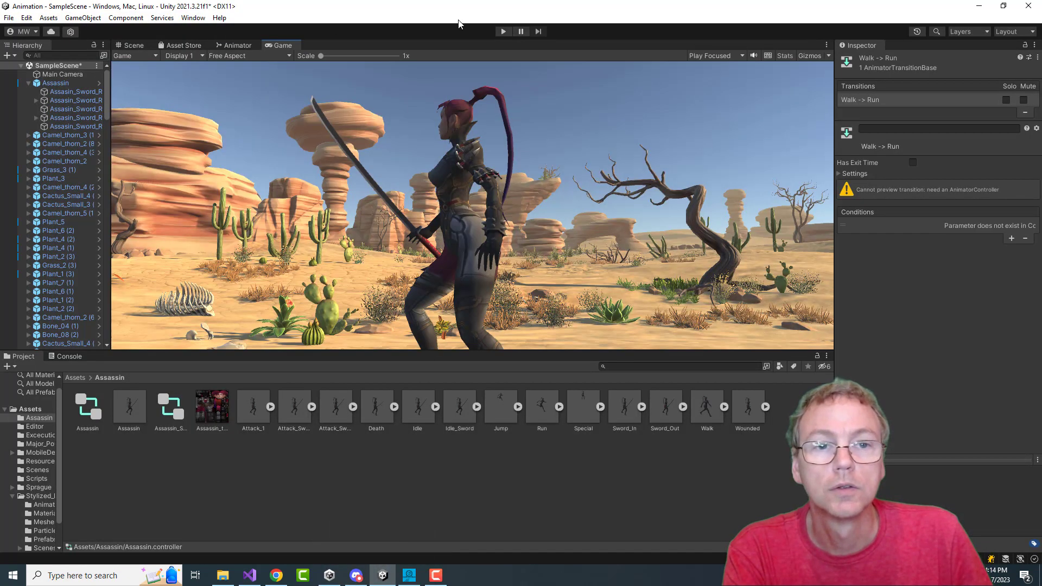
click(502, 32)
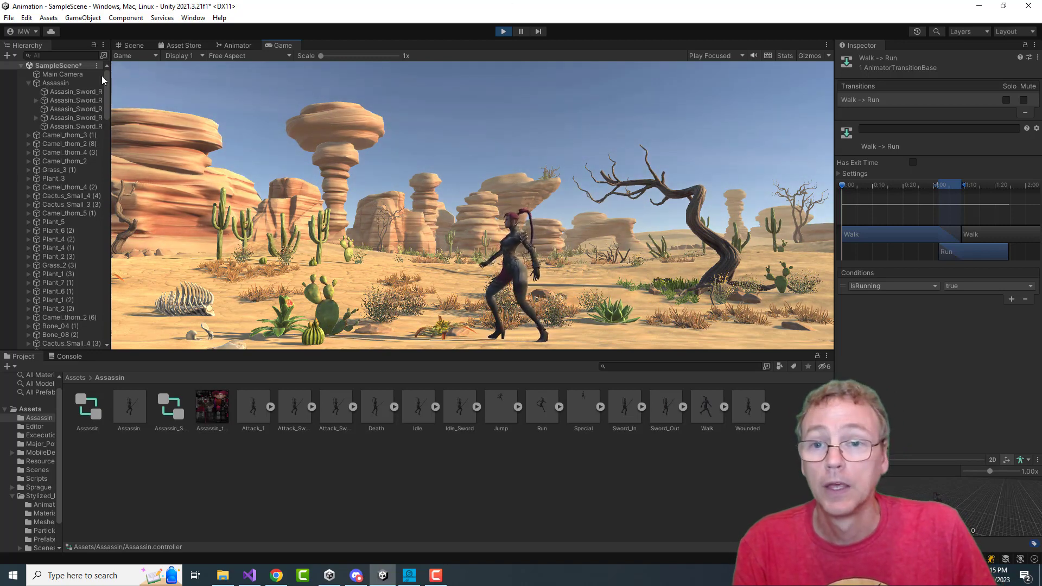
Select the Assassin in the scene, stop the play test, and select the Assassin prefab asset for review.
click(55, 82)
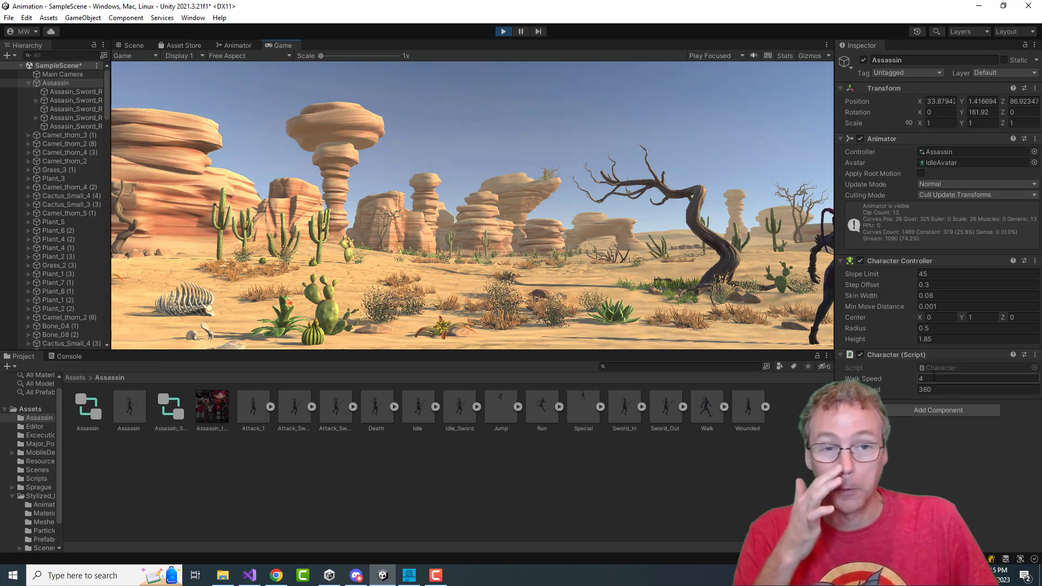
click(502, 32)
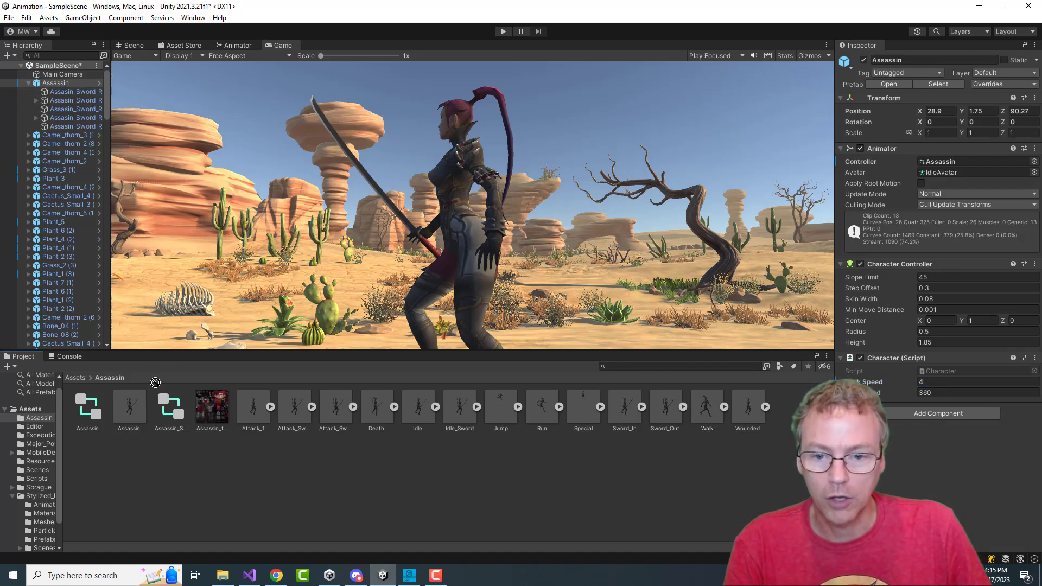
click(128, 407)
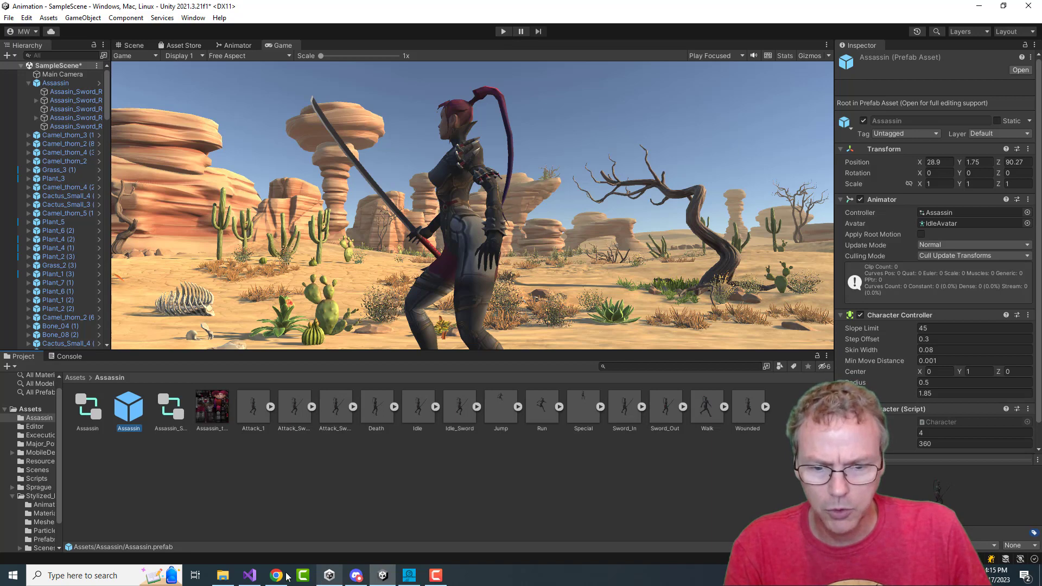
click(250, 575)
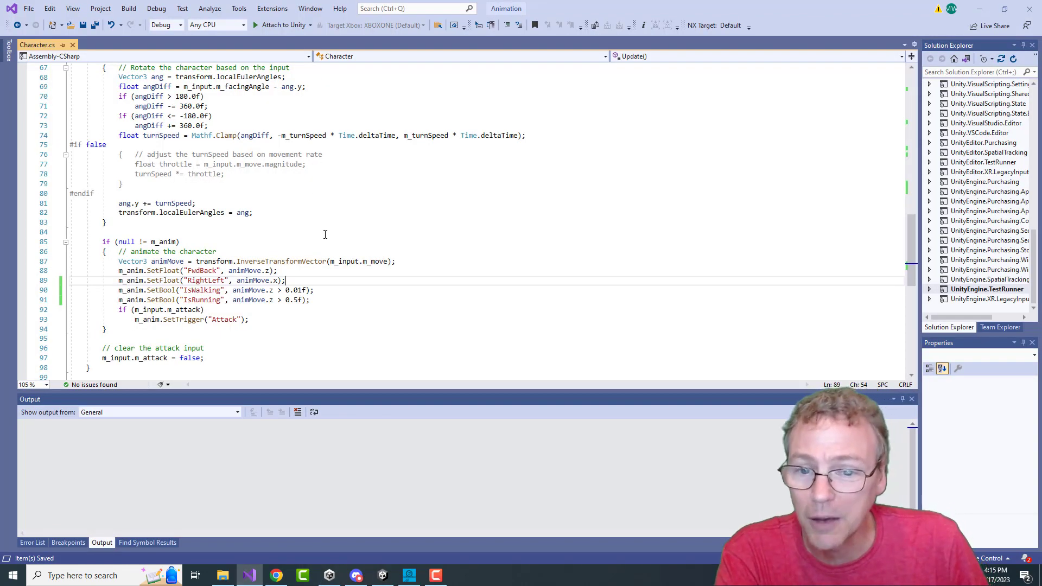
scroll(up, 3)
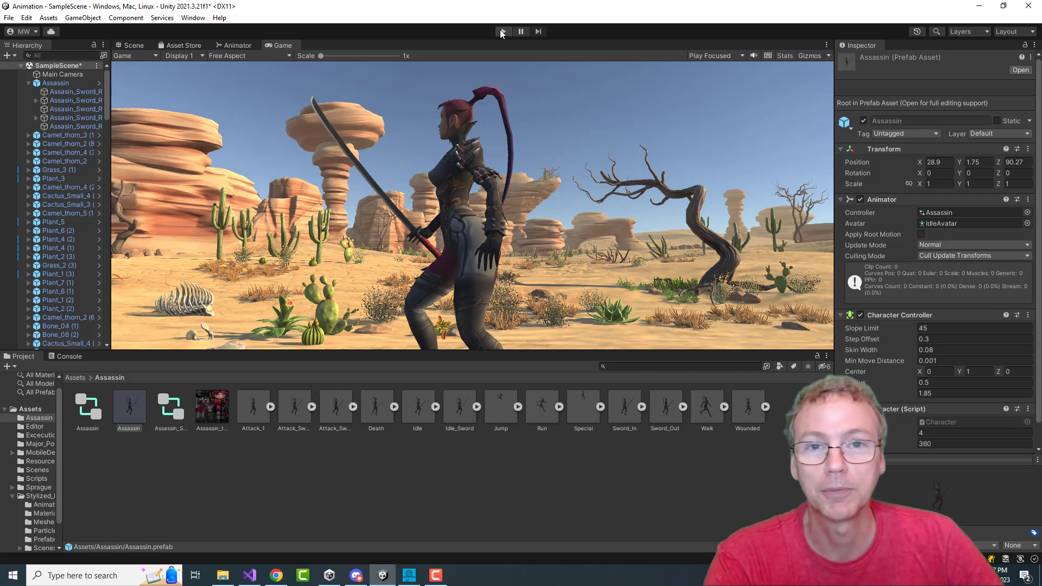
mouse_move(935, 285)
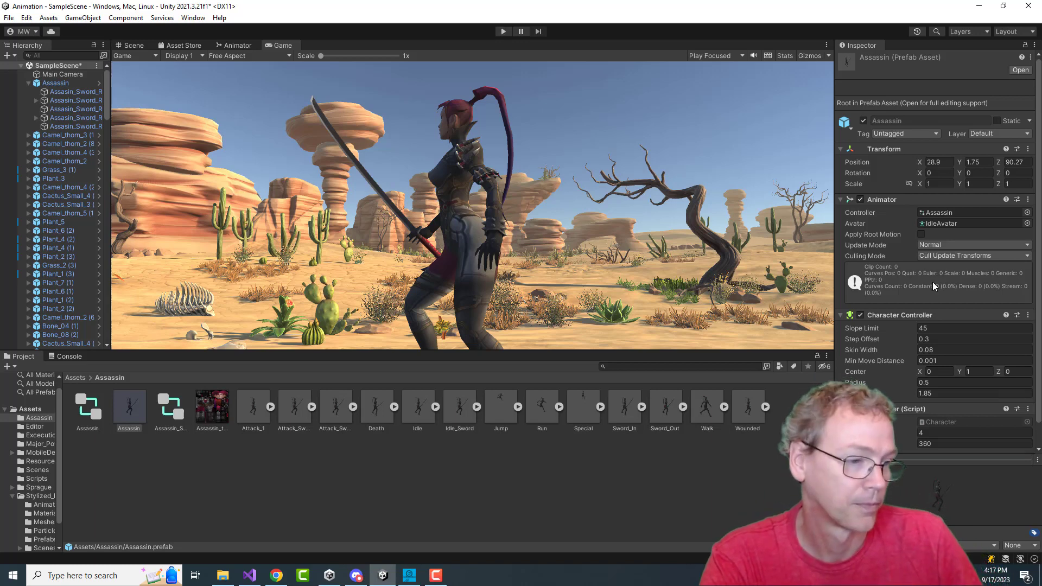